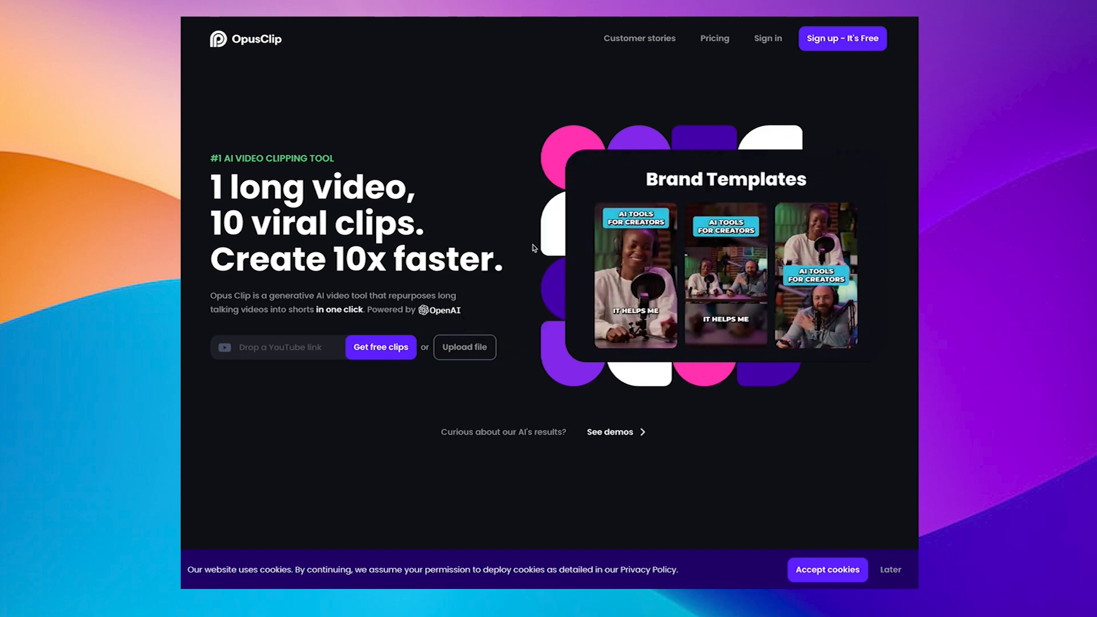
{"action": "mouse_move", "coordinate": [223, 89]}
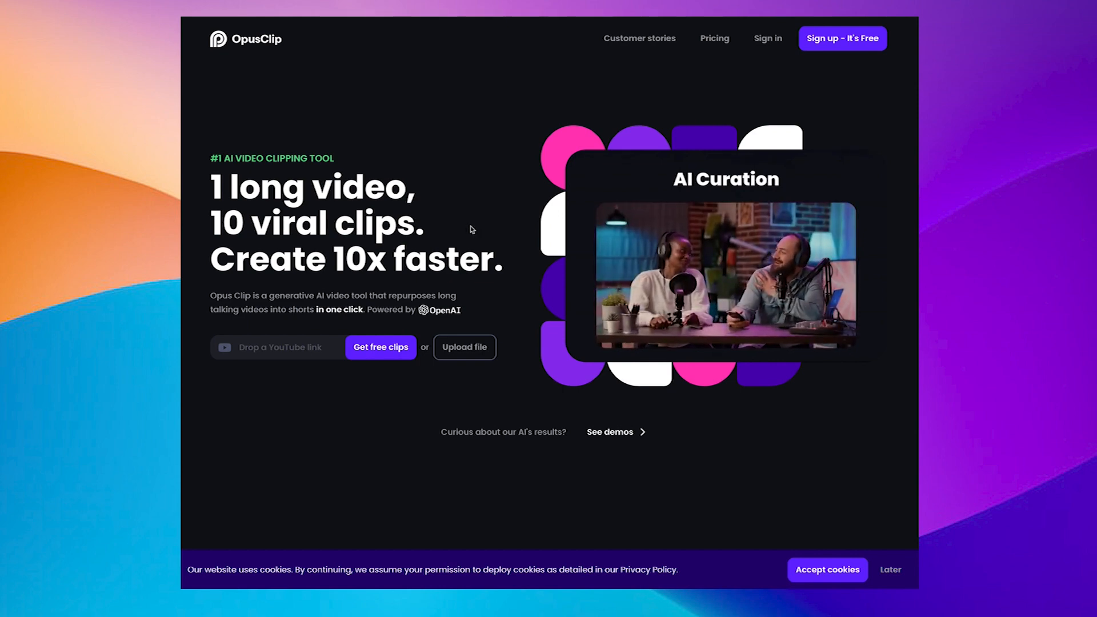
Step: Scroll the OpusClip homepage down to the AI Curation (ClipGenius™) section
{"action": "scroll", "scroll_direction": "down", "scroll_amount": 3}
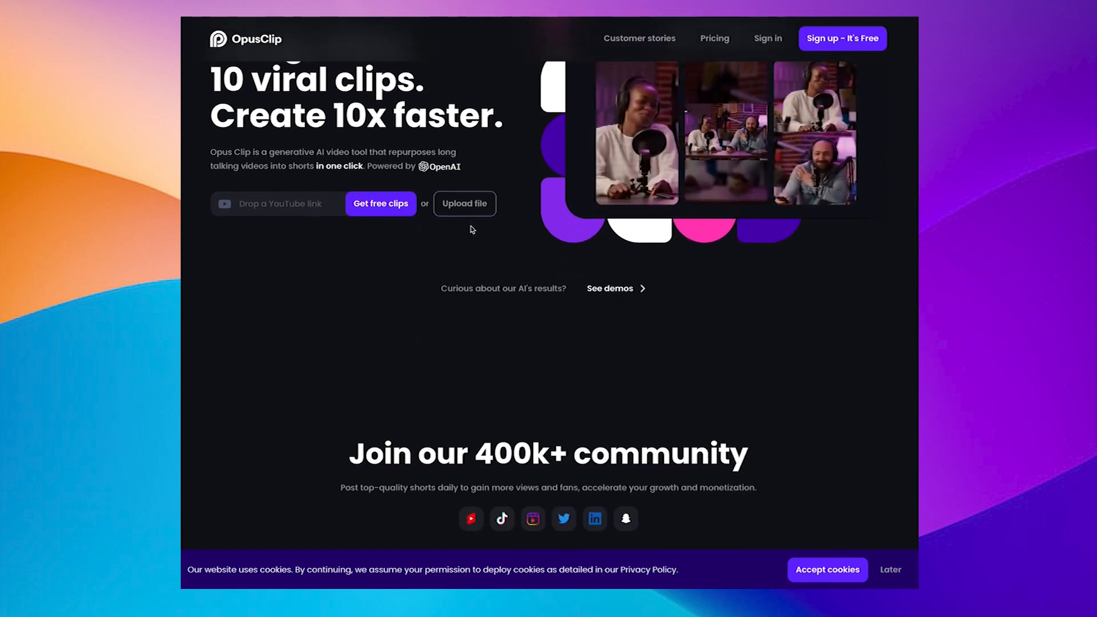
{"action": "scroll", "scroll_direction": "down", "scroll_amount": 3}
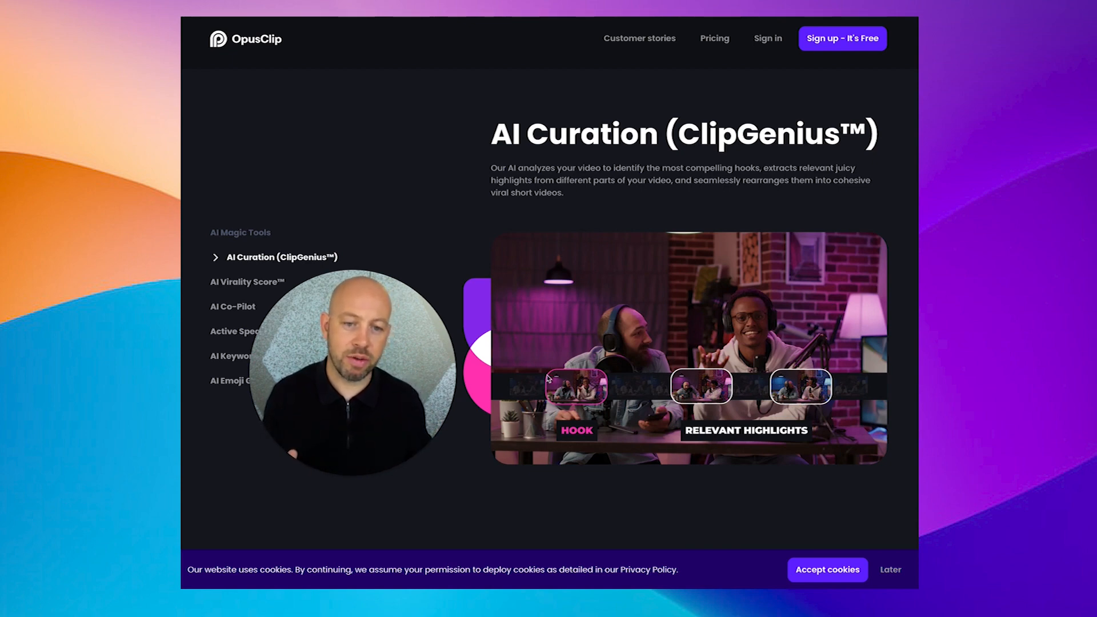
{"action": "mouse_move", "coordinate": [538, 375]}
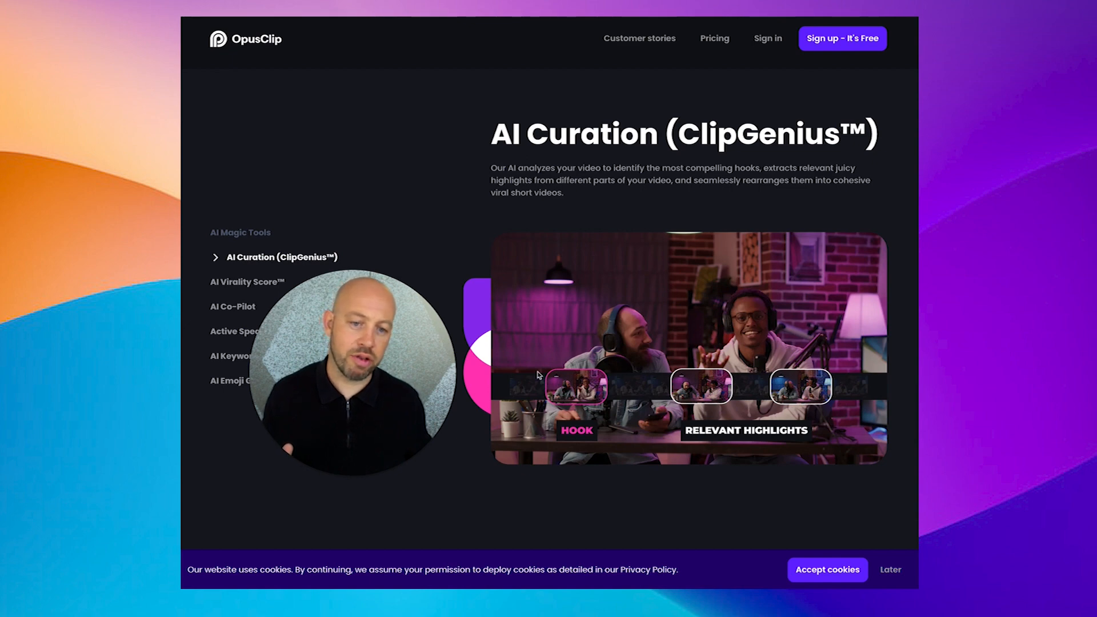
{"action": "mouse_move", "coordinate": [795, 374]}
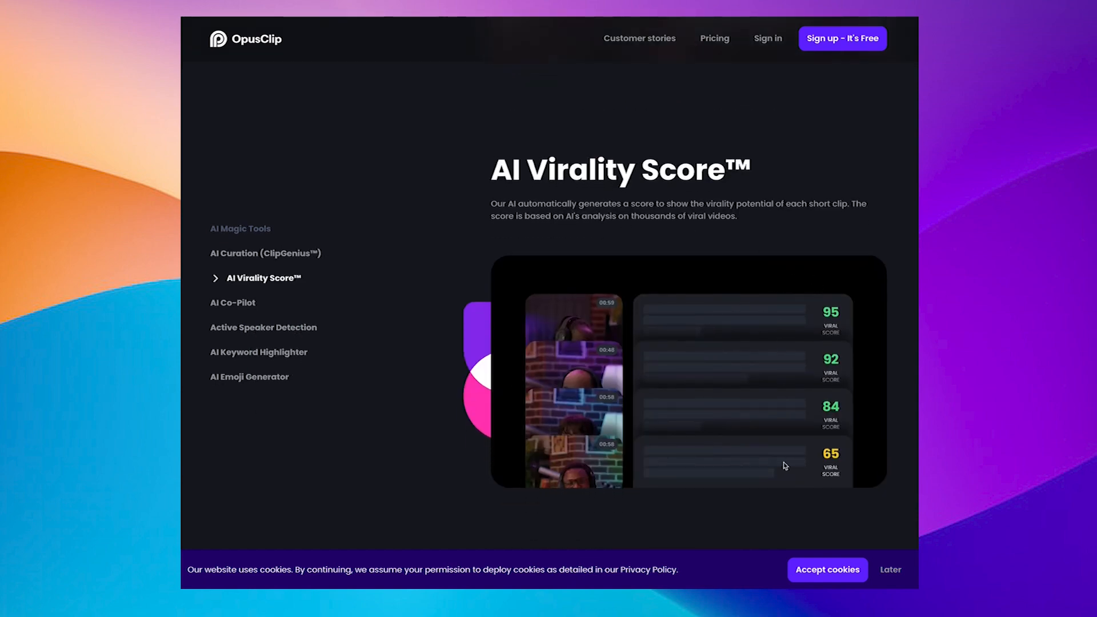
Step: Scroll through the AI Magic Tools sections from Virality Score down to Post daily and grow
{"action": "scroll", "scroll_direction": "down", "scroll_amount": 3}
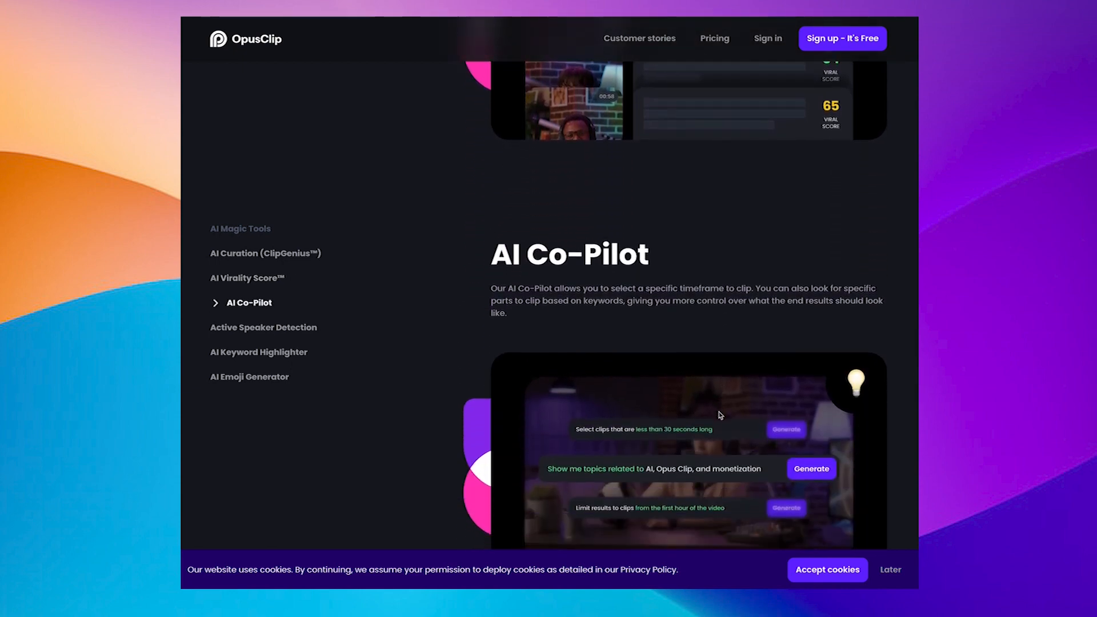
{"action": "scroll", "scroll_direction": "down", "scroll_amount": 3}
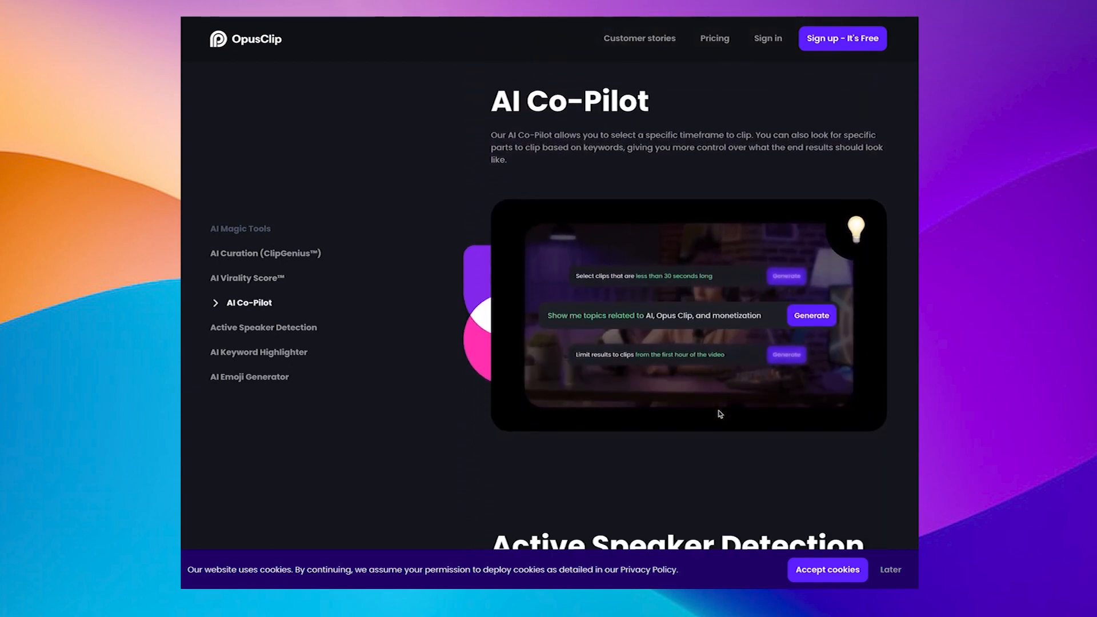
{"action": "scroll", "scroll_direction": "down", "scroll_amount": 3}
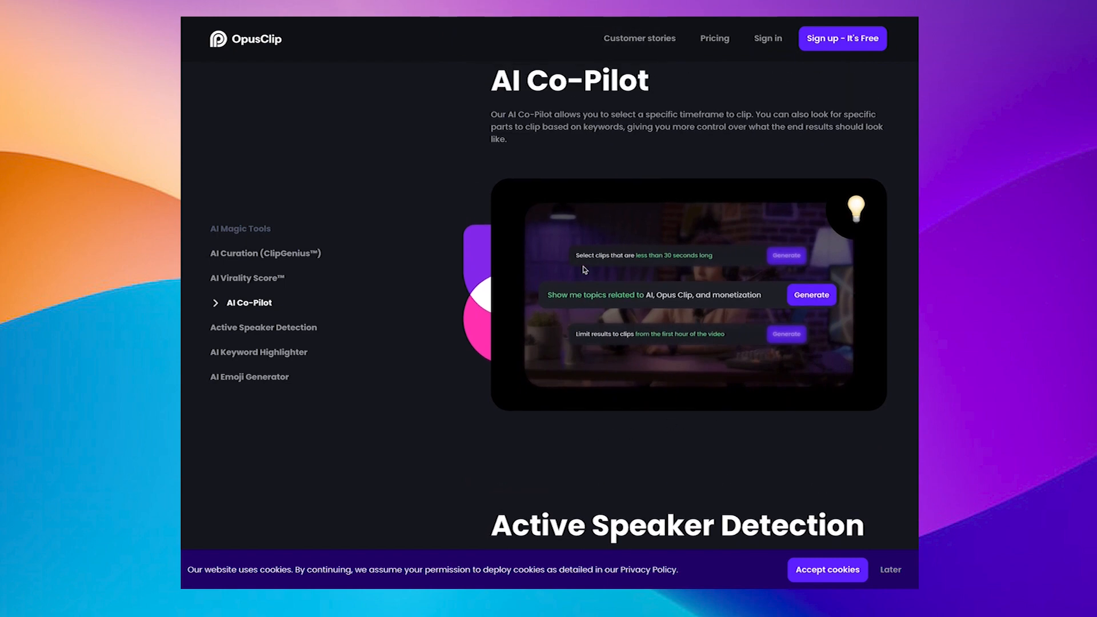
{"action": "scroll", "scroll_direction": "down", "scroll_amount": 3}
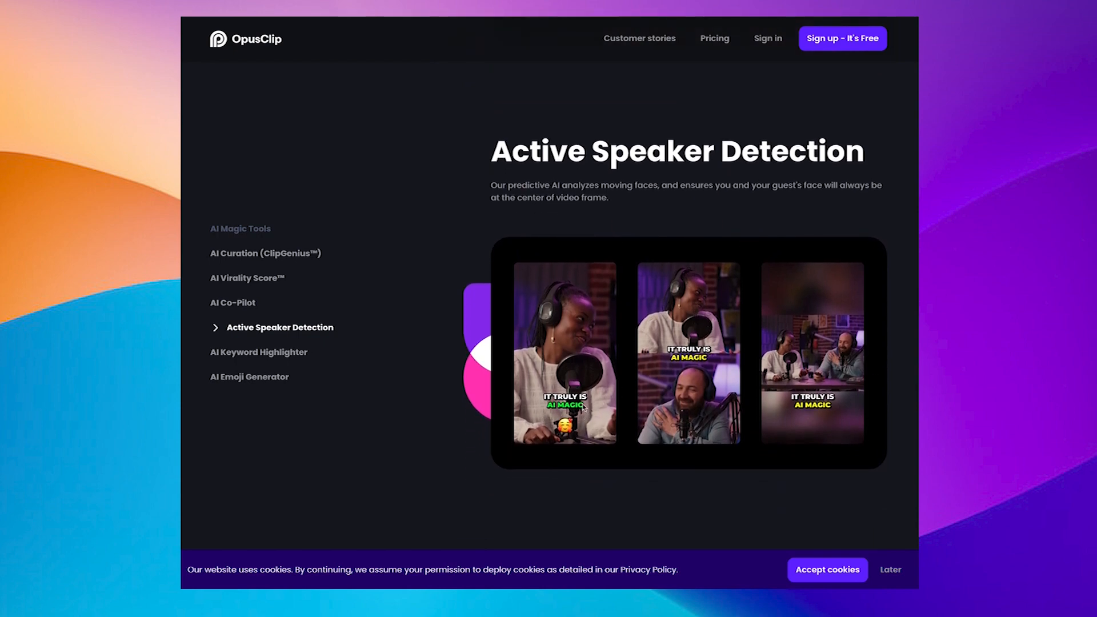
{"action": "scroll", "scroll_direction": "down", "scroll_amount": 3}
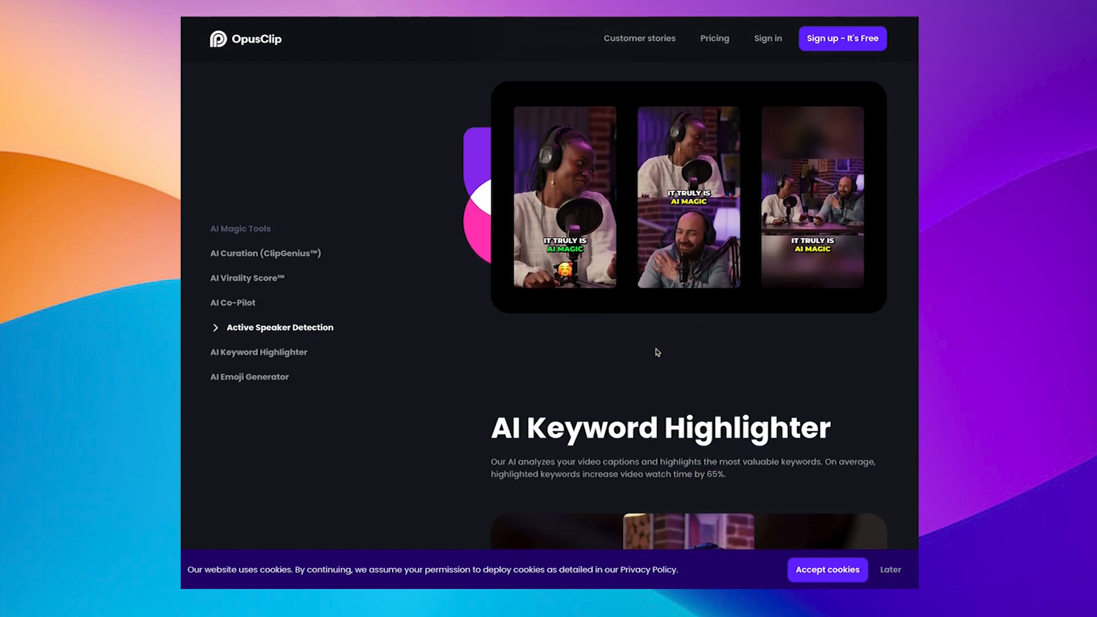
{"action": "scroll", "scroll_direction": "up", "scroll_amount": 3}
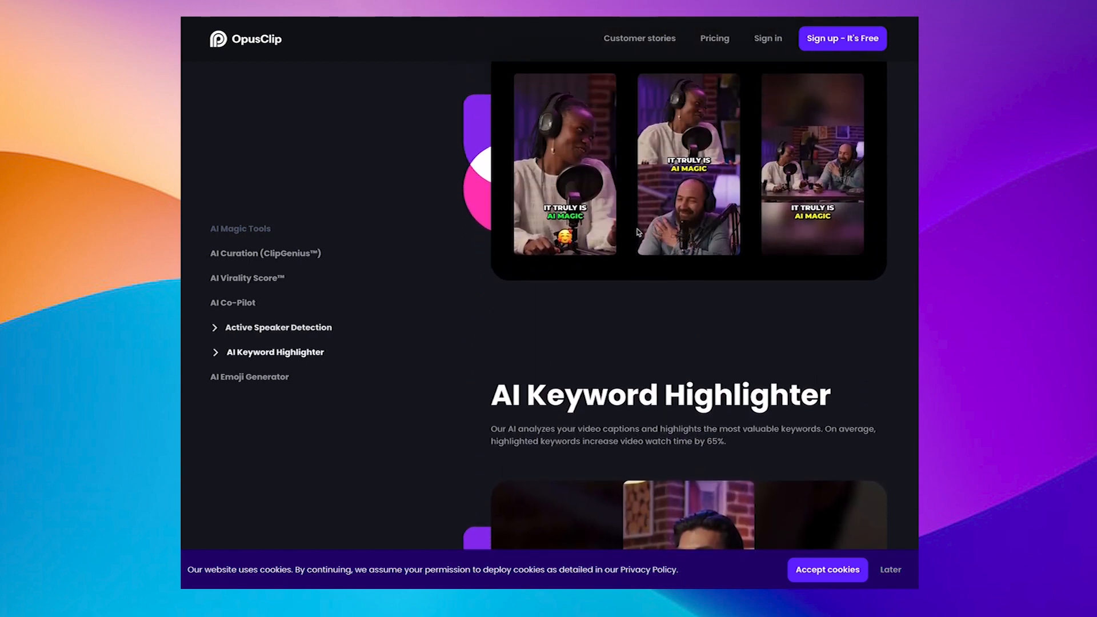
{"action": "scroll", "scroll_direction": "down", "scroll_amount": 3}
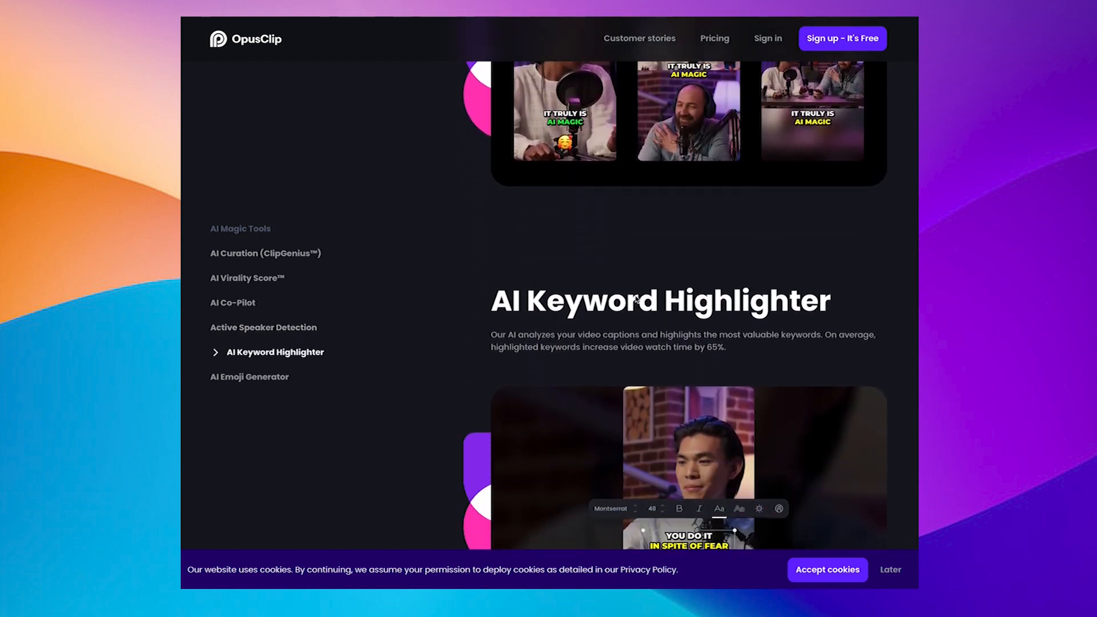
{"action": "scroll", "scroll_direction": "down", "scroll_amount": 3}
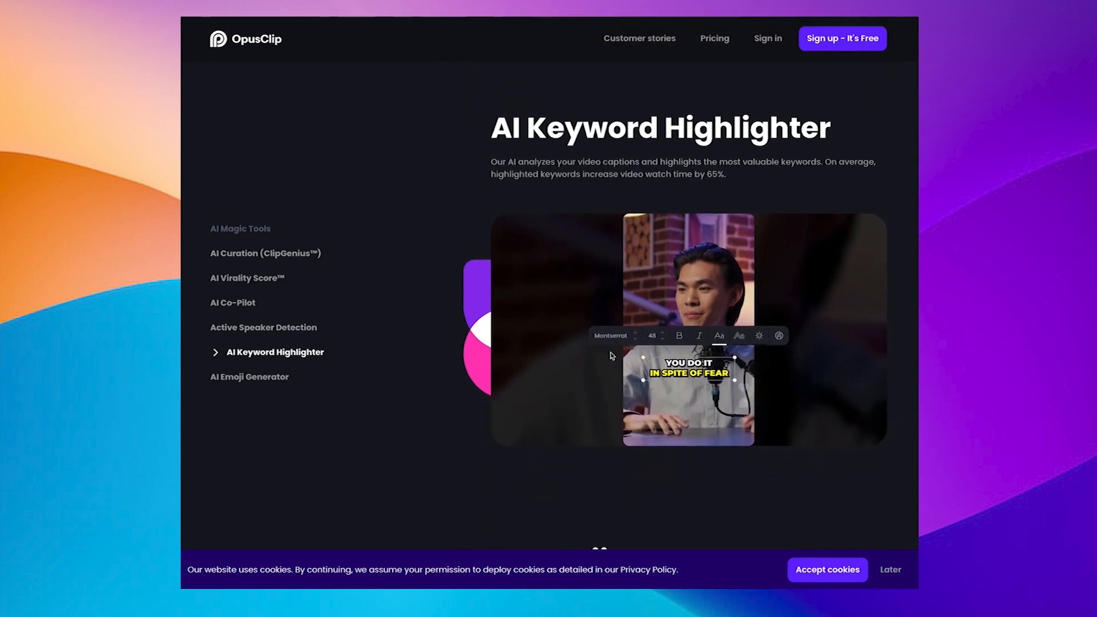
Step: Switch to the YouTube channel's Videos tab of educator tutorials and look around it
{"action": "left_click", "coordinate": [249, 376]}
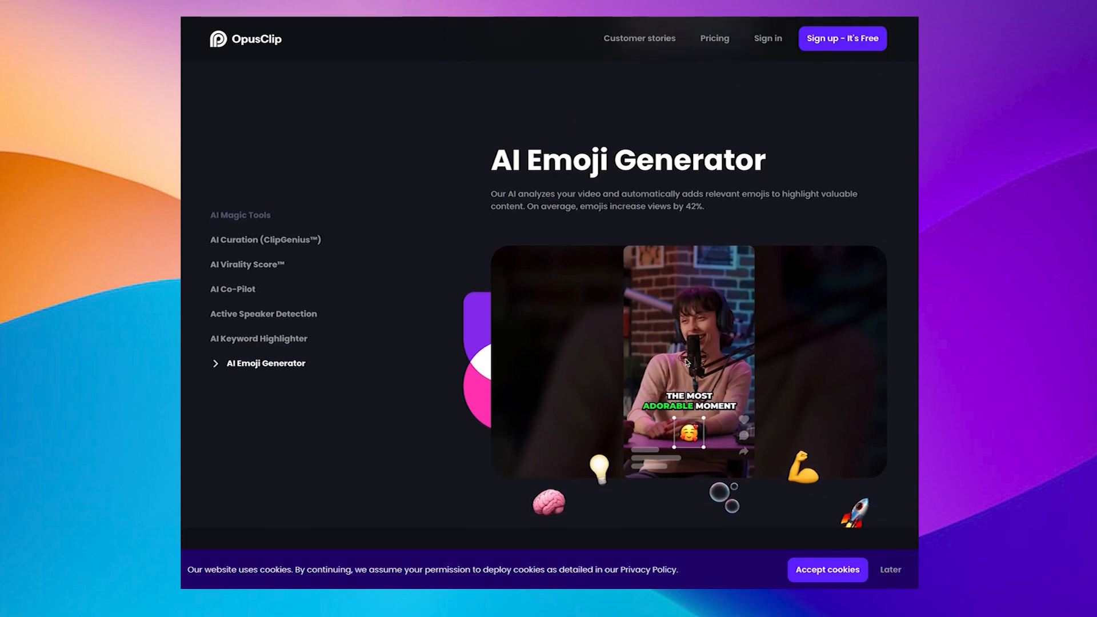
{"action": "scroll", "scroll_direction": "down", "scroll_amount": 3}
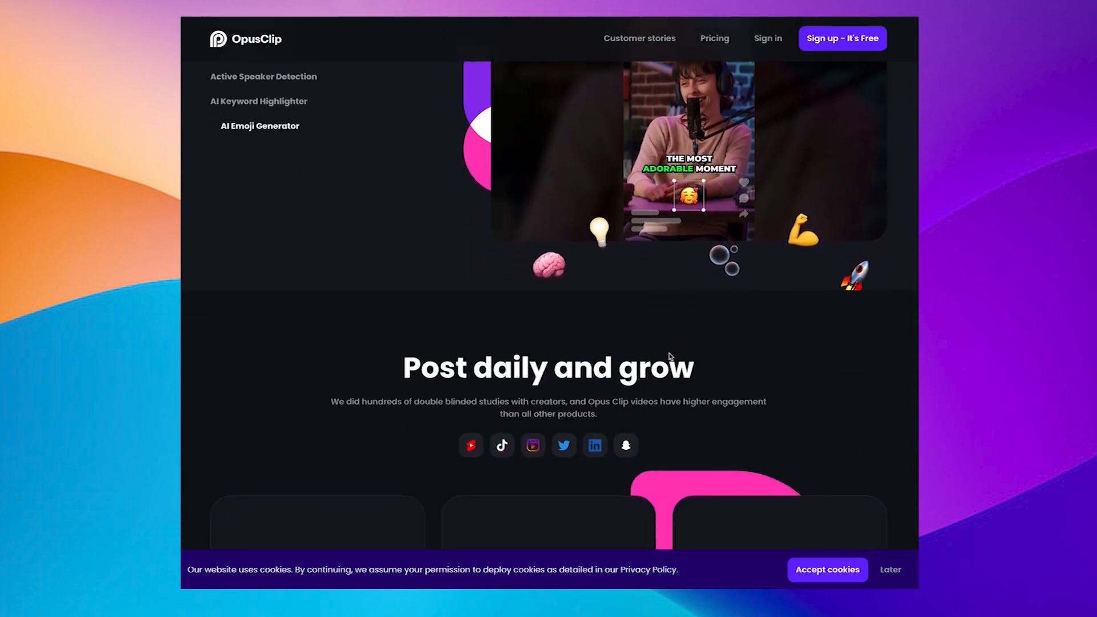
{"action": "scroll", "scroll_direction": "up", "scroll_amount": 3}
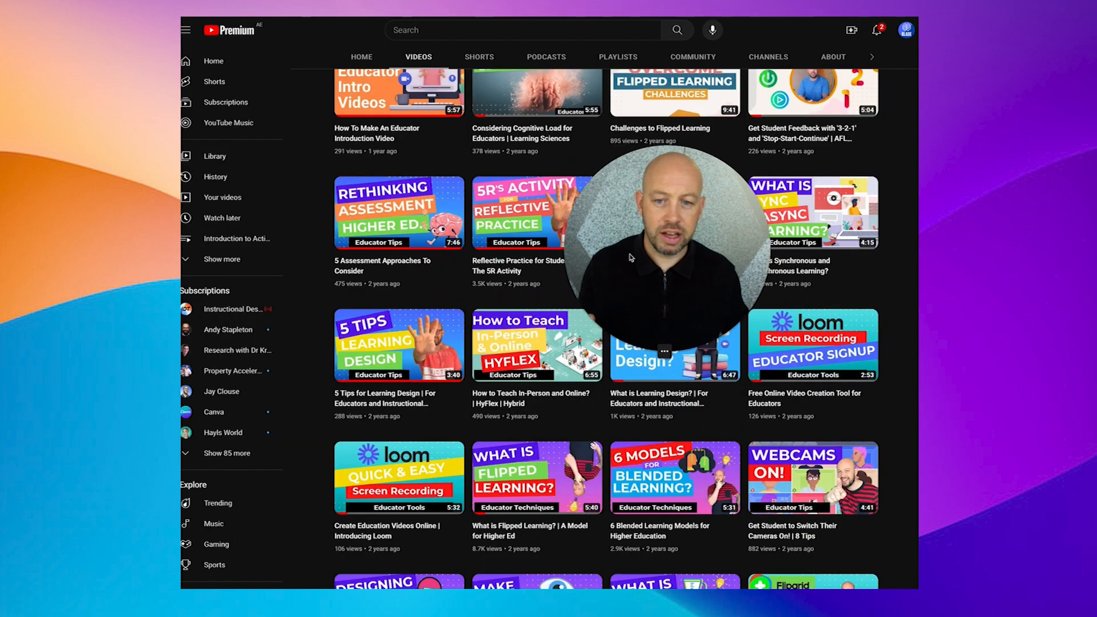
Step: Scroll down the YouTube channel's grid of uploaded educator videos
{"action": "scroll", "scroll_direction": "down", "scroll_amount": 3}
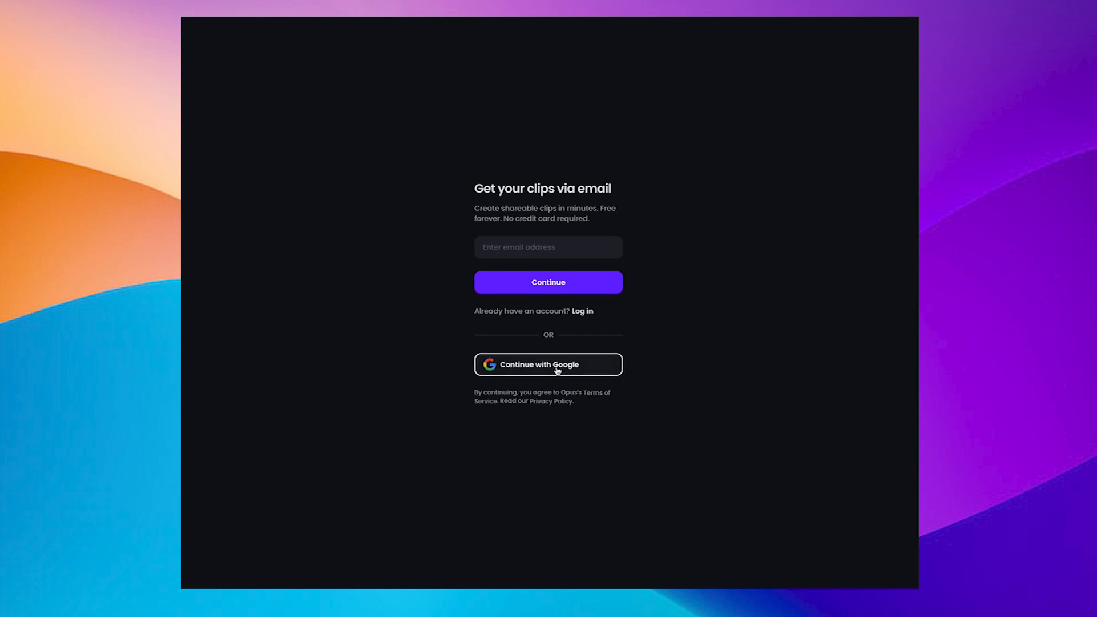
{"action": "mouse_move", "coordinate": [687, 331]}
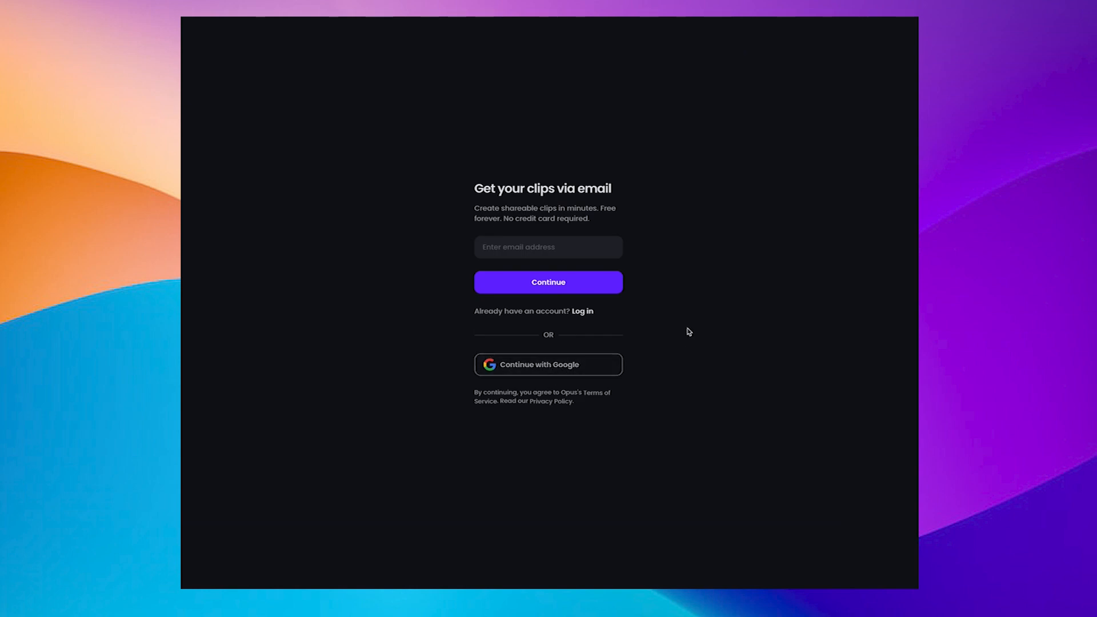
Step: Sign in to OpusClip with Continue with Google and reach the dashboard
{"action": "left_click", "coordinate": [547, 364]}
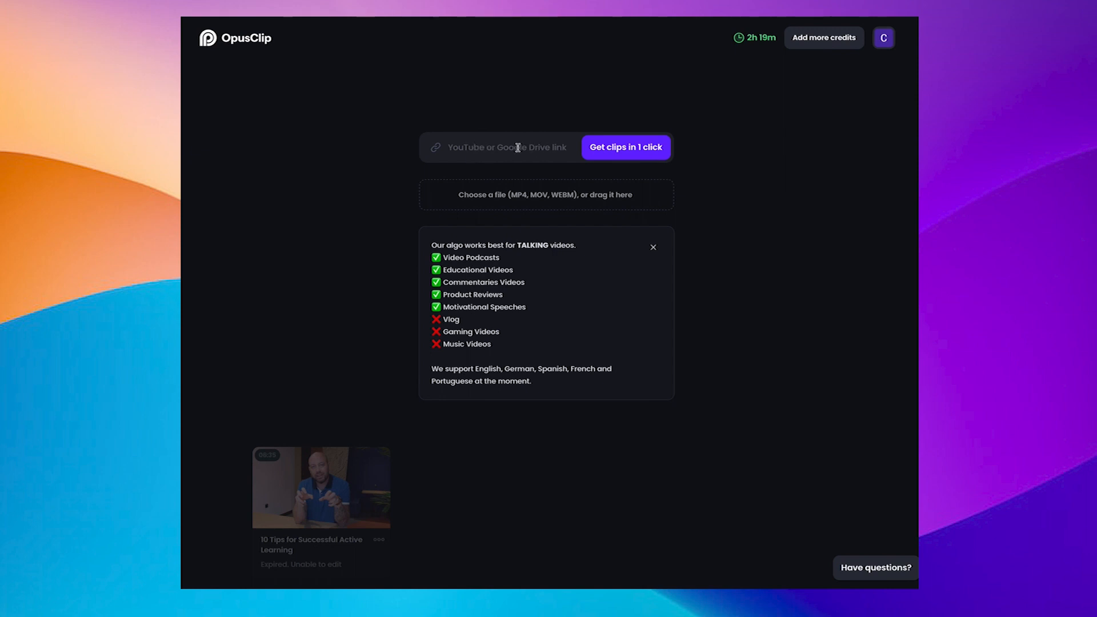
{"action": "mouse_move", "coordinate": [557, 189]}
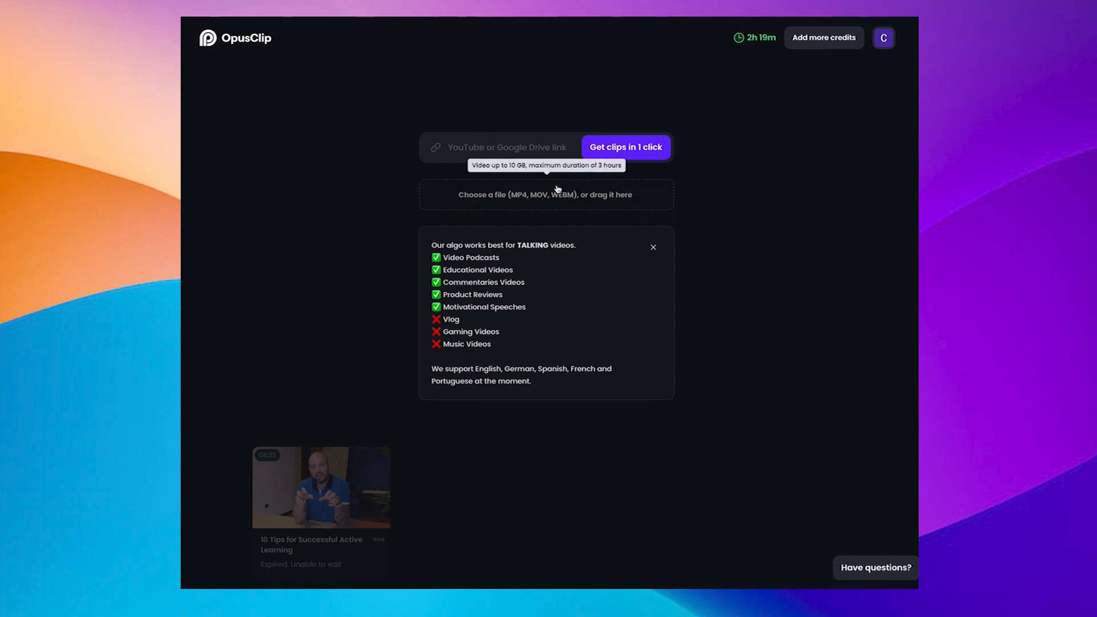
{"action": "mouse_move", "coordinate": [498, 260]}
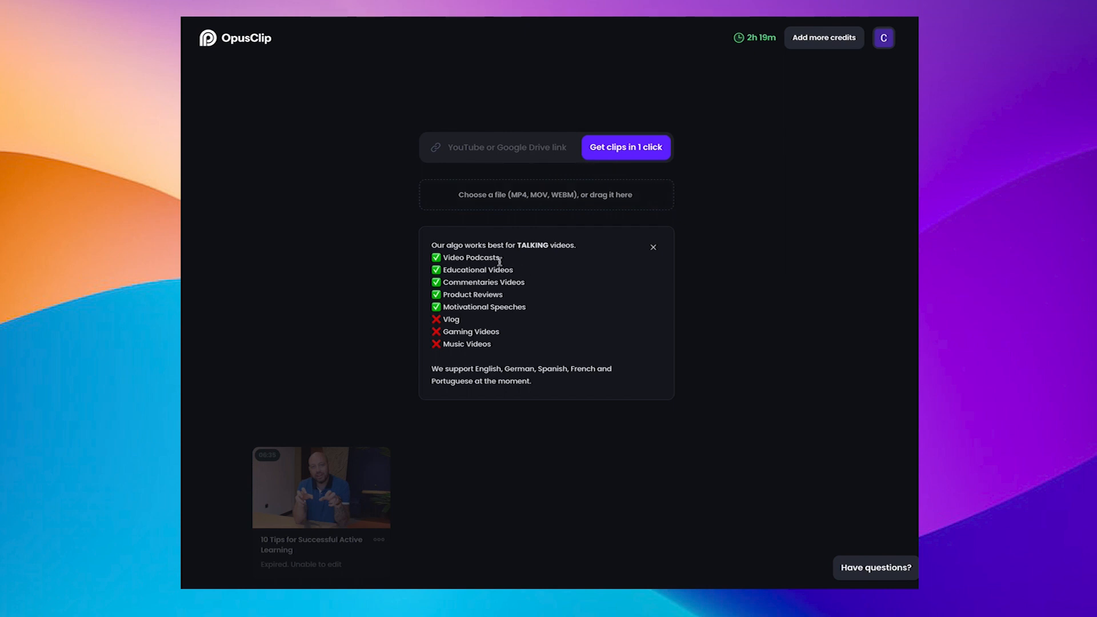
{"action": "mouse_move", "coordinate": [526, 292]}
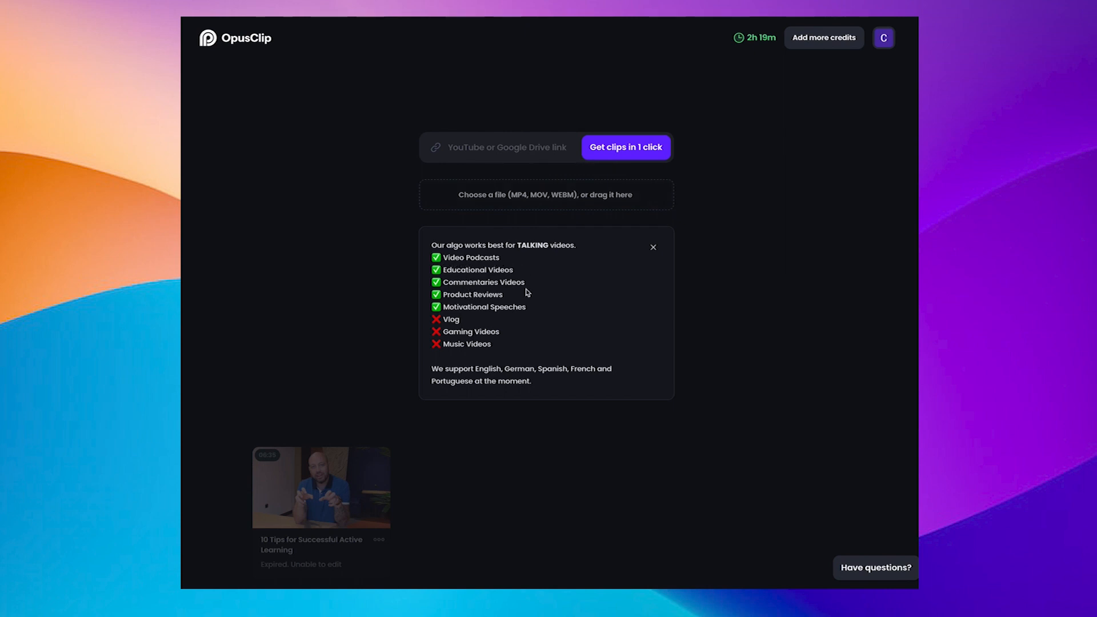
{"action": "mouse_move", "coordinate": [501, 322]}
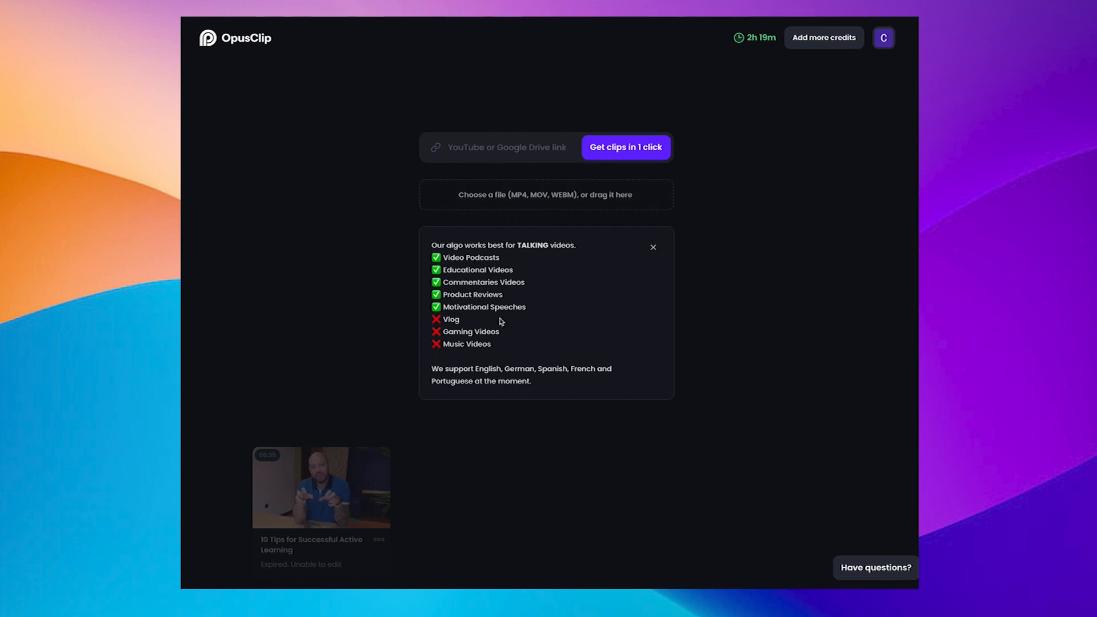
{"action": "mouse_move", "coordinate": [343, 324]}
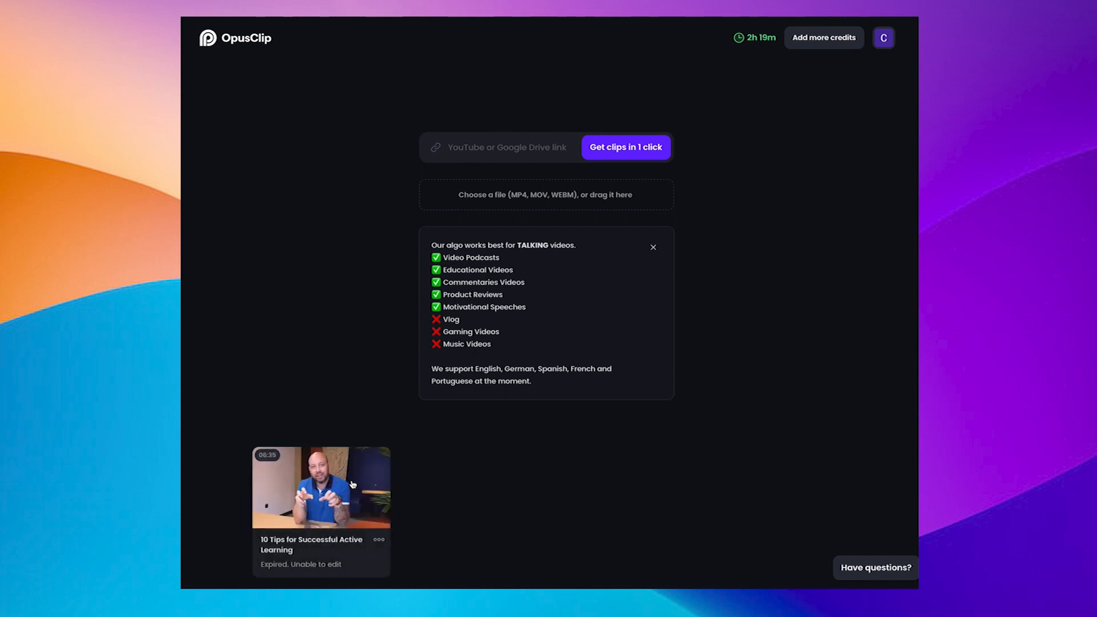
{"action": "mouse_move", "coordinate": [267, 543]}
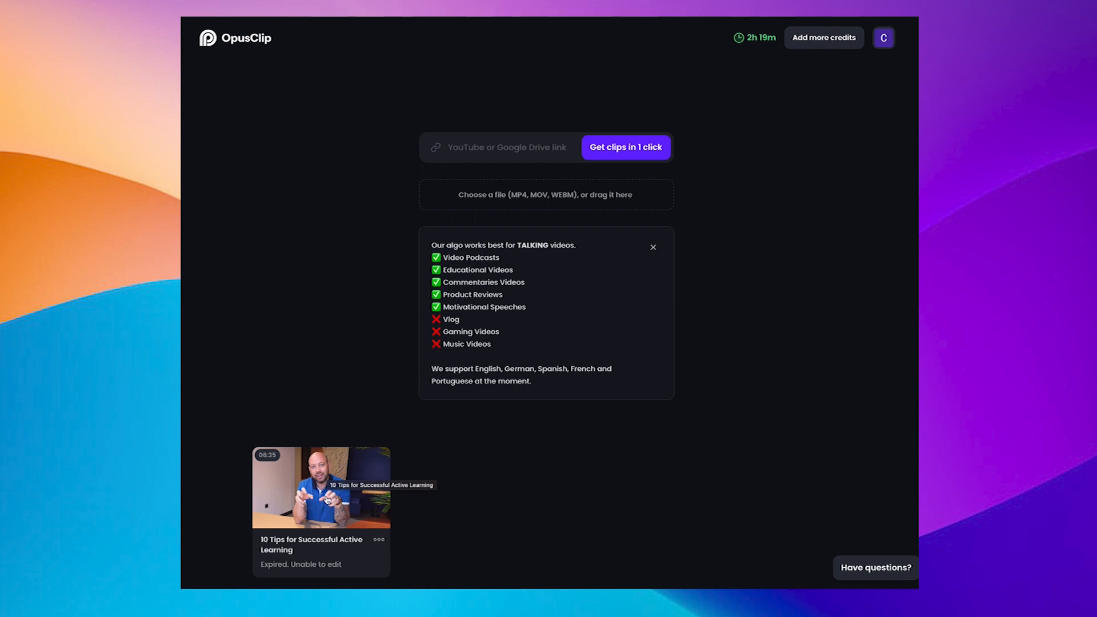
Step: Open the 10 Tips for Successful Active Learning project and glance over its generated clips
{"action": "left_click", "coordinate": [320, 487]}
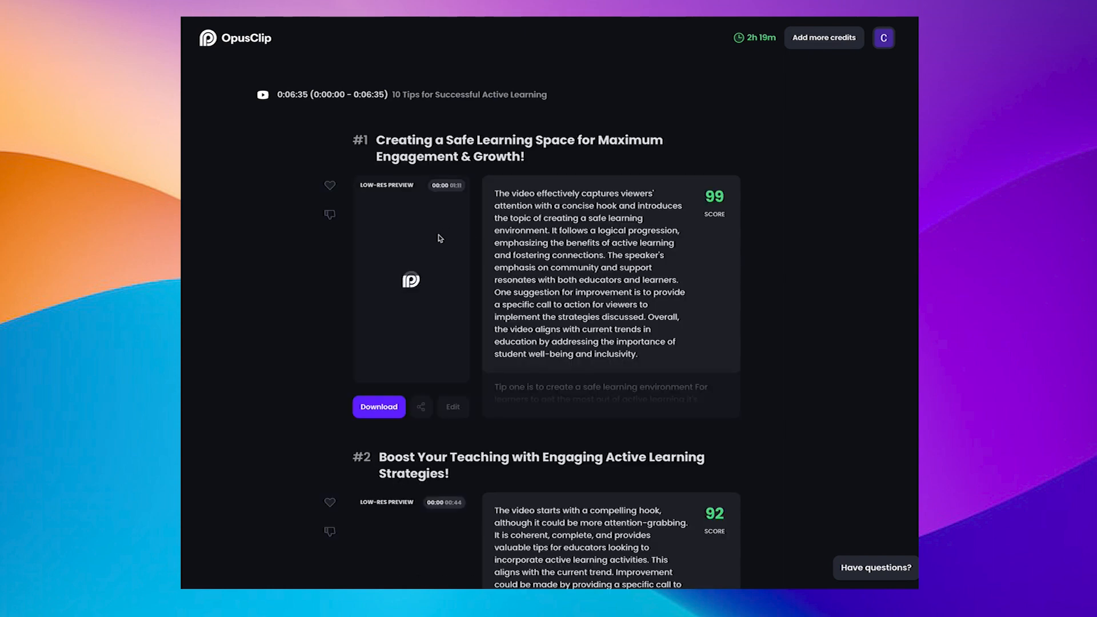
{"action": "scroll", "scroll_direction": "down", "scroll_amount": 3}
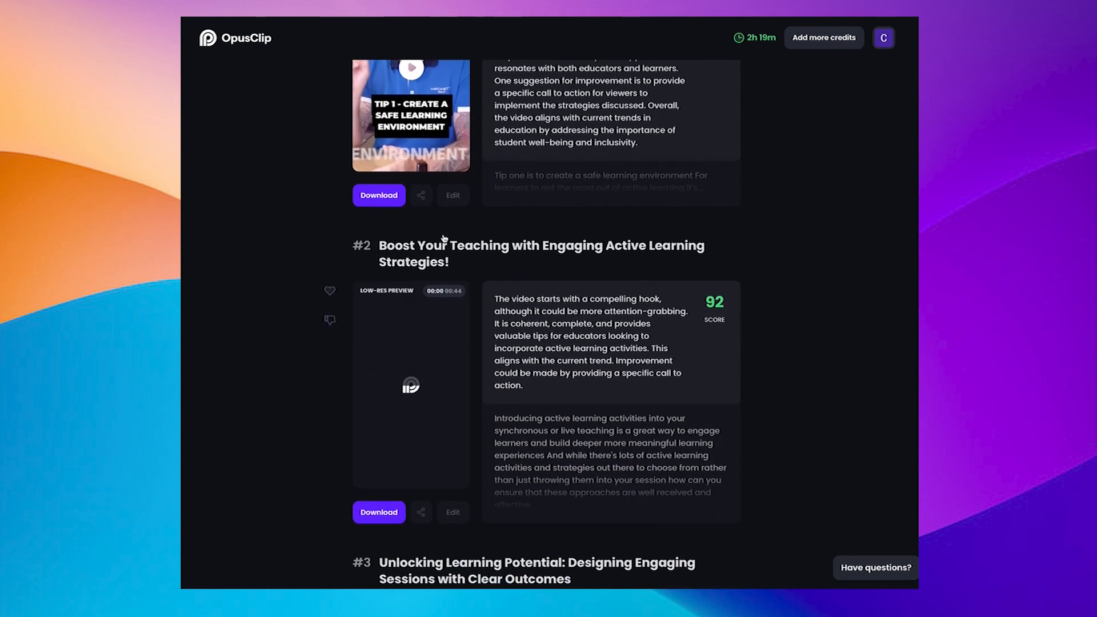
{"action": "scroll", "scroll_direction": "up", "scroll_amount": 3}
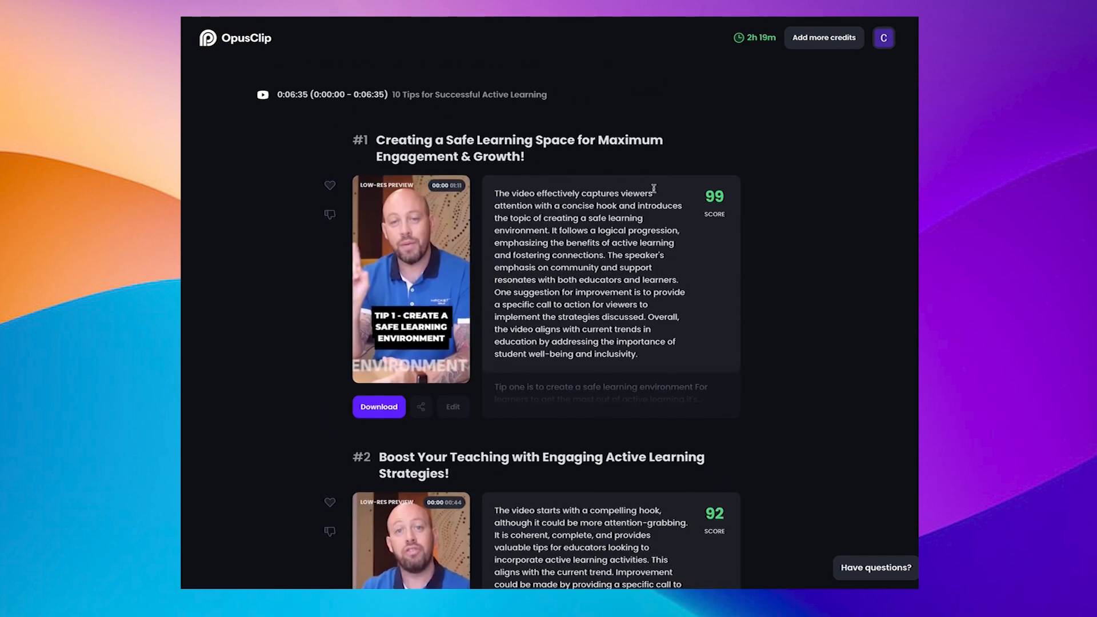
{"action": "mouse_move", "coordinate": [713, 199]}
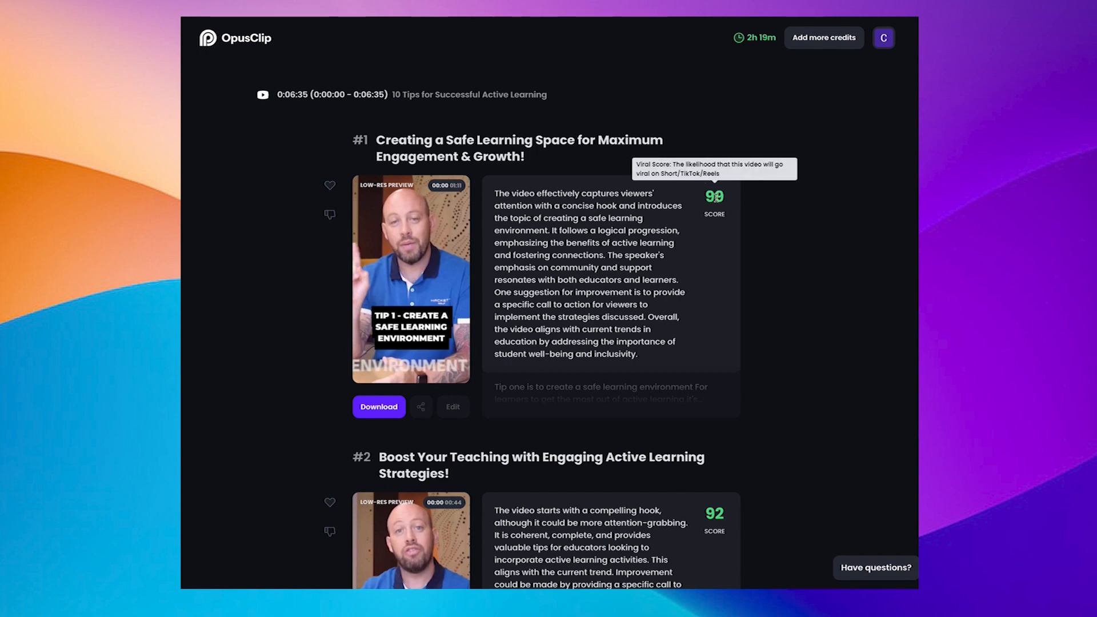
{"action": "mouse_move", "coordinate": [519, 308]}
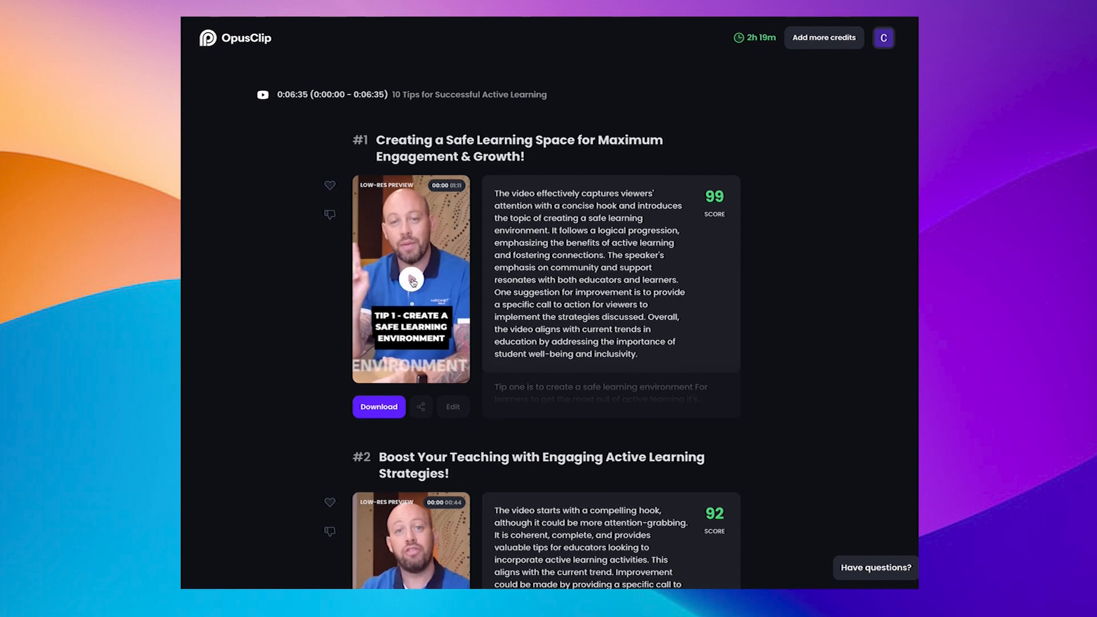
Step: Play the first seconds of the top-scoring clip's preview, then pause it
{"action": "left_click", "coordinate": [410, 279]}
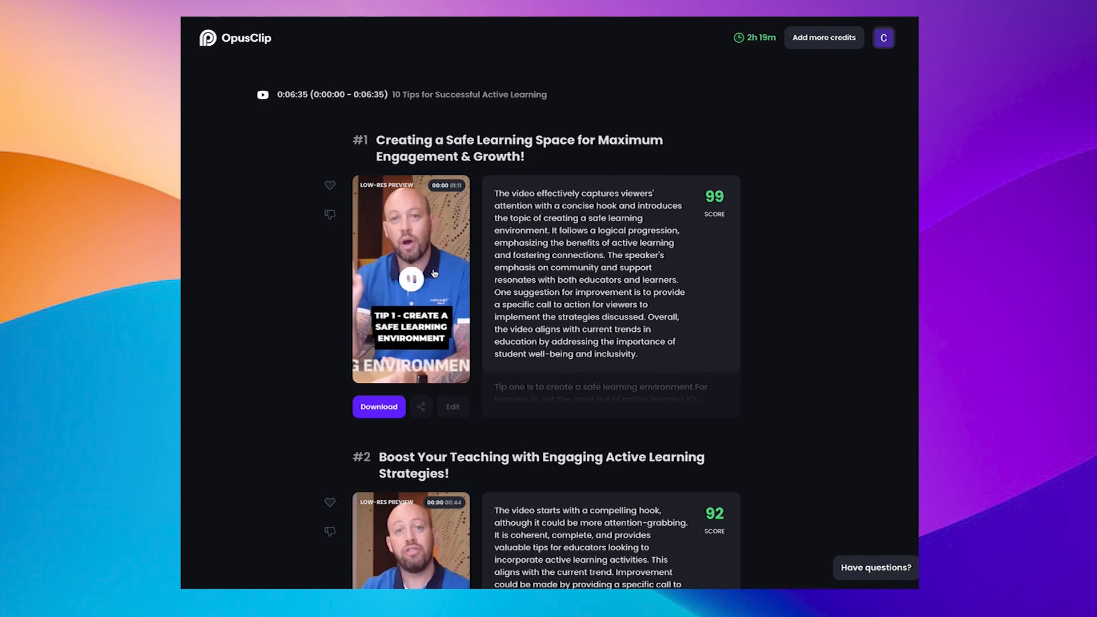
{"action": "left_click", "coordinate": [411, 279]}
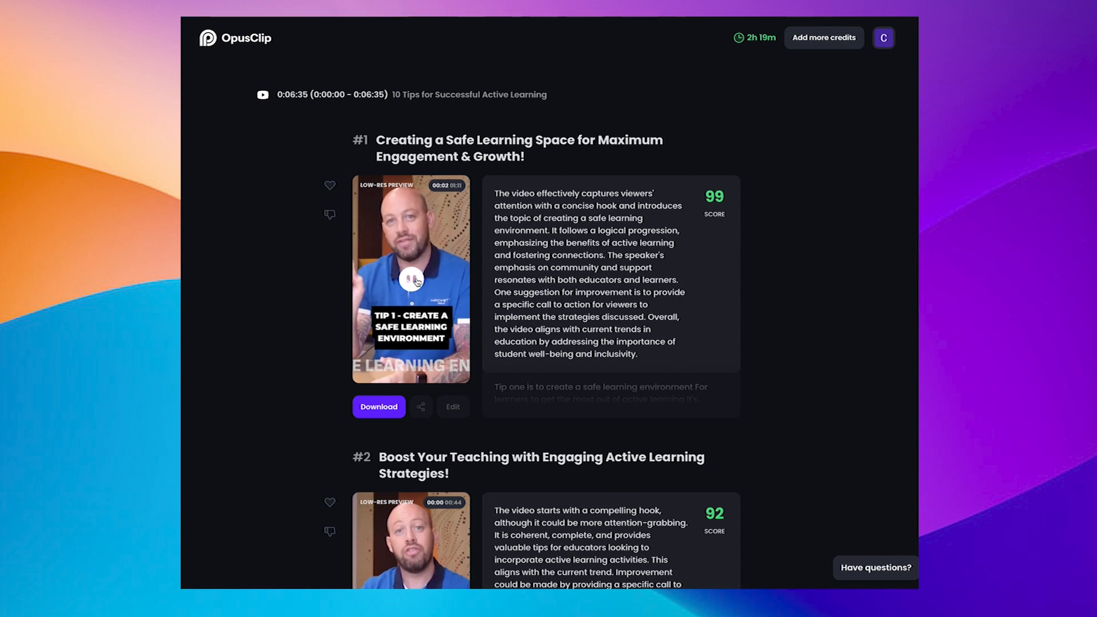
{"action": "left_click", "coordinate": [411, 280]}
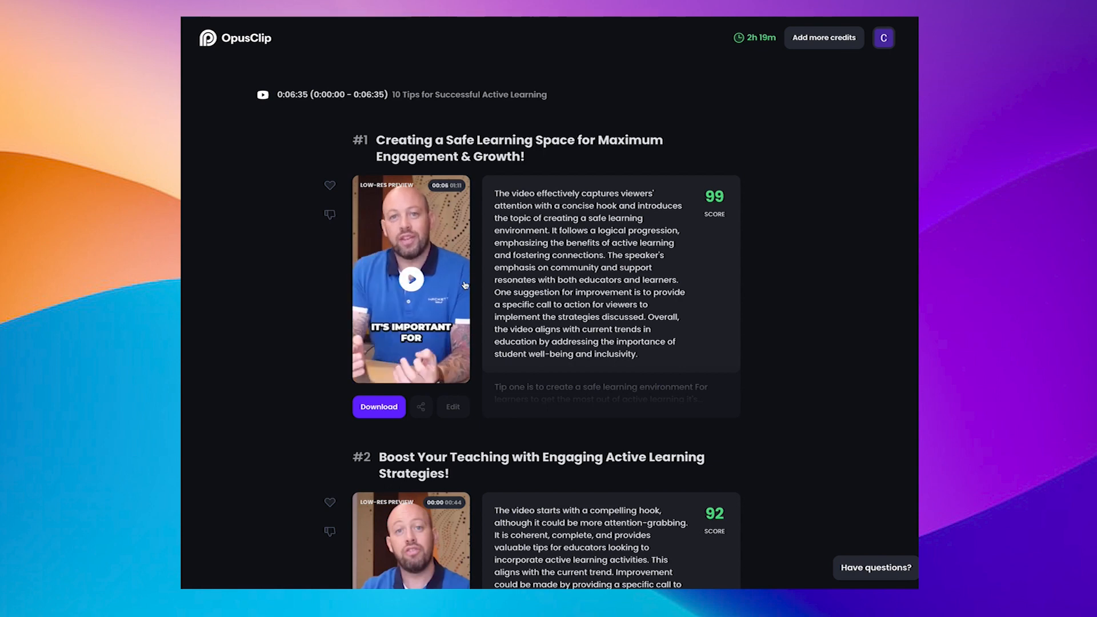
{"action": "mouse_move", "coordinate": [385, 191]}
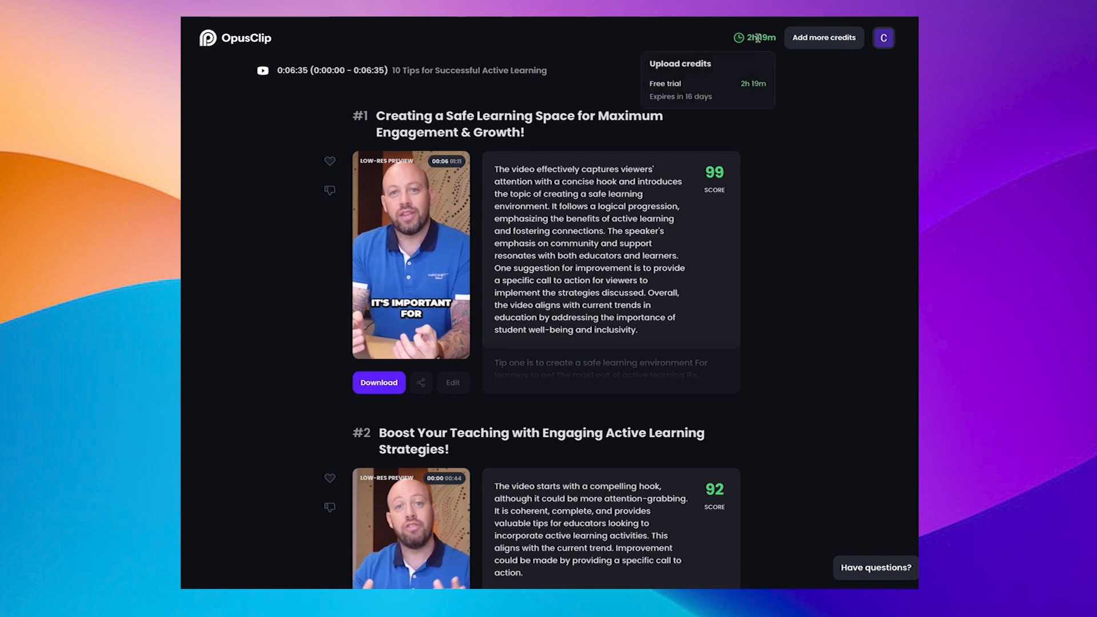
{"action": "mouse_move", "coordinate": [674, 83]}
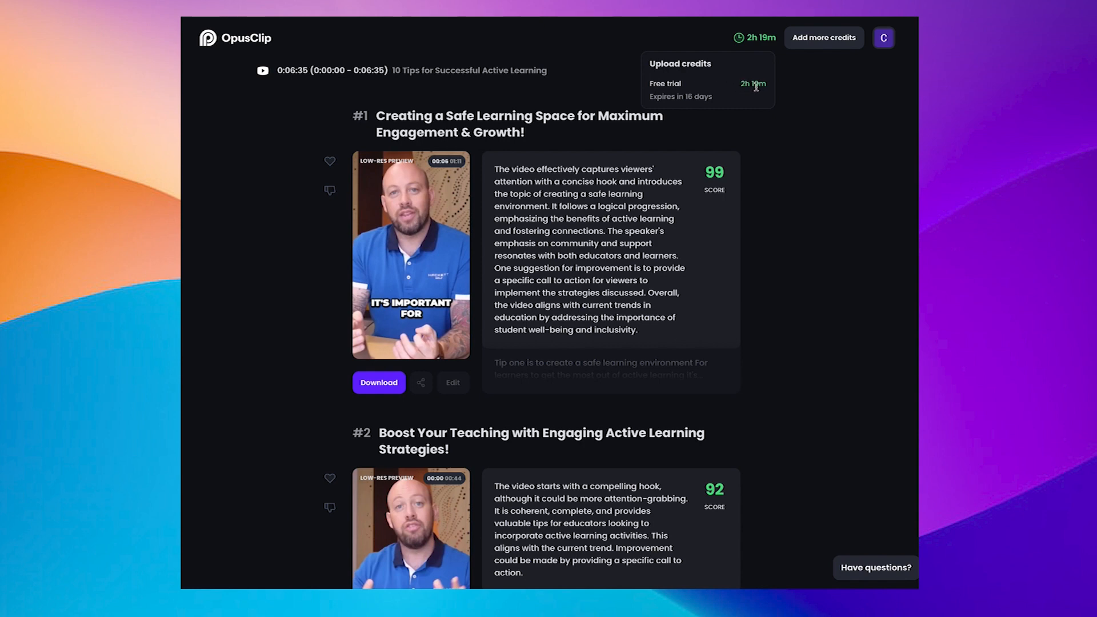
{"action": "mouse_move", "coordinate": [761, 85]}
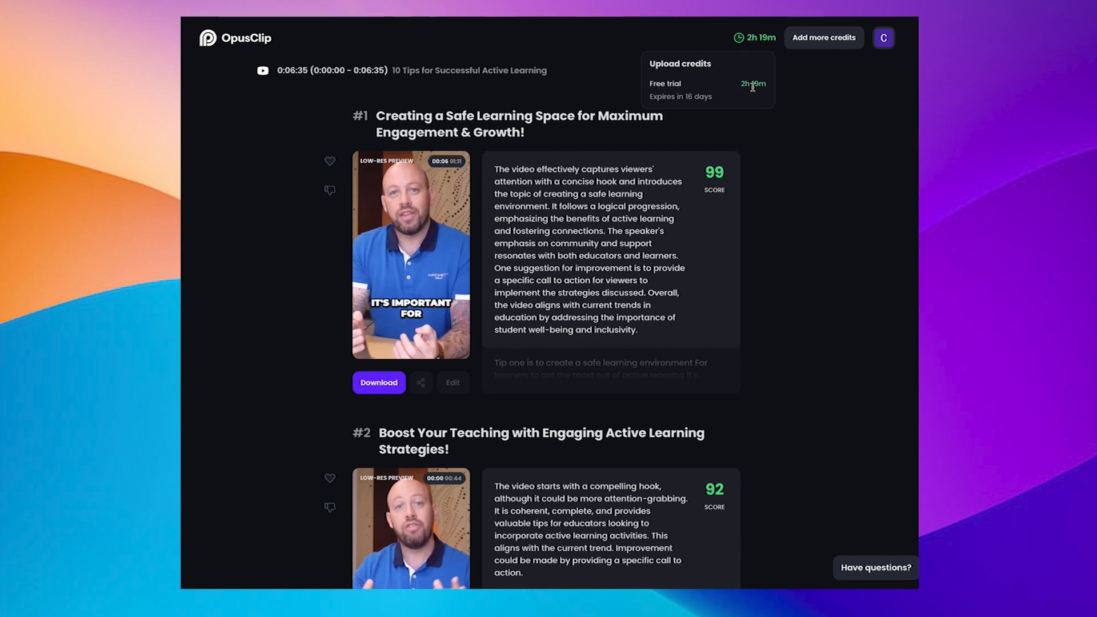
{"action": "mouse_move", "coordinate": [754, 85]}
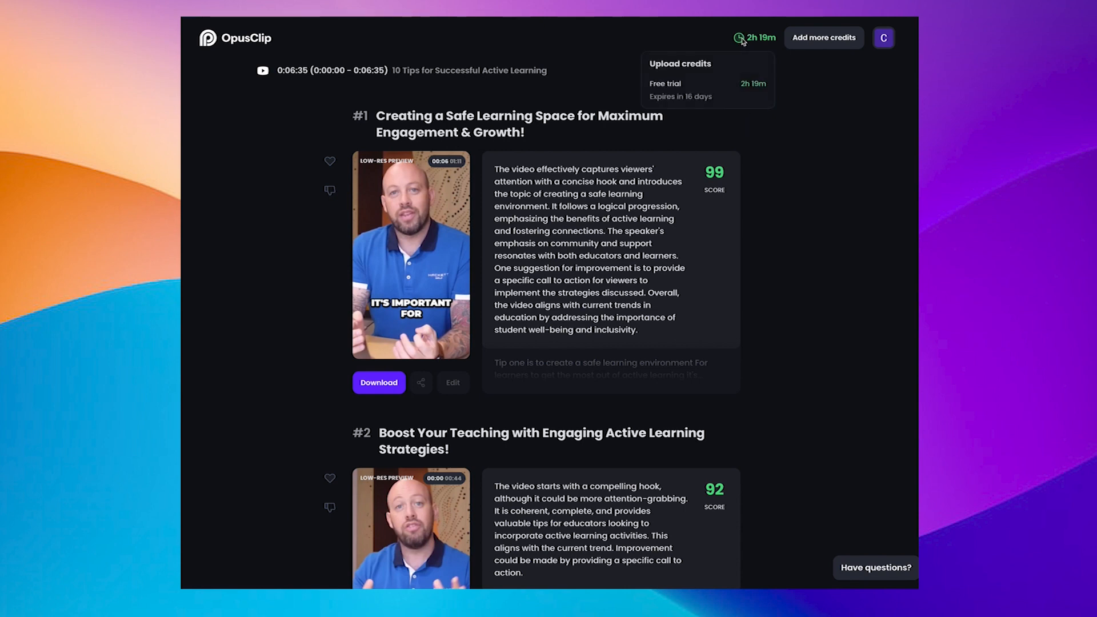
{"action": "mouse_move", "coordinate": [731, 78]}
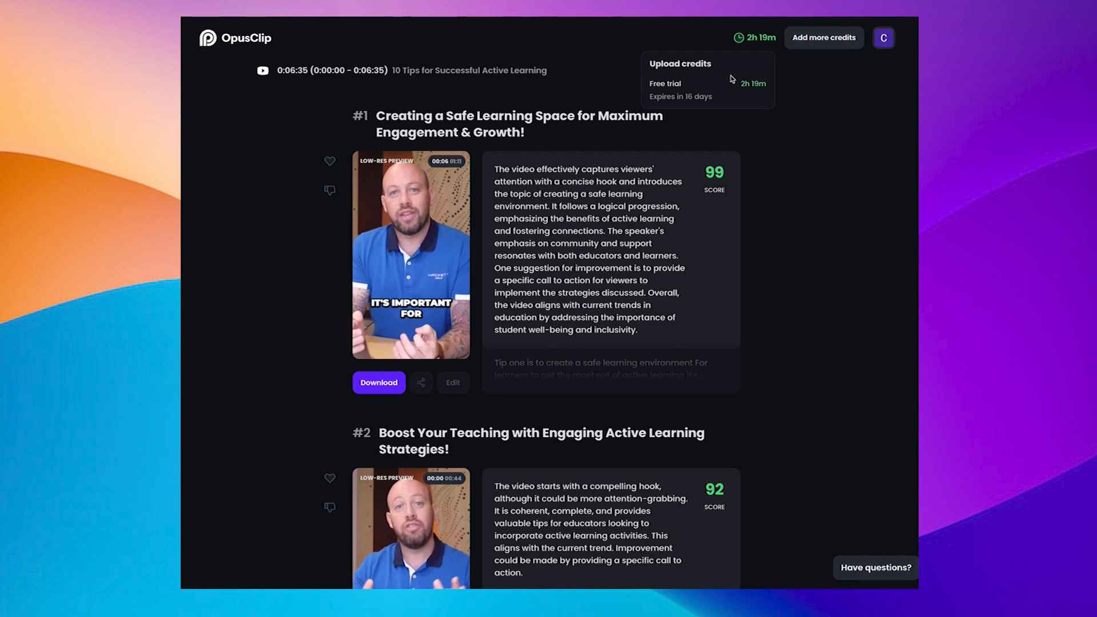
{"action": "mouse_move", "coordinate": [784, 161]}
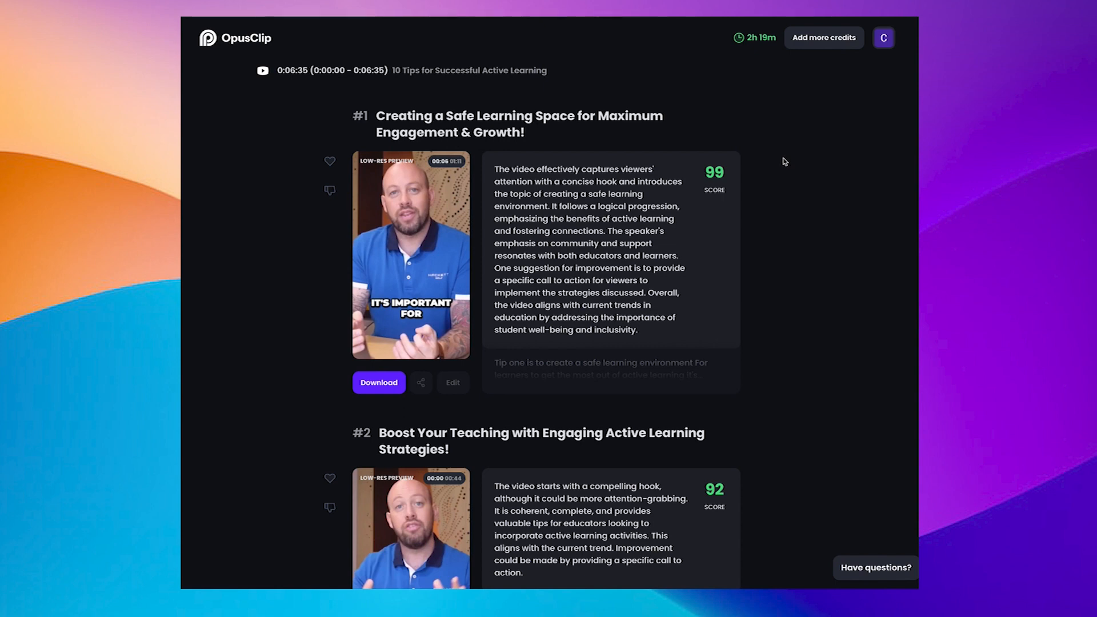
{"action": "mouse_move", "coordinate": [790, 162]}
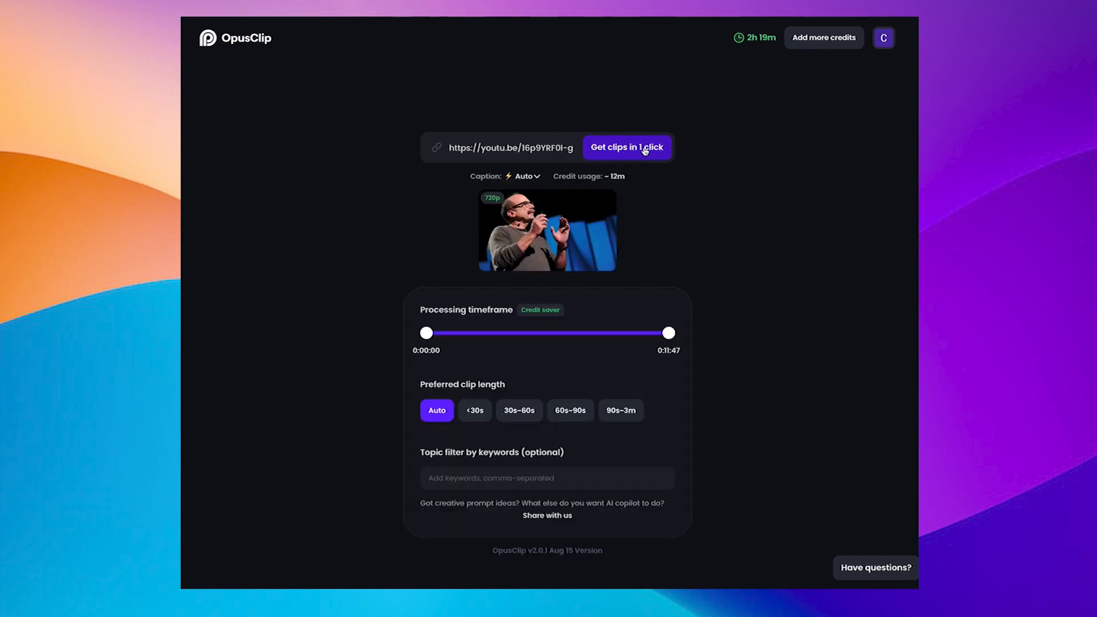
{"action": "mouse_move", "coordinate": [445, 326]}
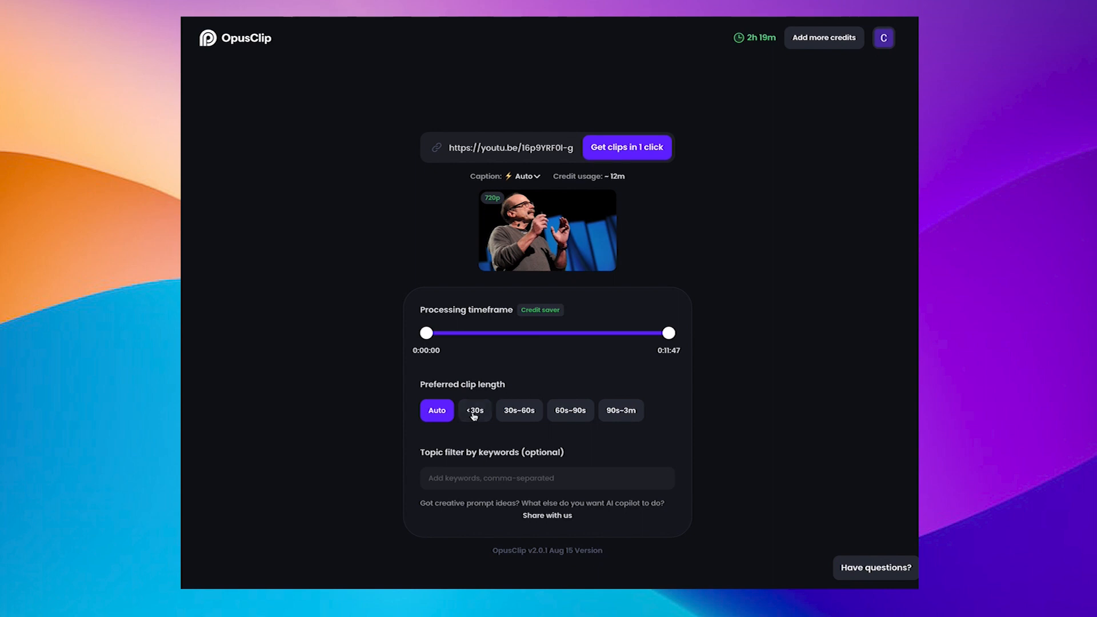
Step: Keep clip length on Auto, set captions to English and start generating clips from the talk
{"action": "left_click", "coordinate": [435, 411]}
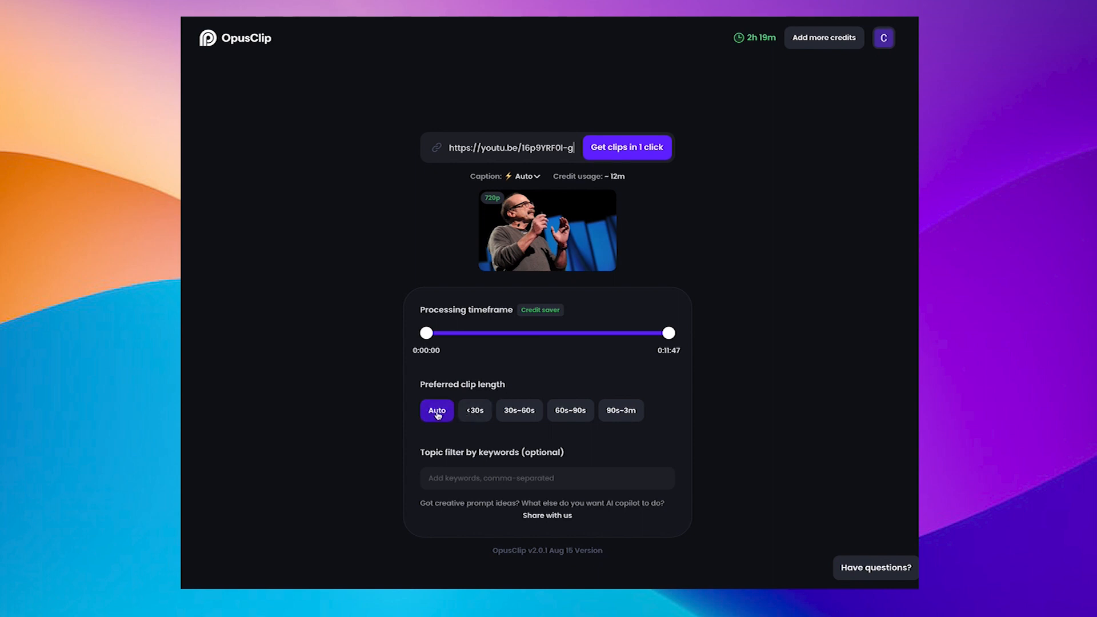
{"action": "mouse_move", "coordinate": [503, 419]}
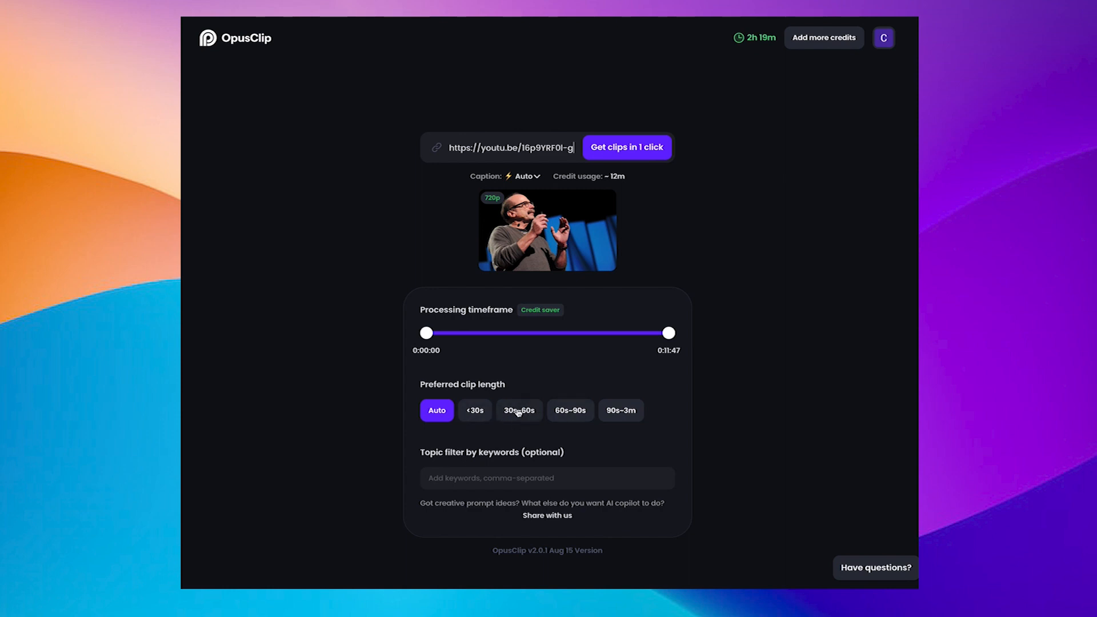
{"action": "mouse_move", "coordinate": [707, 466]}
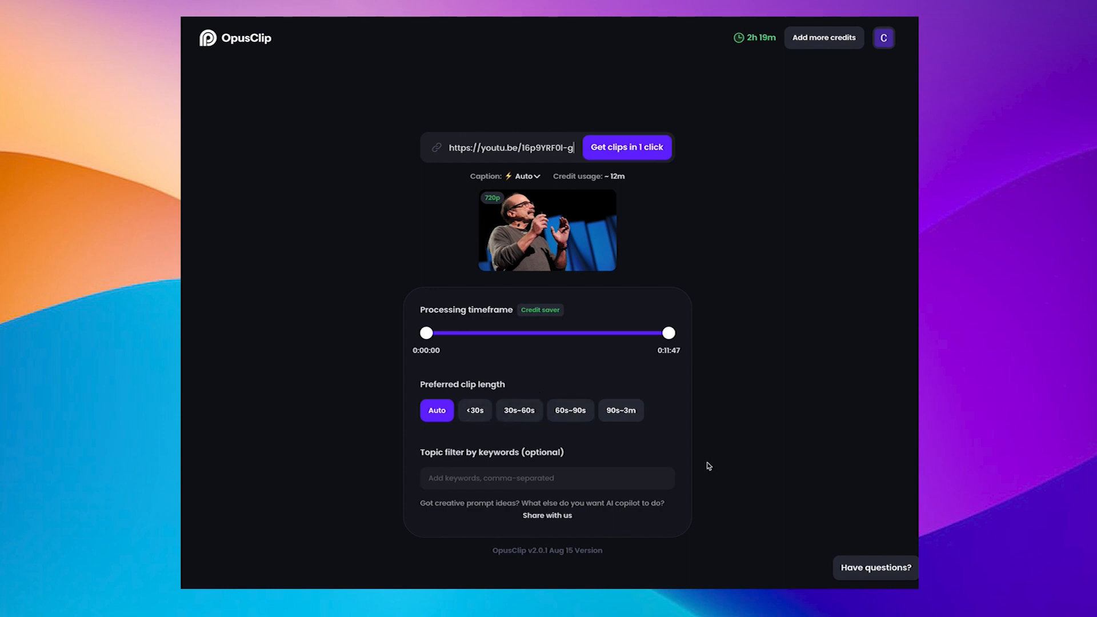
{"action": "mouse_move", "coordinate": [614, 517]}
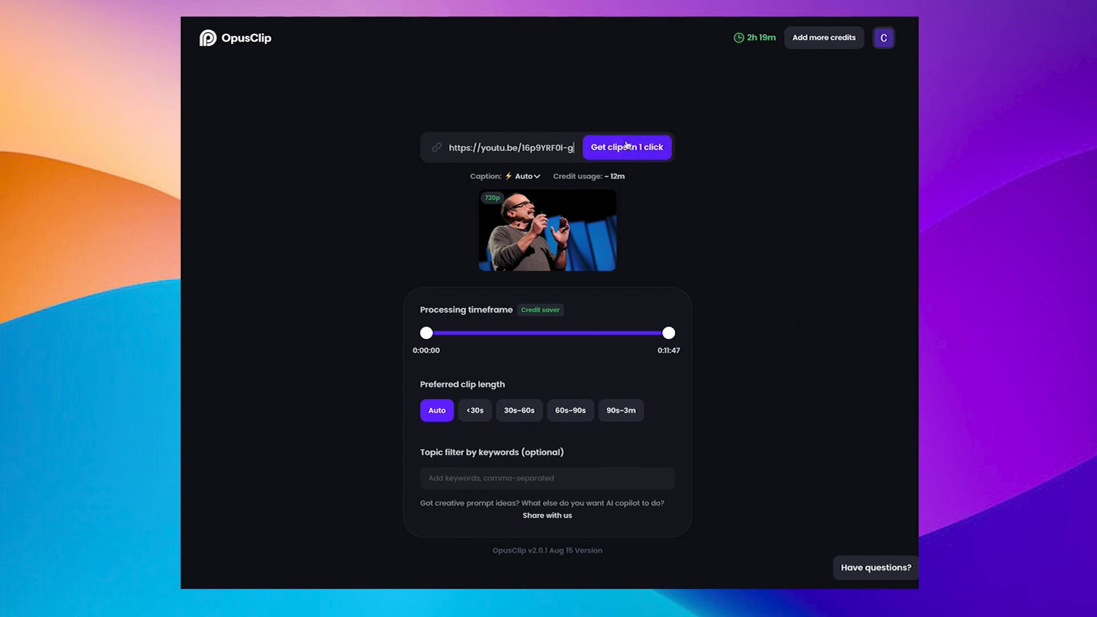
{"action": "mouse_move", "coordinate": [602, 163]}
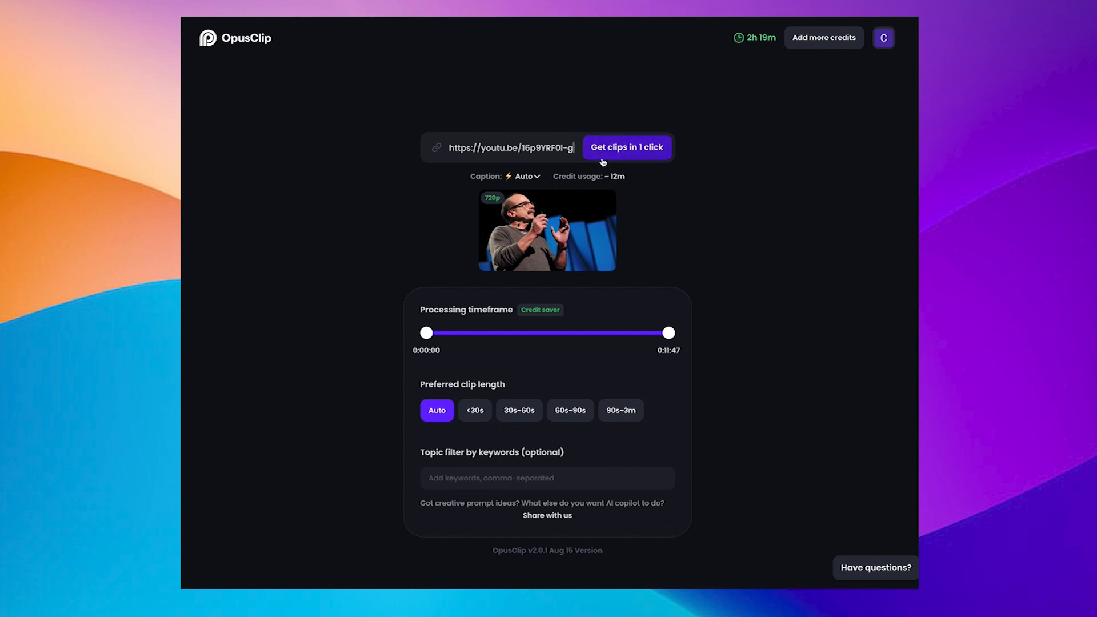
{"action": "left_click", "coordinate": [523, 176]}
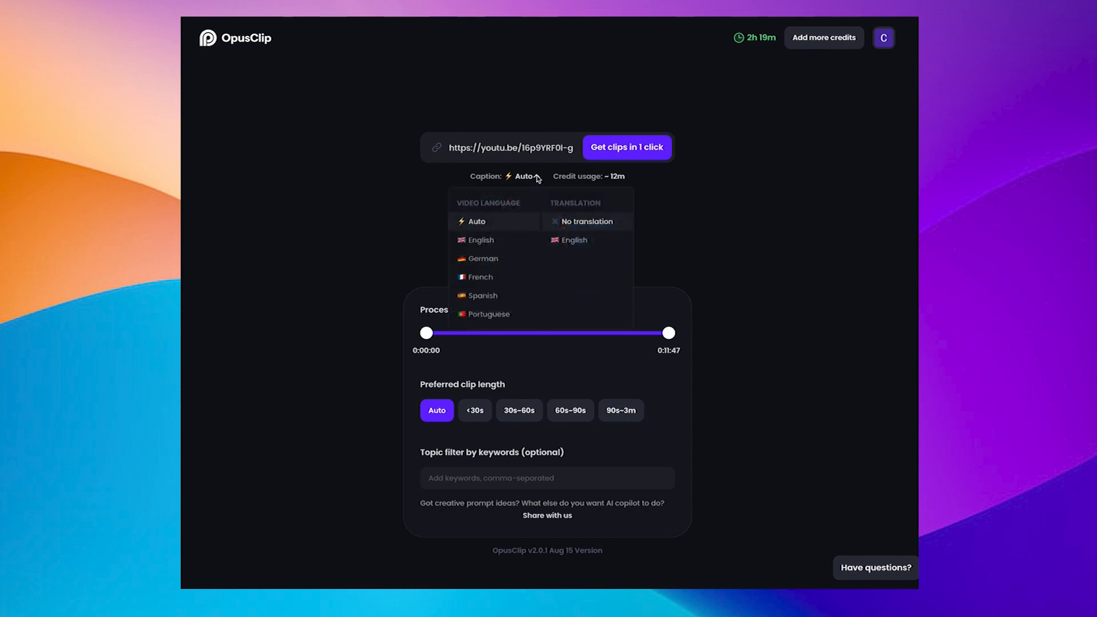
{"action": "left_click", "coordinate": [481, 240]}
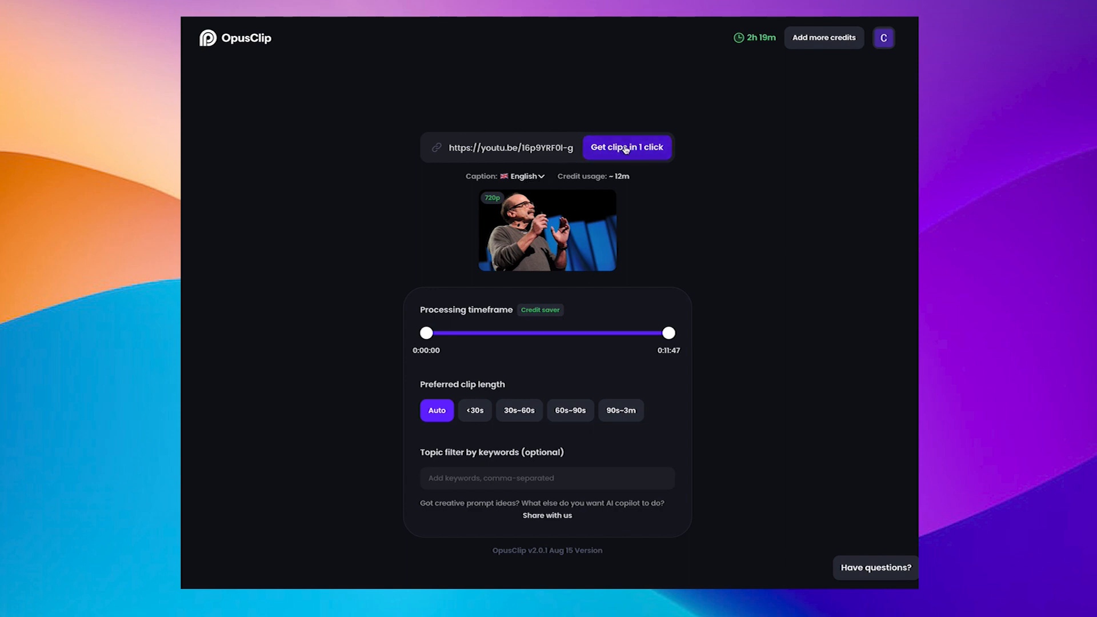
{"action": "left_click", "coordinate": [627, 147]}
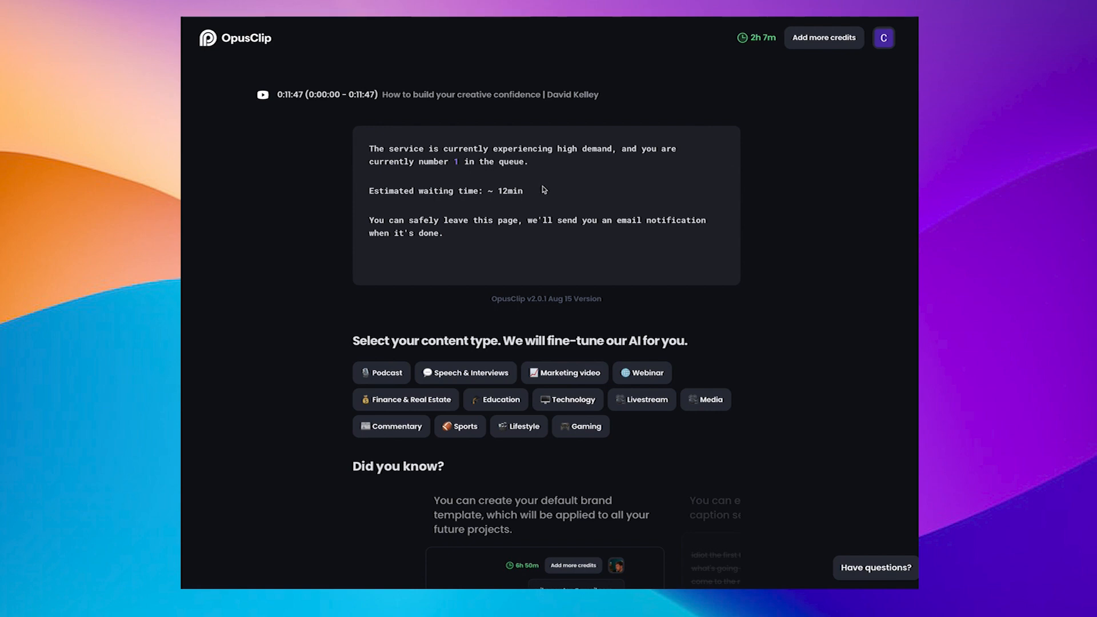
{"action": "mouse_move", "coordinate": [546, 203]}
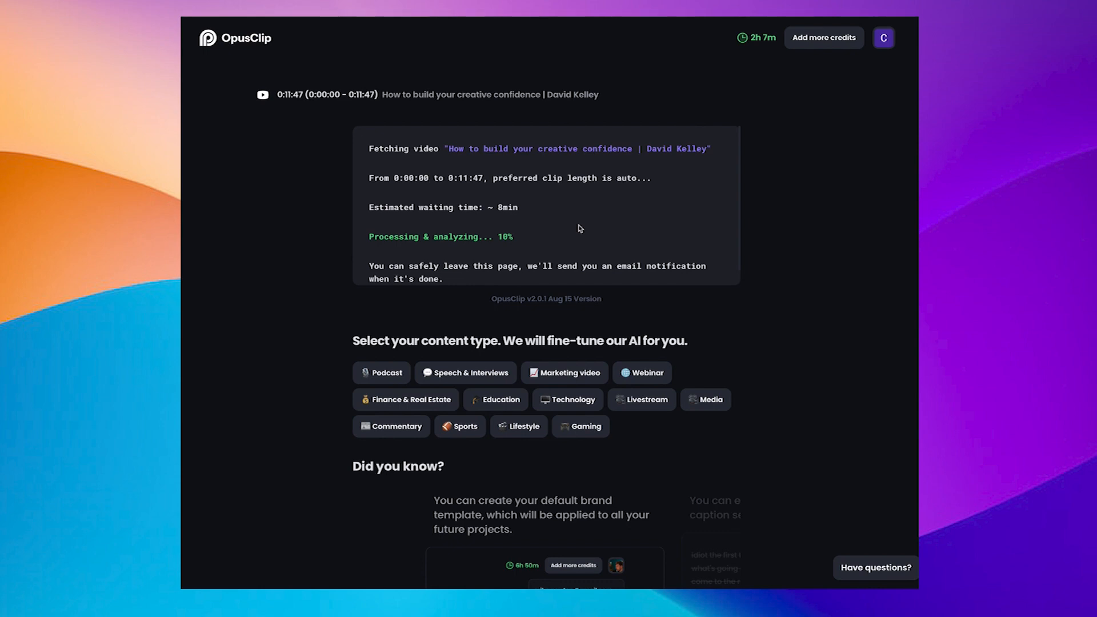
{"action": "mouse_move", "coordinate": [244, 331]}
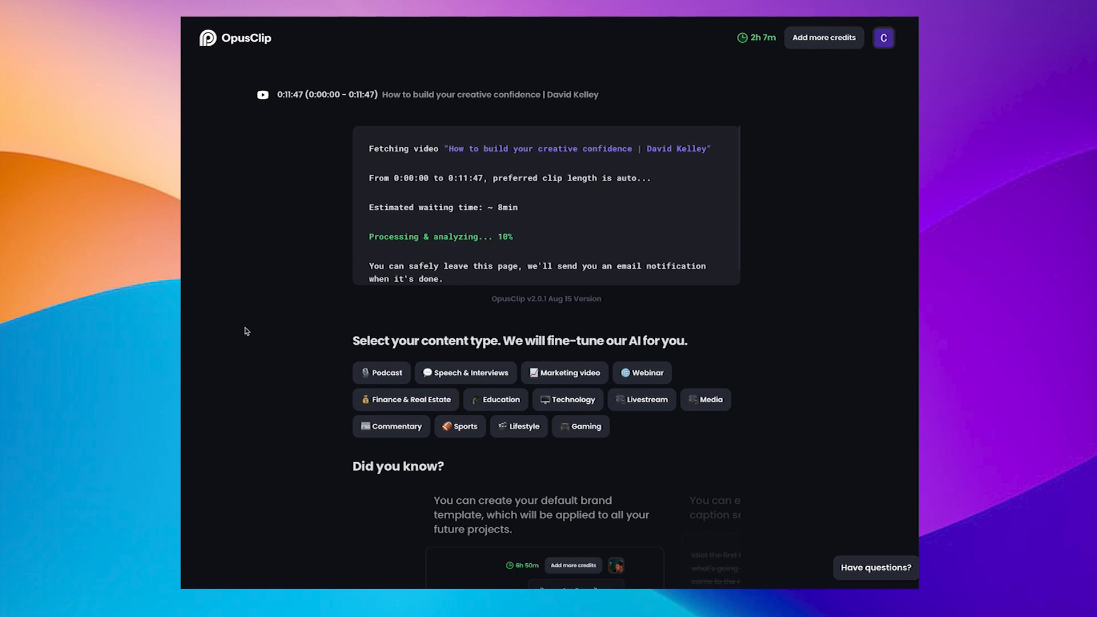
{"action": "mouse_move", "coordinate": [237, 329]}
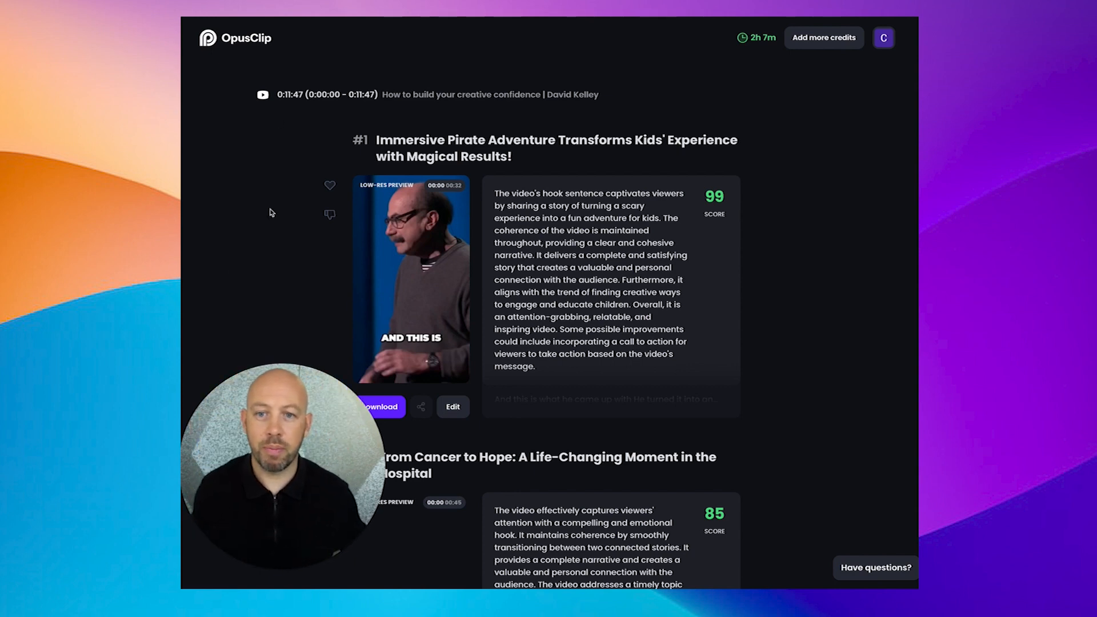
Step: Review the David Kelley clip list through #7, then start clip #3's preview (score 84)
{"action": "scroll", "scroll_direction": "down", "scroll_amount": 3}
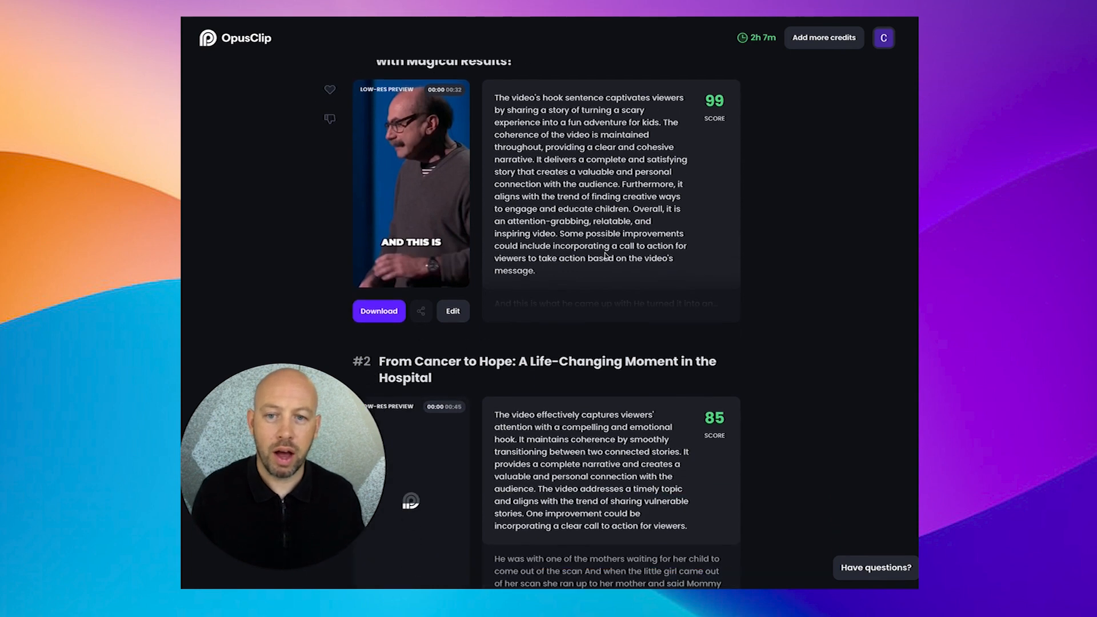
{"action": "scroll", "scroll_direction": "down", "scroll_amount": 3}
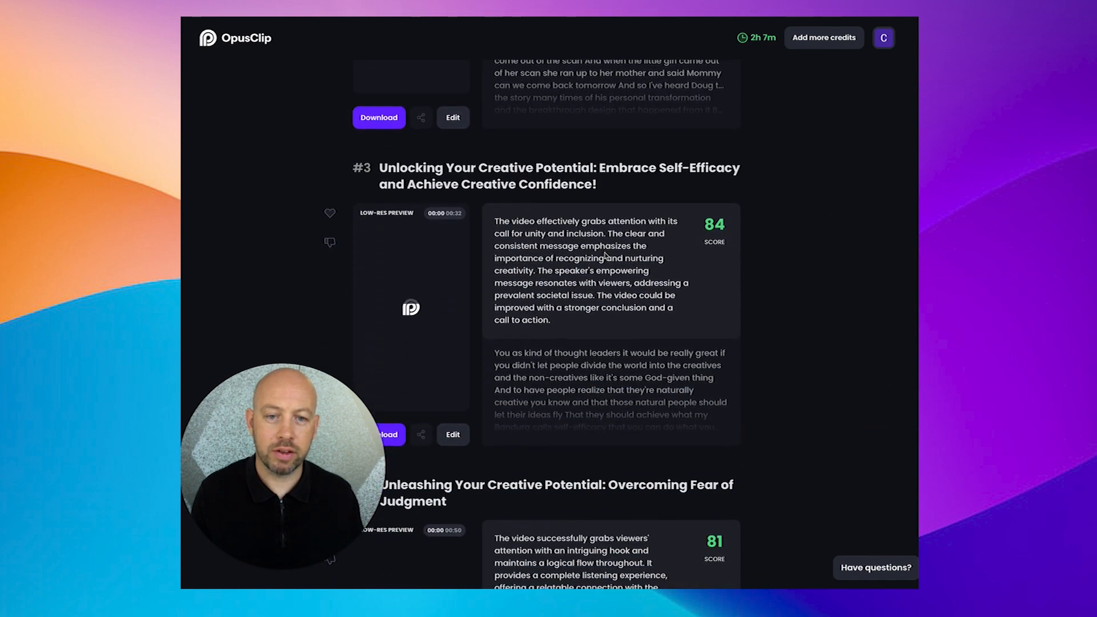
{"action": "scroll", "scroll_direction": "down", "scroll_amount": 3}
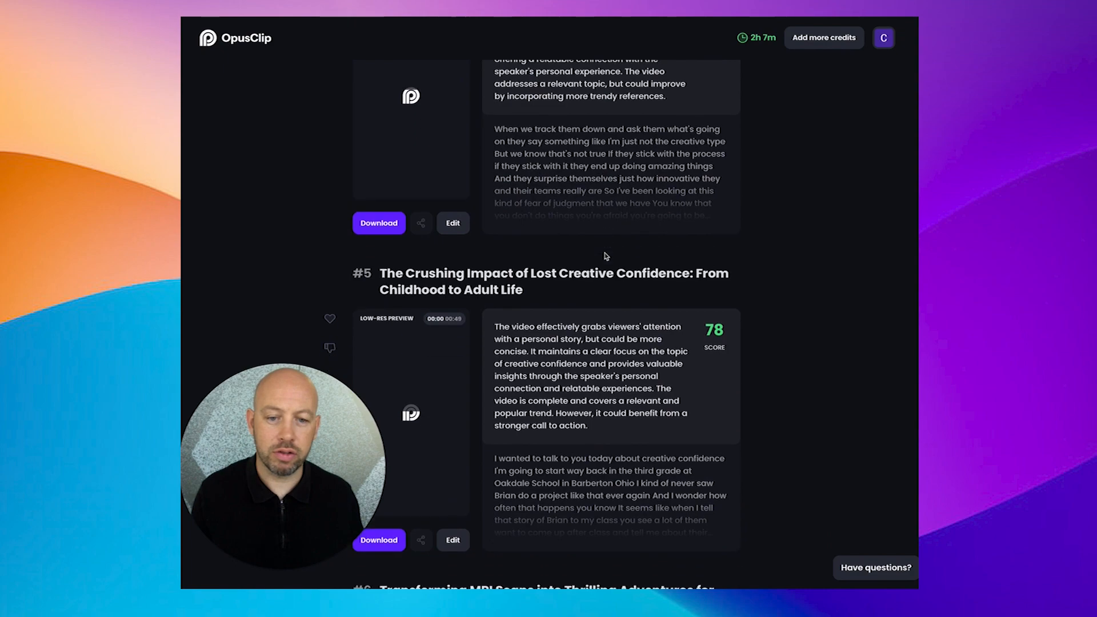
{"action": "scroll", "scroll_direction": "down", "scroll_amount": 3}
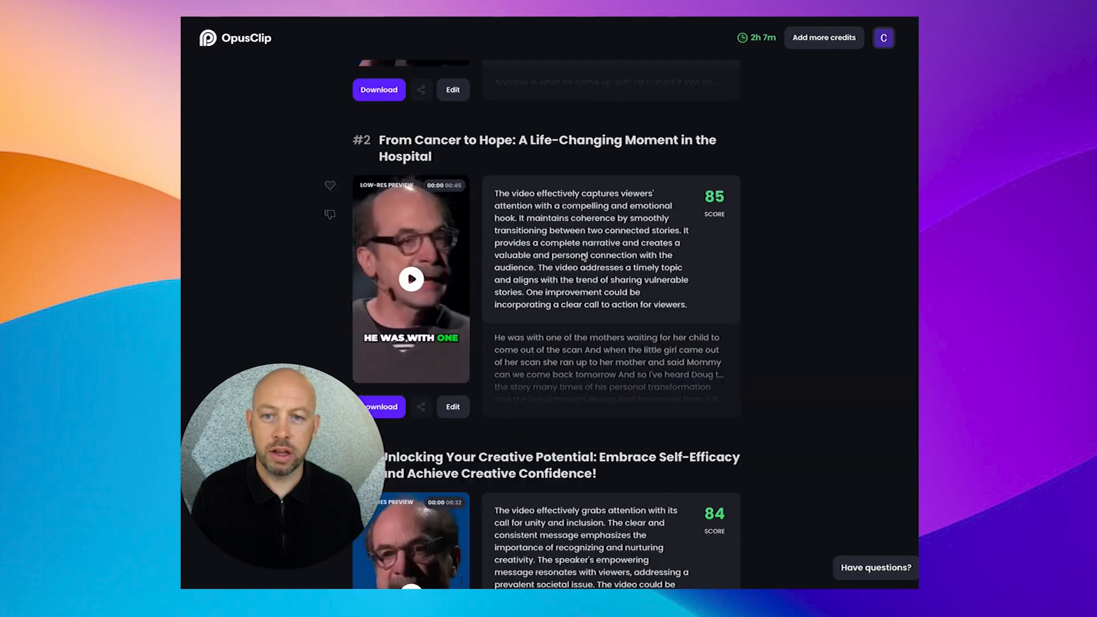
{"action": "scroll", "scroll_direction": "up", "scroll_amount": 3}
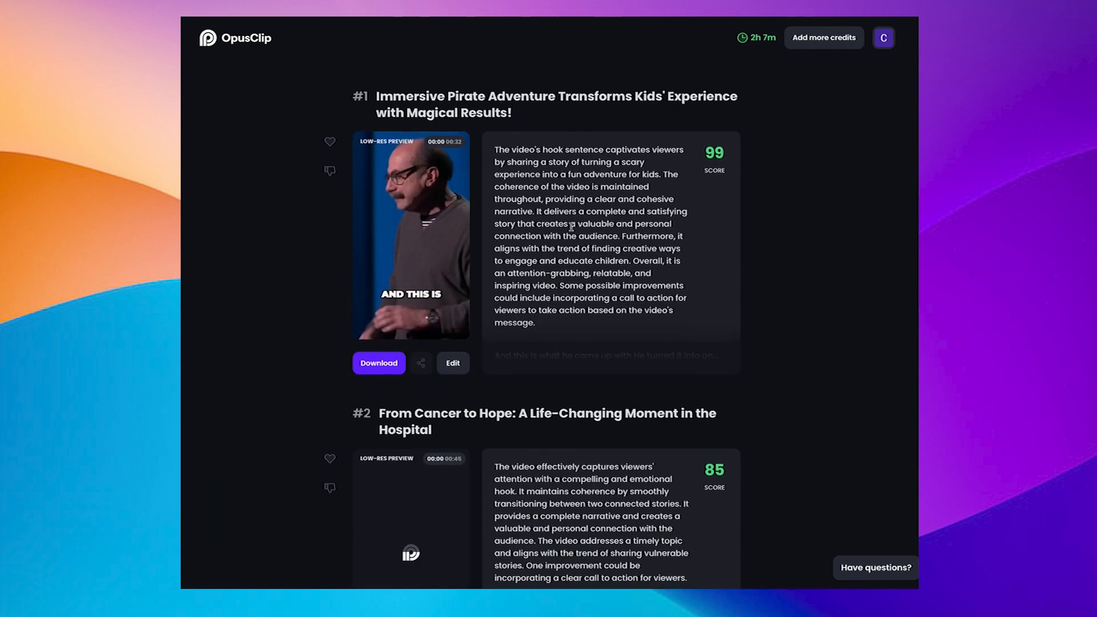
{"action": "scroll", "scroll_direction": "down", "scroll_amount": 3}
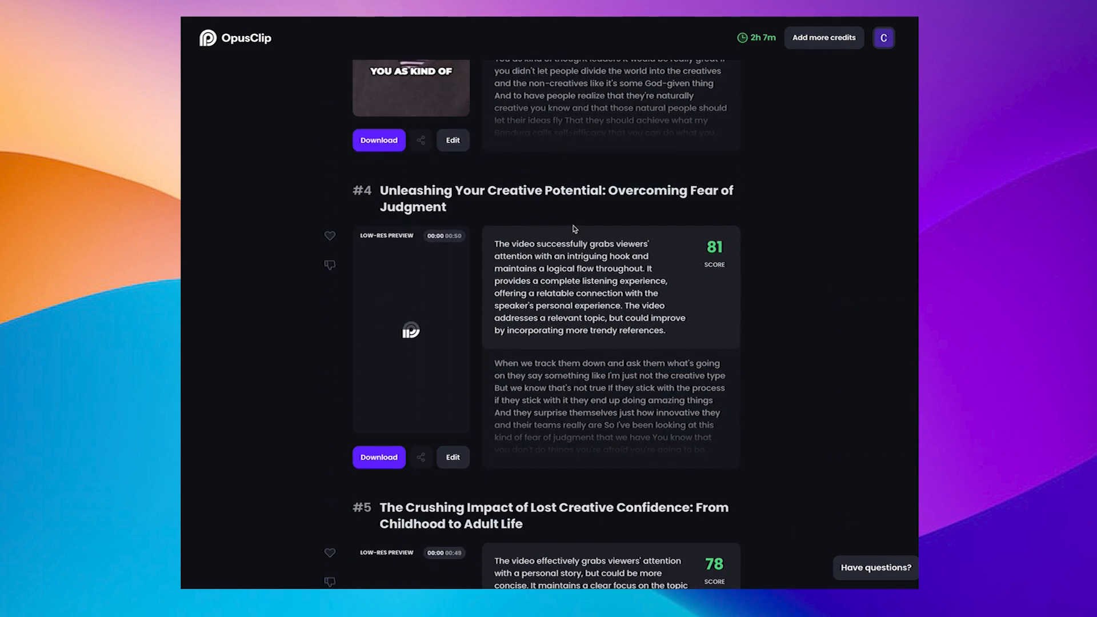
{"action": "scroll", "scroll_direction": "down", "scroll_amount": 3}
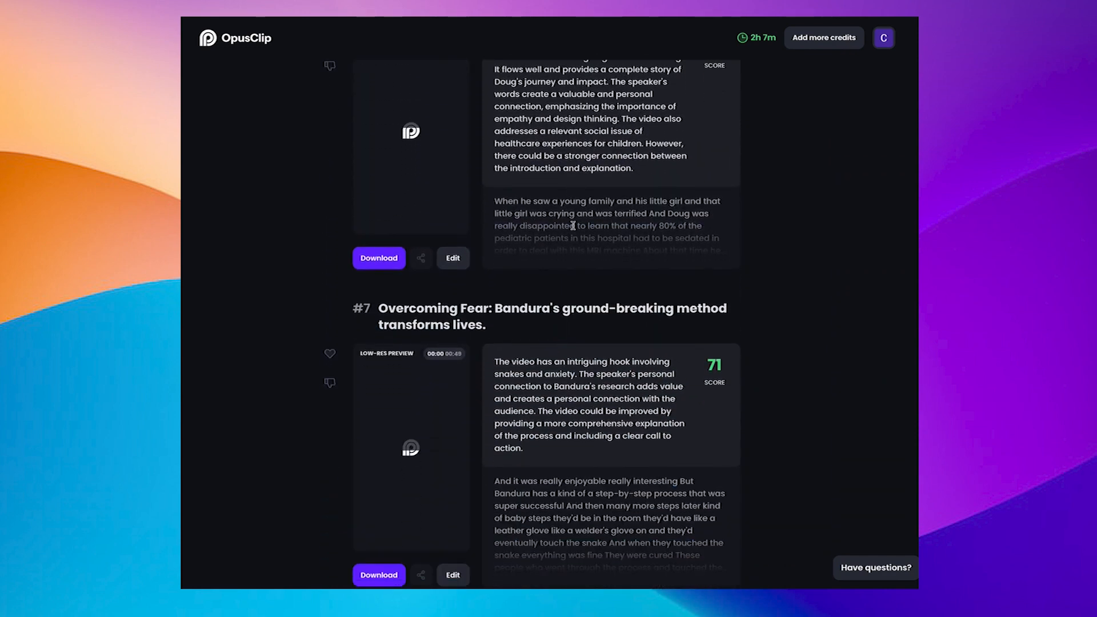
{"action": "scroll", "scroll_direction": "up", "scroll_amount": 3}
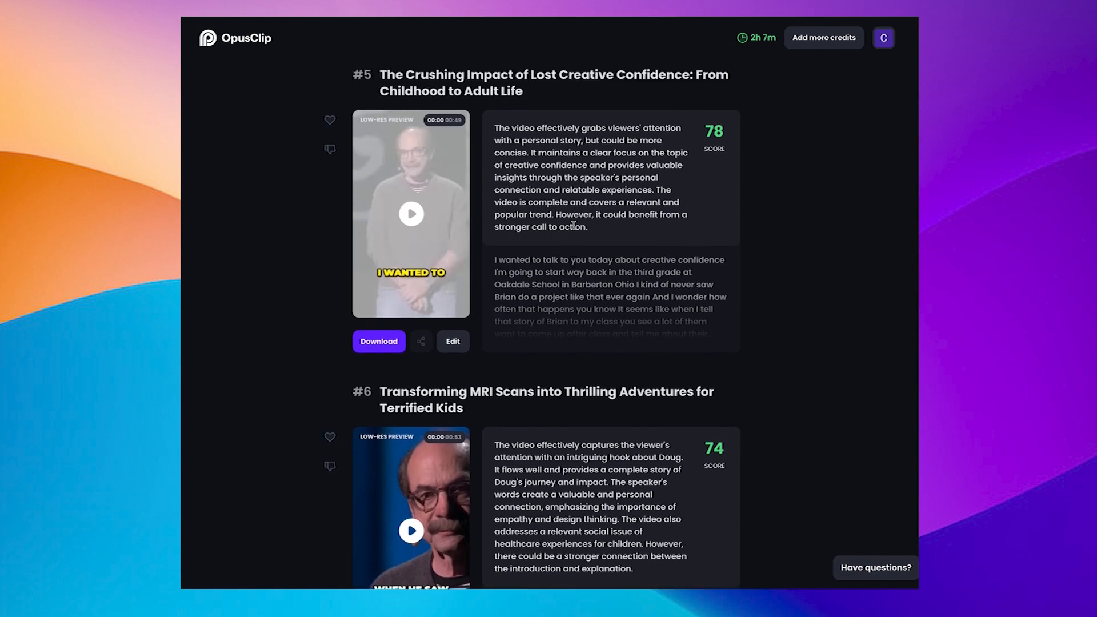
{"action": "scroll", "scroll_direction": "up", "scroll_amount": 3}
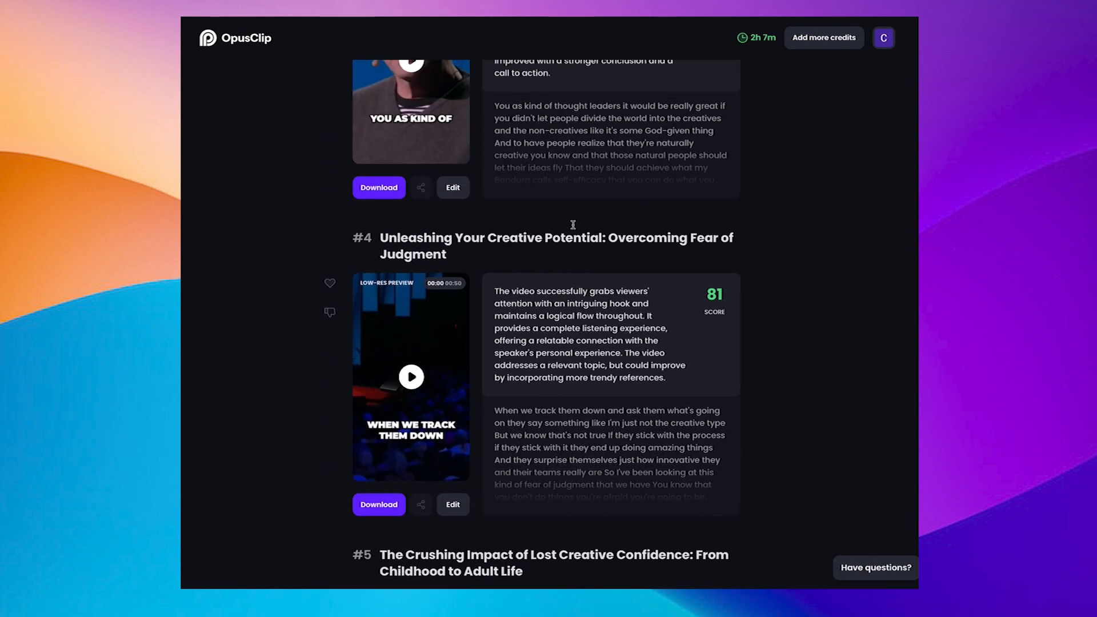
{"action": "scroll", "scroll_direction": "up", "scroll_amount": 3}
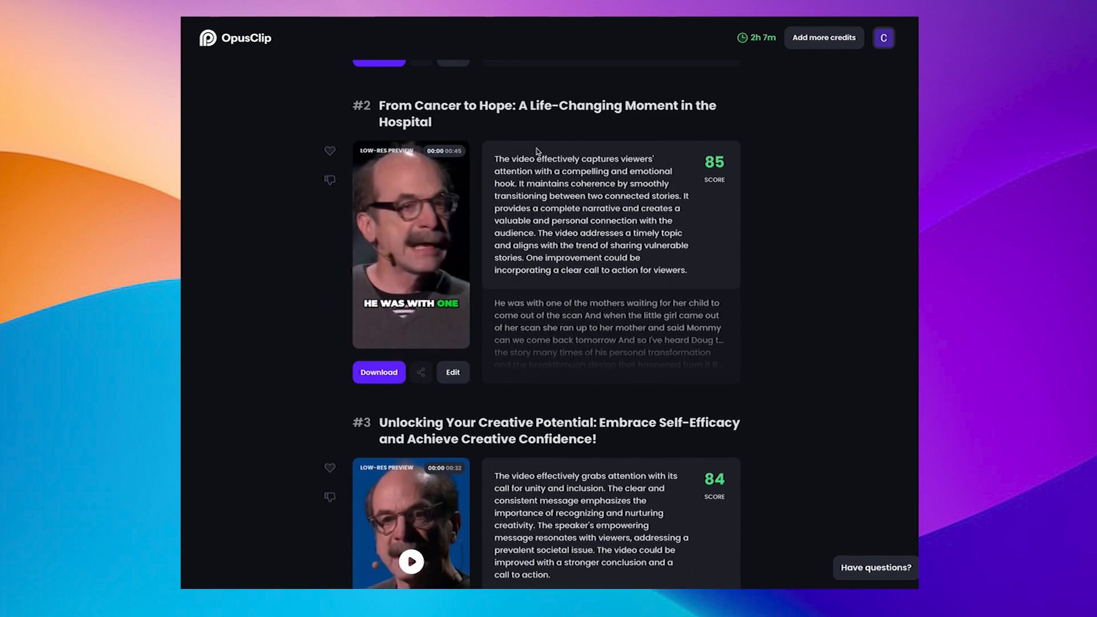
{"action": "scroll", "scroll_direction": "down", "scroll_amount": 3}
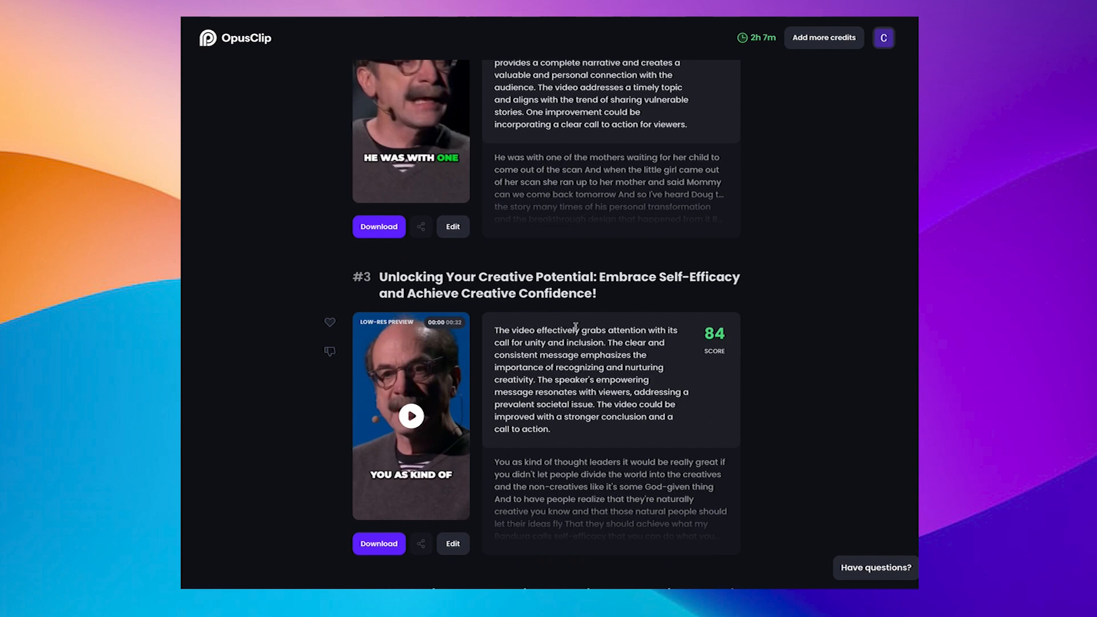
{"action": "scroll", "scroll_direction": "down", "scroll_amount": 3}
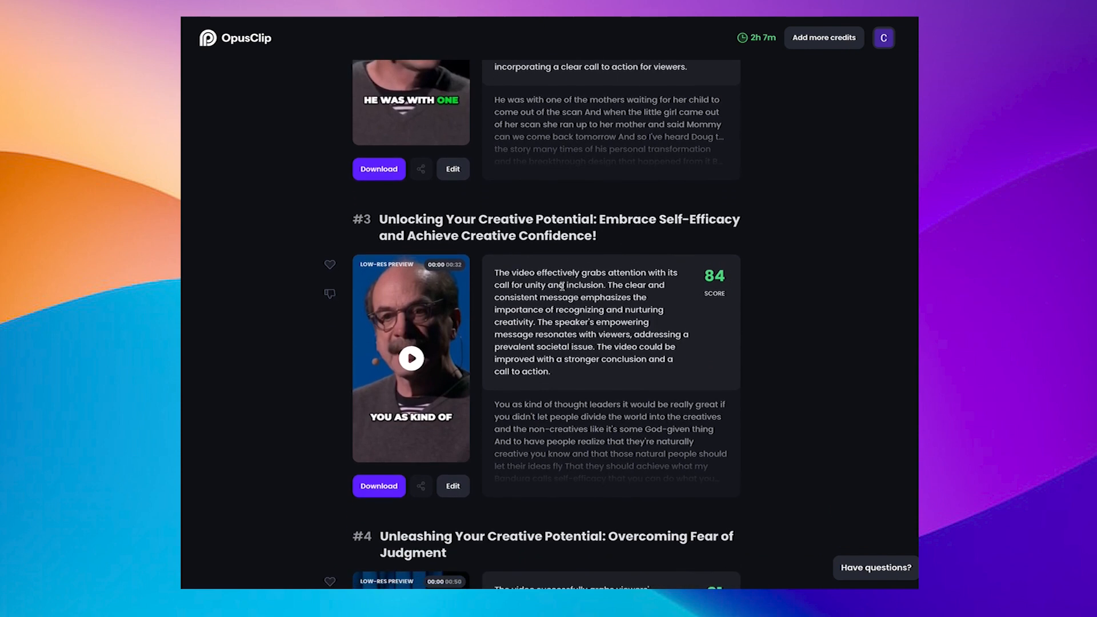
{"action": "left_click", "coordinate": [410, 357]}
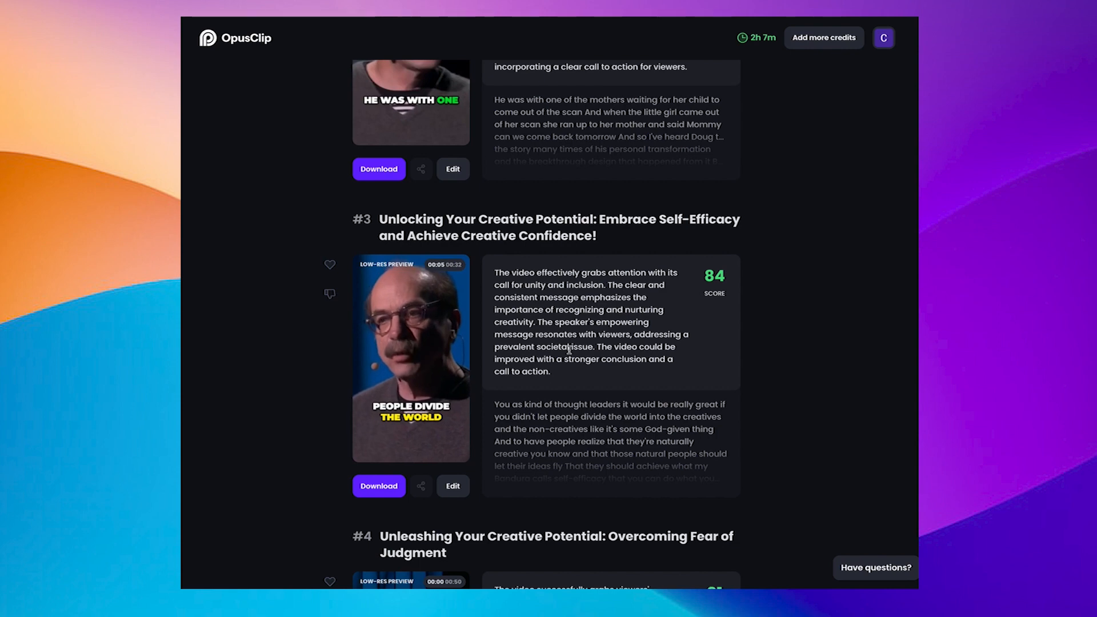
{"action": "mouse_move", "coordinate": [410, 357]}
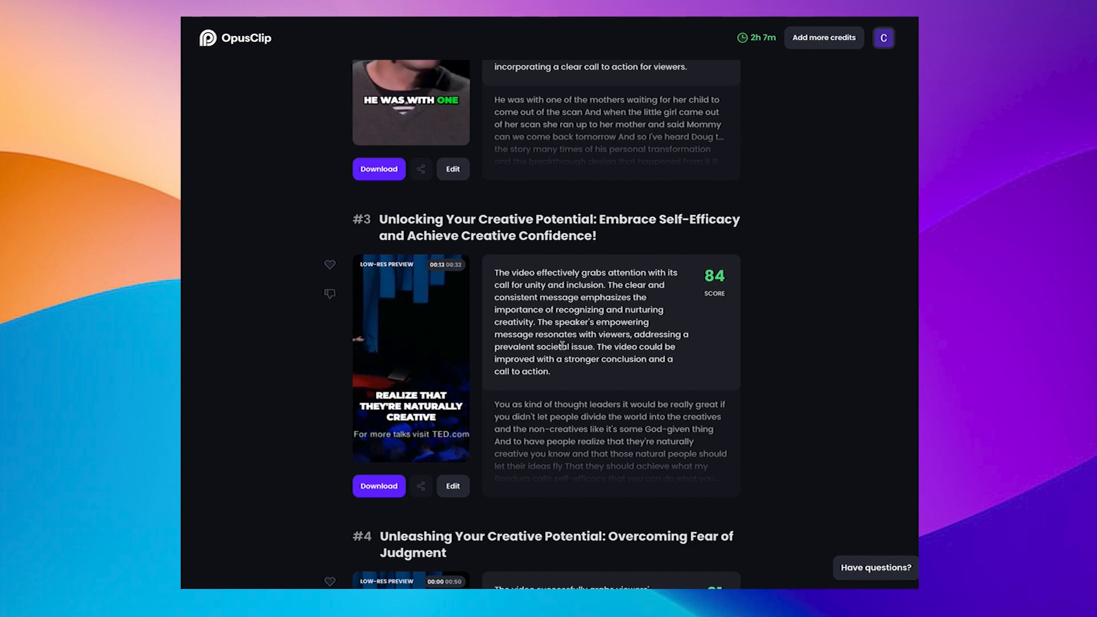
Step: Pause clip #3's preview partway and open that clip in the editor
{"action": "left_click", "coordinate": [410, 358]}
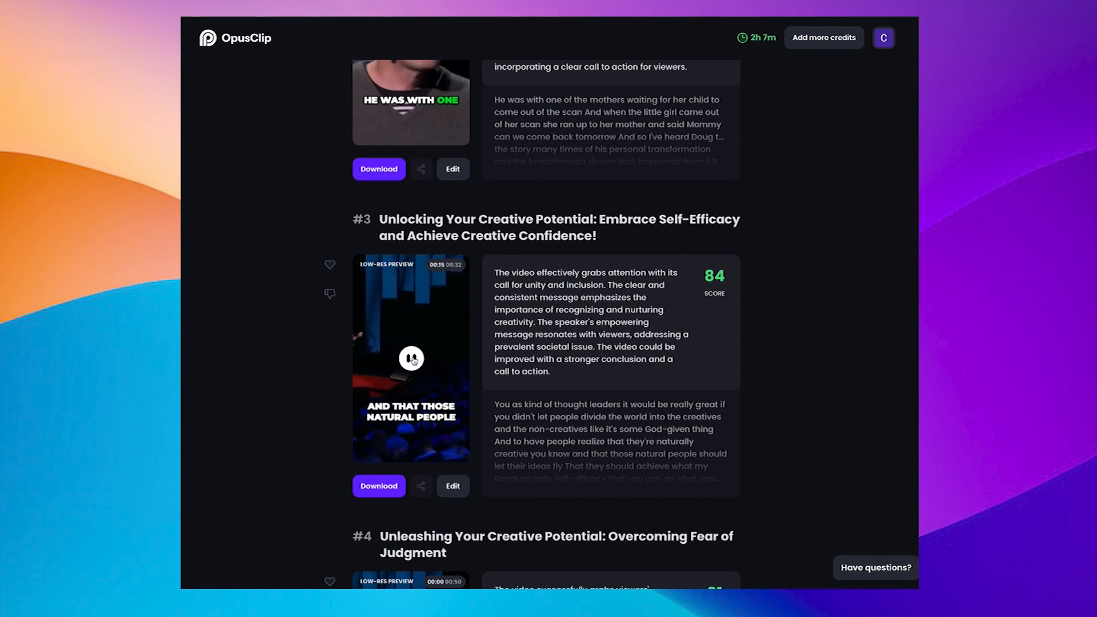
{"action": "left_click", "coordinate": [412, 358]}
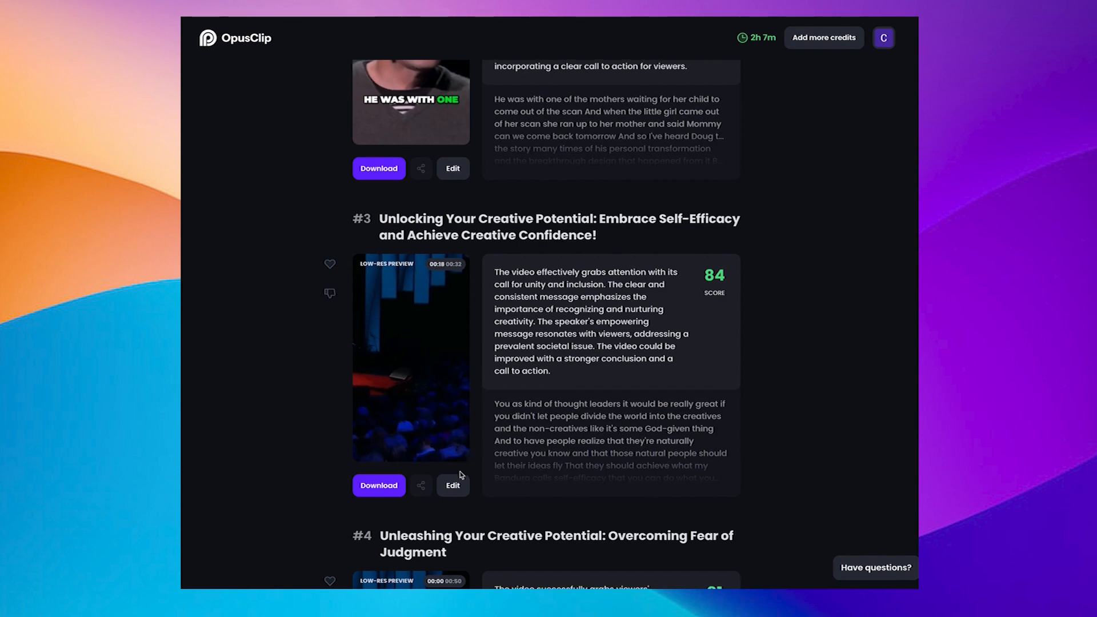
{"action": "mouse_move", "coordinate": [453, 485]}
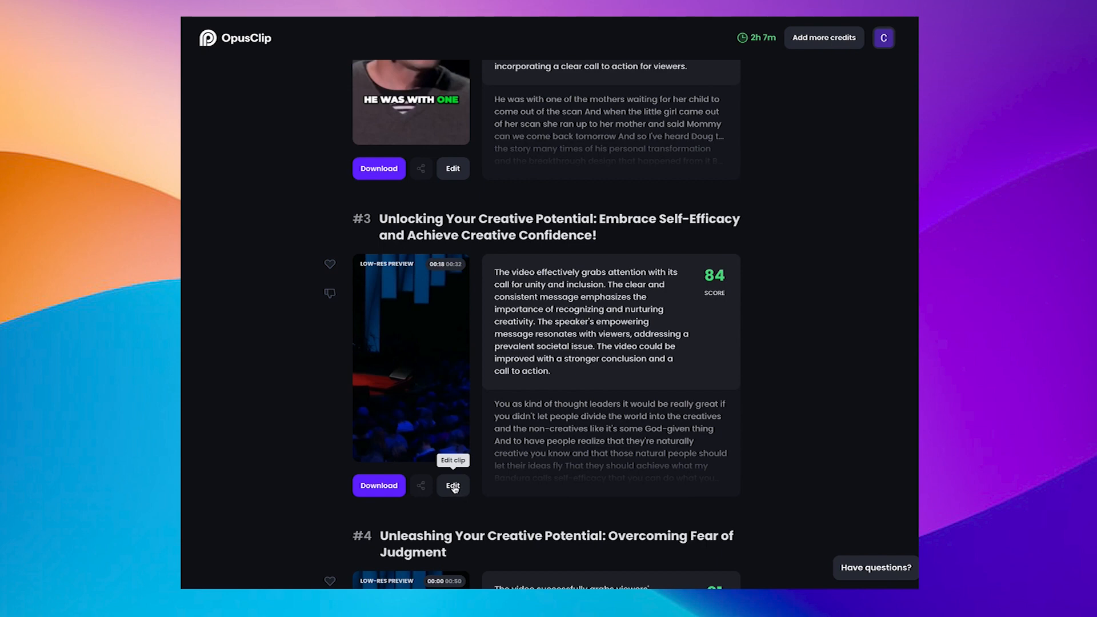
{"action": "left_click", "coordinate": [452, 486]}
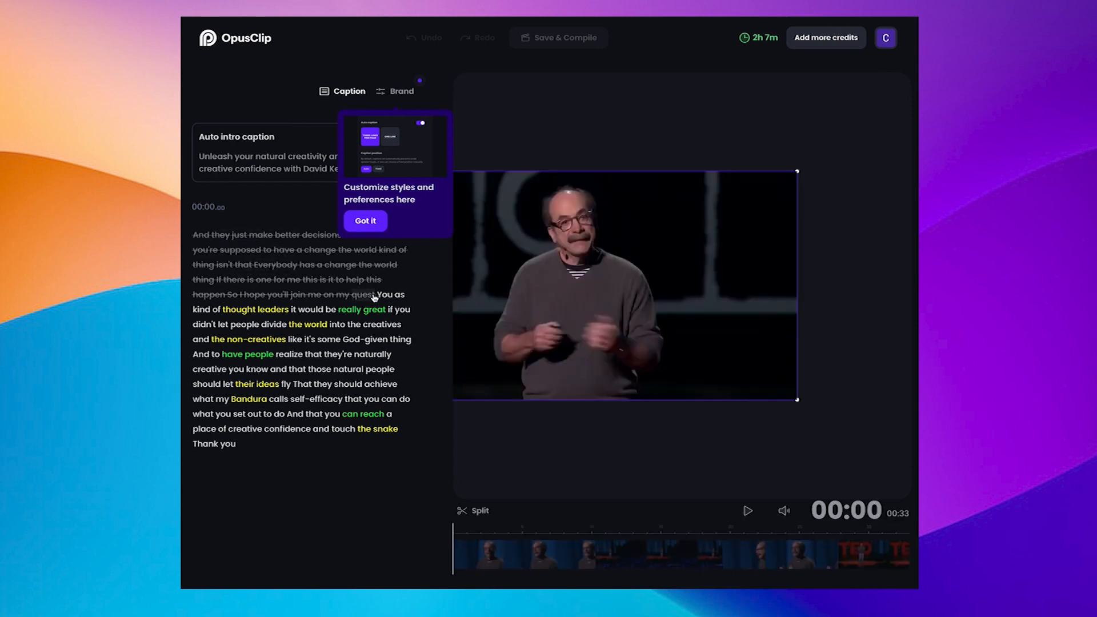
Step: Dismiss the tip and set clip #3 to start from its first transcript word
{"action": "left_click", "coordinate": [384, 293]}
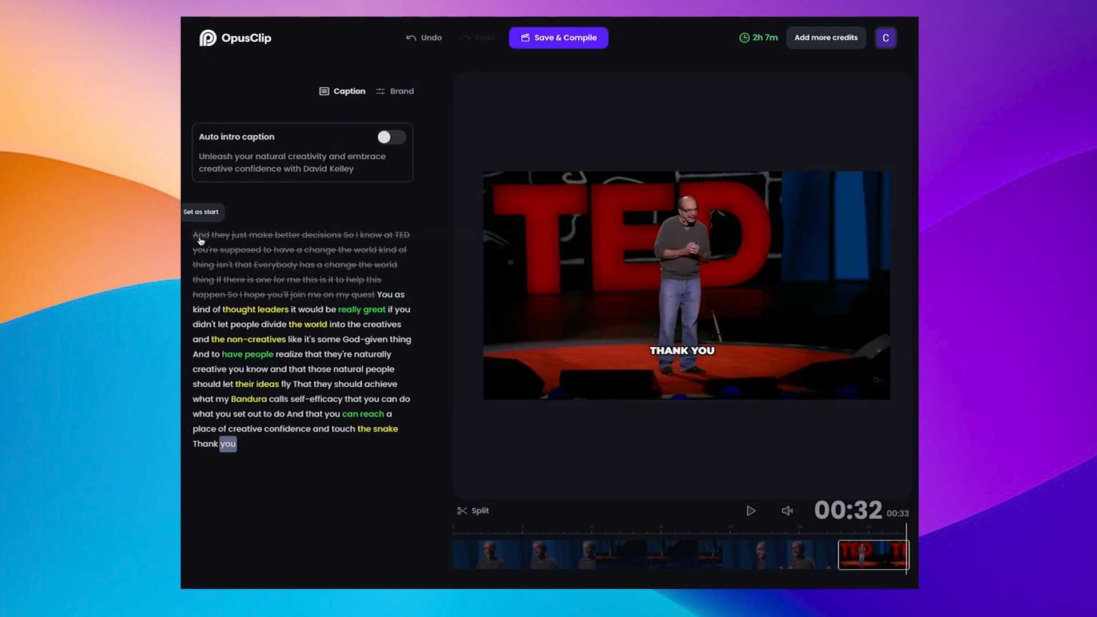
{"action": "left_click", "coordinate": [201, 213]}
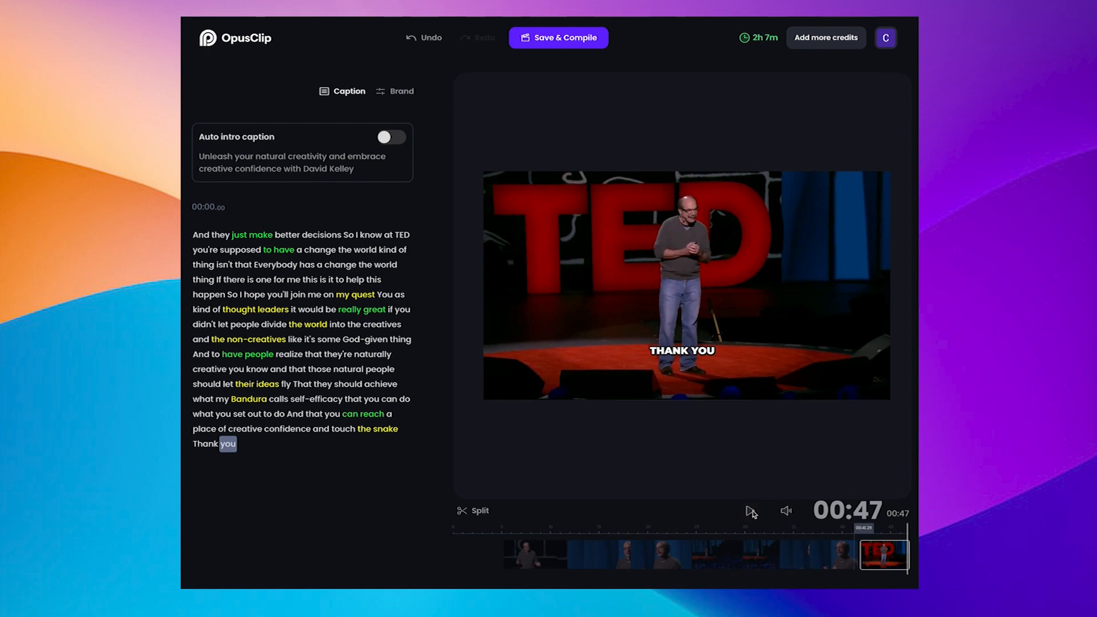
Step: Play the extended 47-second clip to check it, then Save & Compile
{"action": "left_click", "coordinate": [747, 510]}
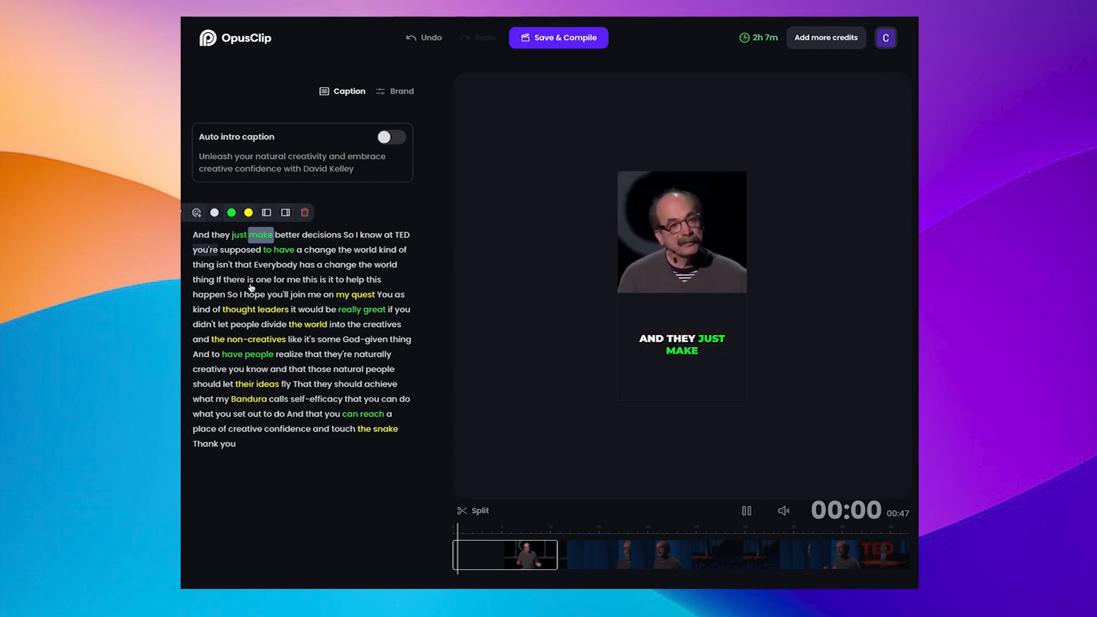
{"action": "left_click", "coordinate": [746, 509]}
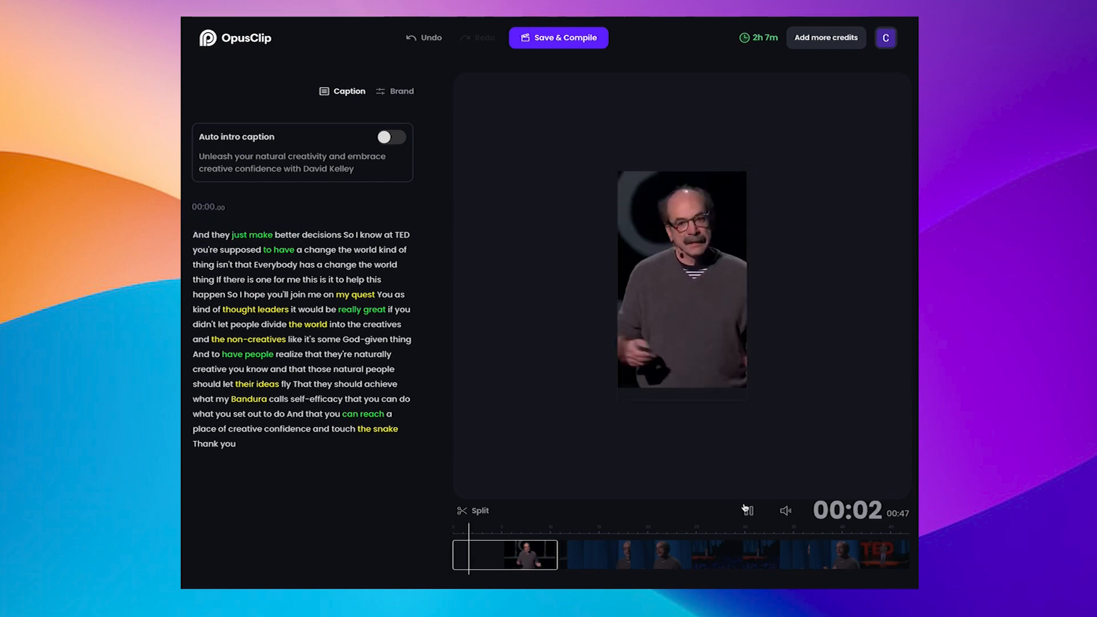
{"action": "left_click", "coordinate": [746, 510]}
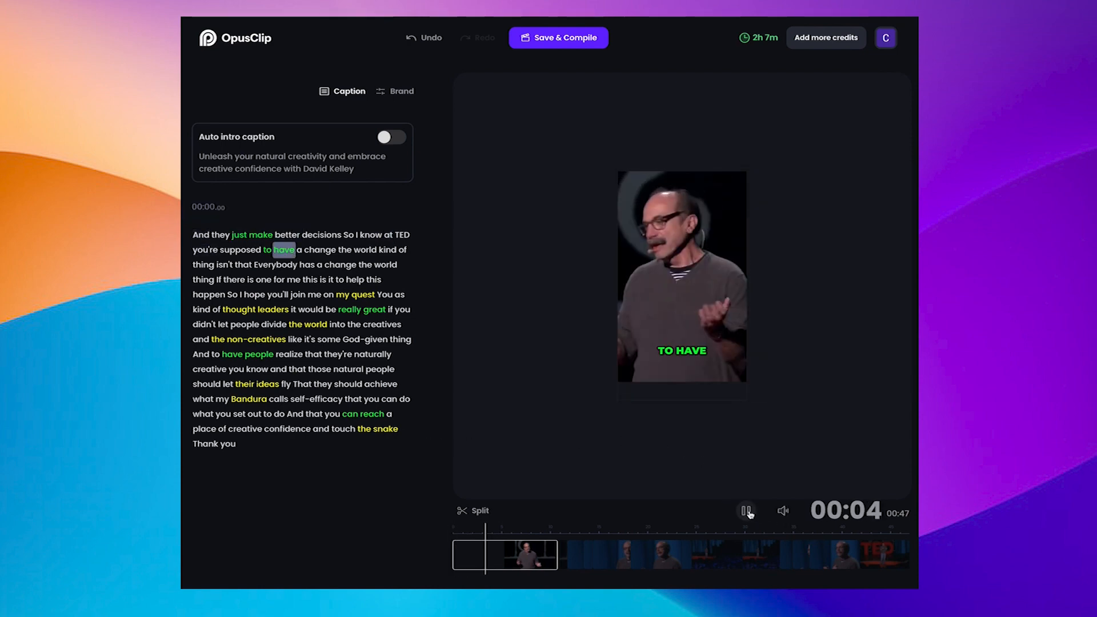
{"action": "left_click", "coordinate": [746, 511]}
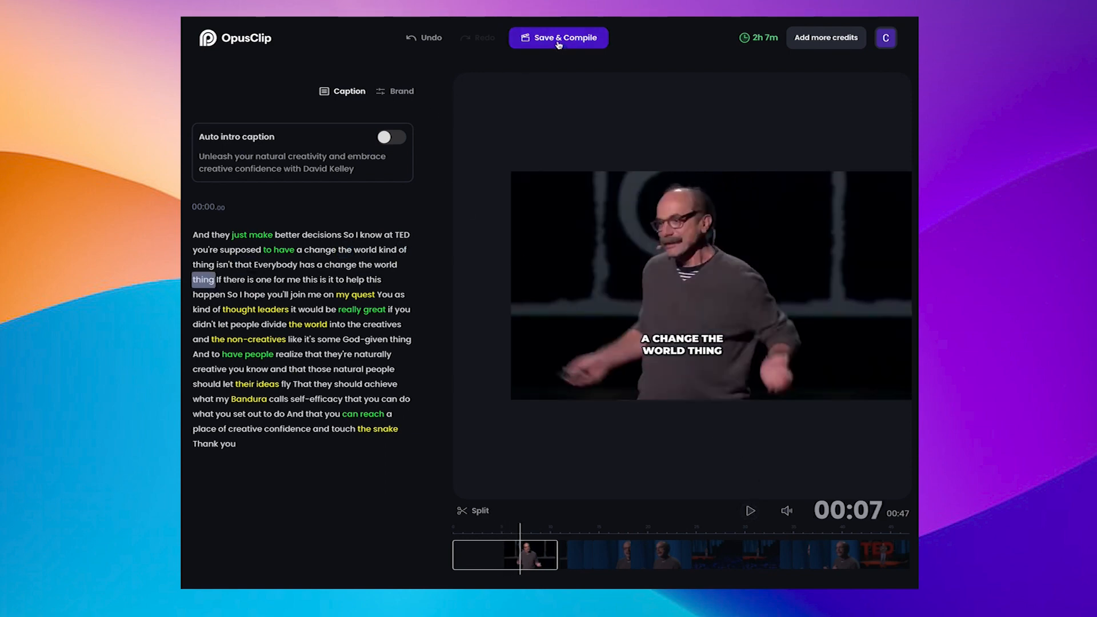
{"action": "left_click", "coordinate": [559, 38]}
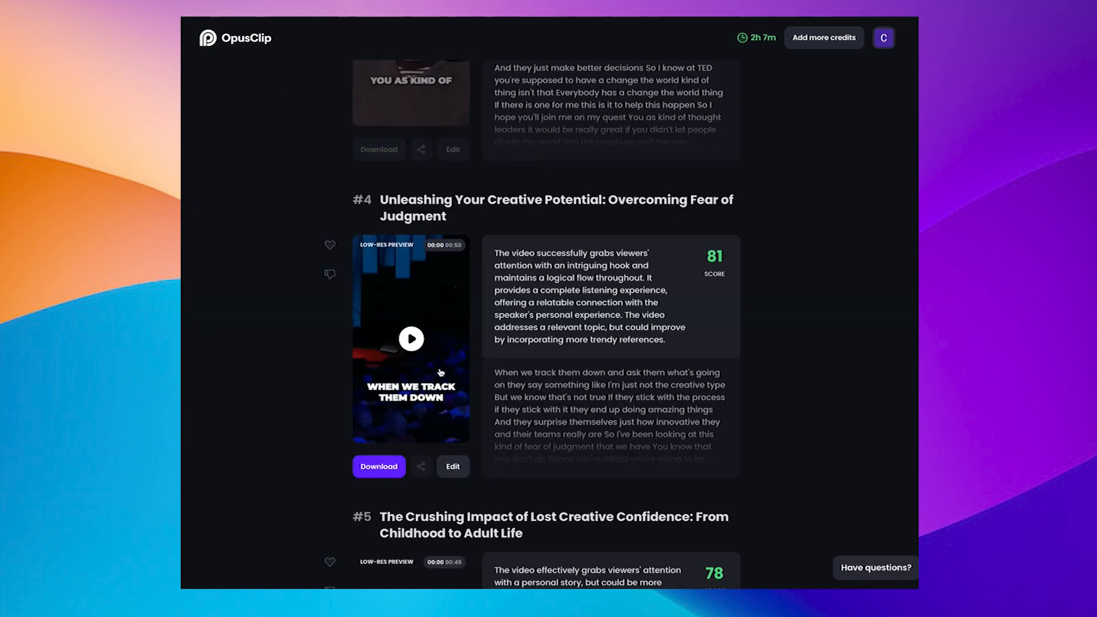
Step: Scroll the clip results back to the top, showing clip #1 (score 99)
{"action": "scroll", "scroll_direction": "up", "scroll_amount": 3}
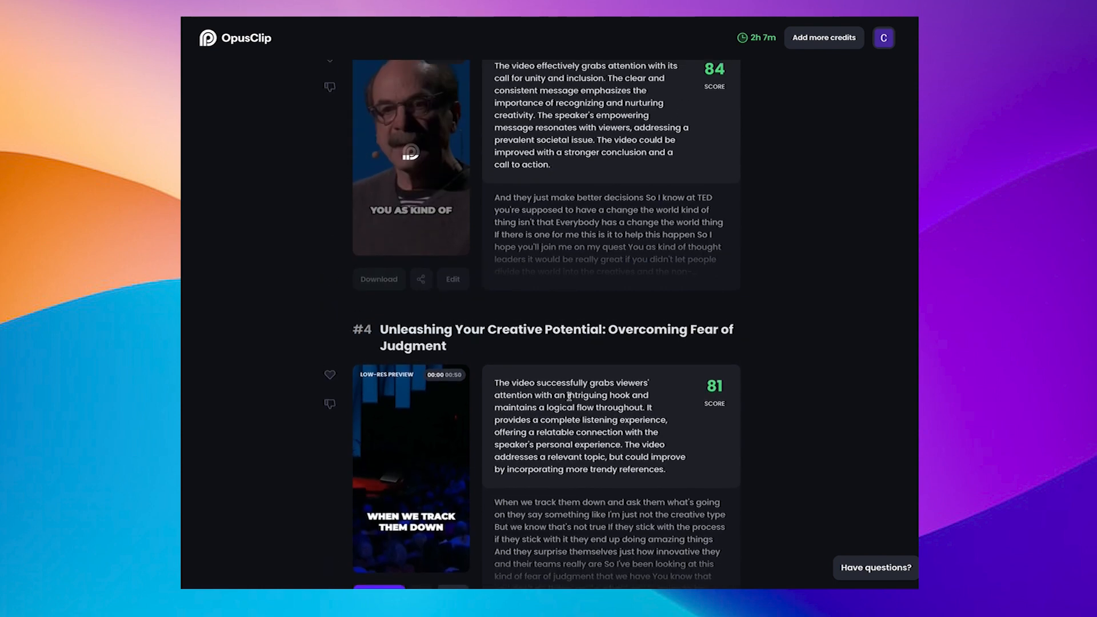
{"action": "scroll", "scroll_direction": "up", "scroll_amount": 3}
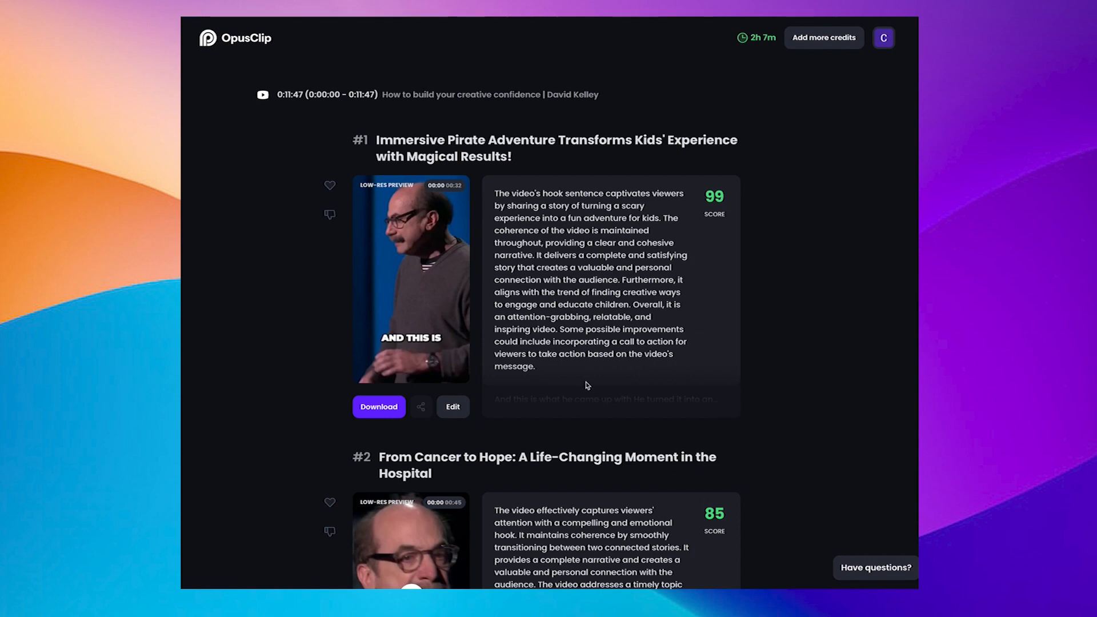
{"action": "mouse_move", "coordinate": [220, 44]}
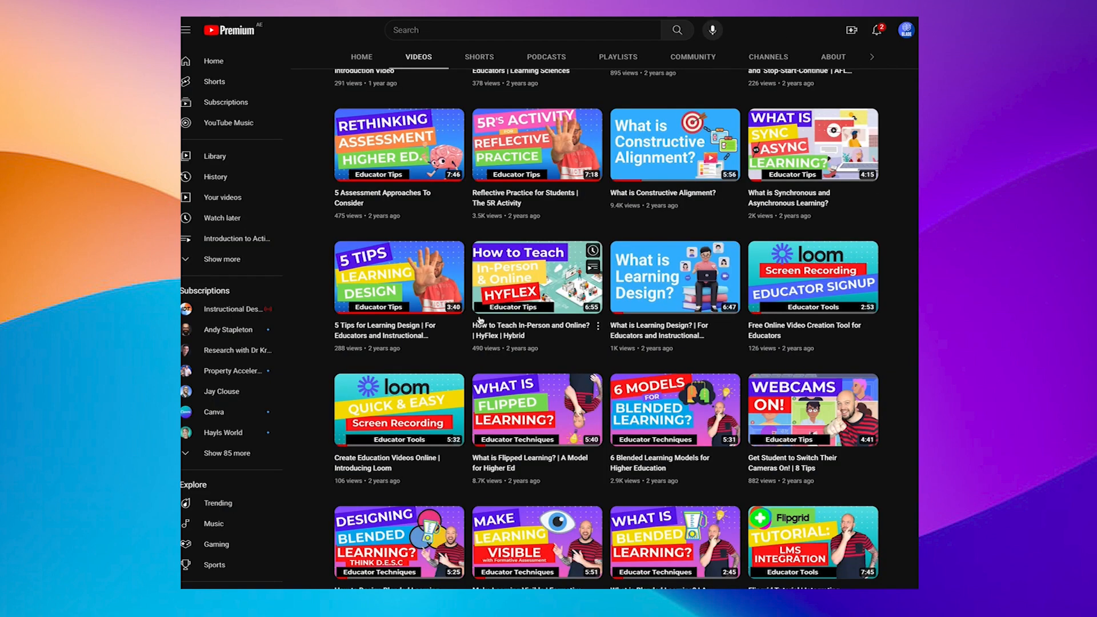
{"action": "mouse_move", "coordinate": [532, 371]}
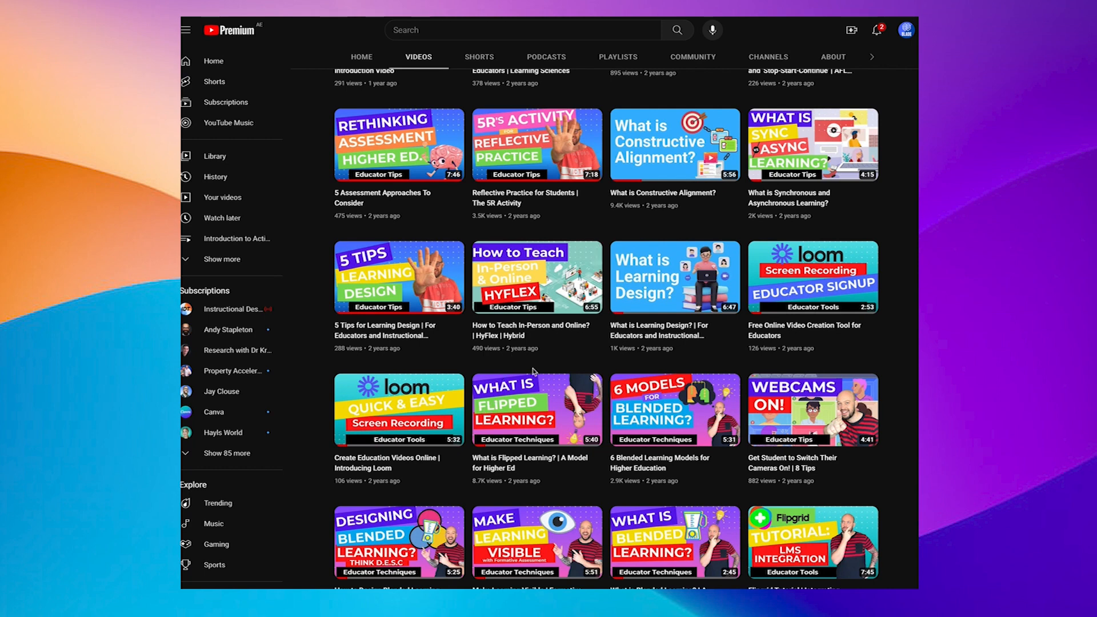
{"action": "mouse_move", "coordinate": [537, 144]}
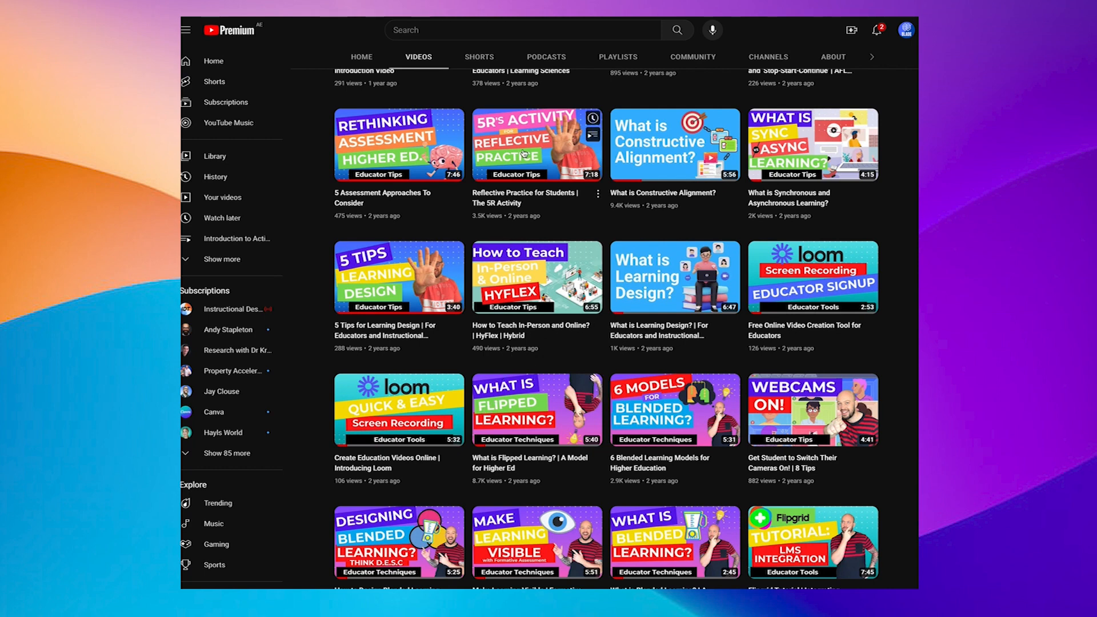
Step: Open the 'Reflective Practice for Students | The 5R Activity' video to copy its URL
{"action": "left_click", "coordinate": [537, 144]}
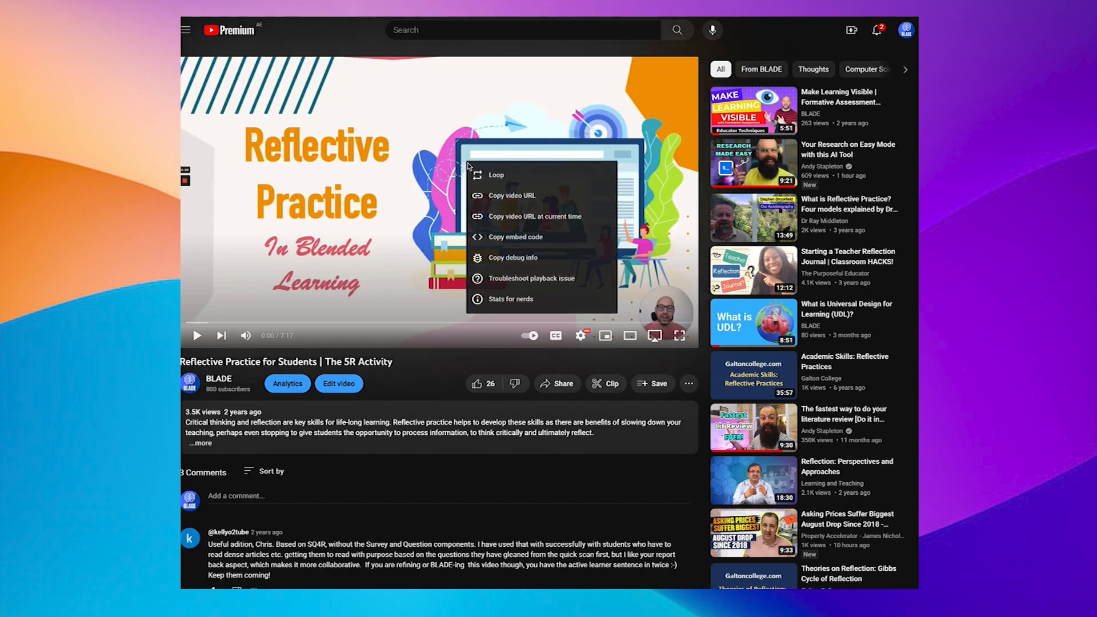
{"action": "mouse_move", "coordinate": [533, 197]}
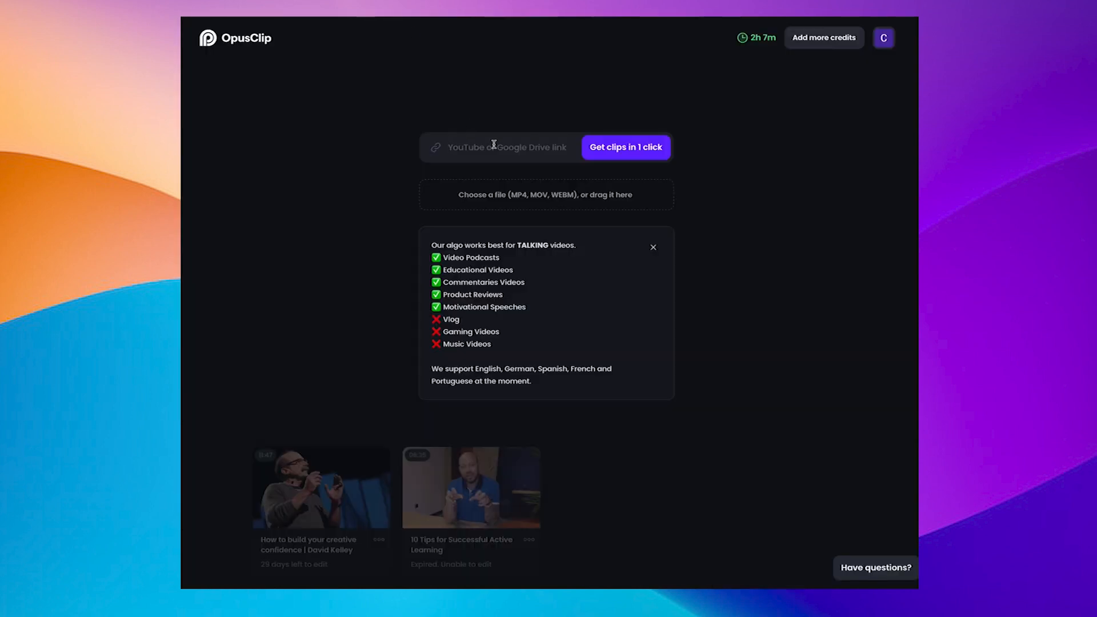
Step: Paste the Reflective Practice video URL and get clips in 1 click, yielding a 99-score top clip
{"action": "left_click", "coordinate": [625, 148]}
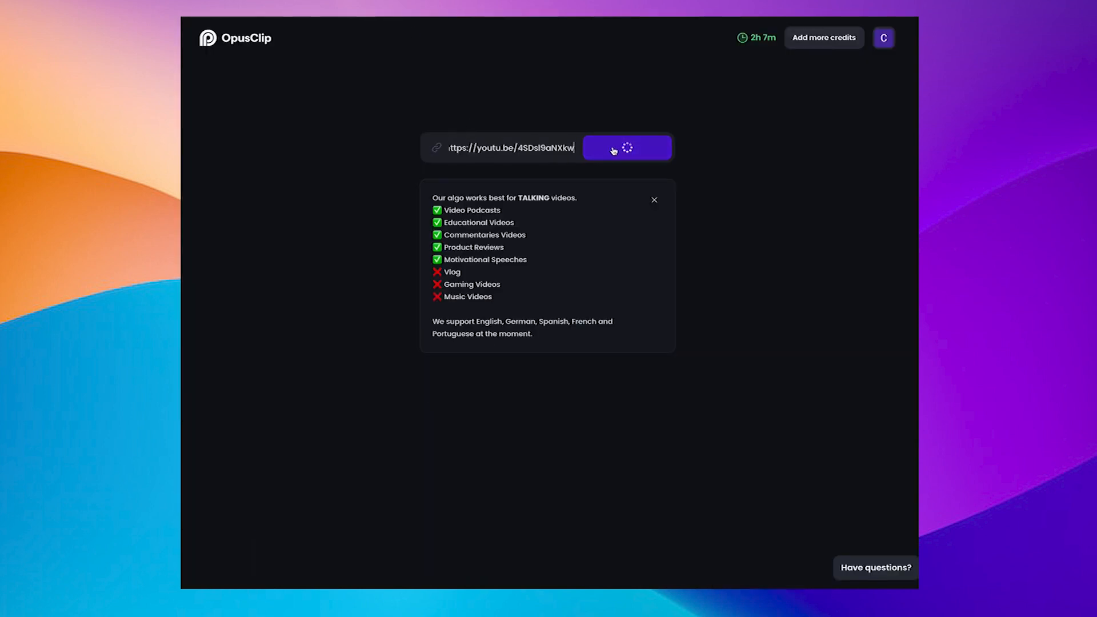
{"action": "left_click", "coordinate": [626, 147]}
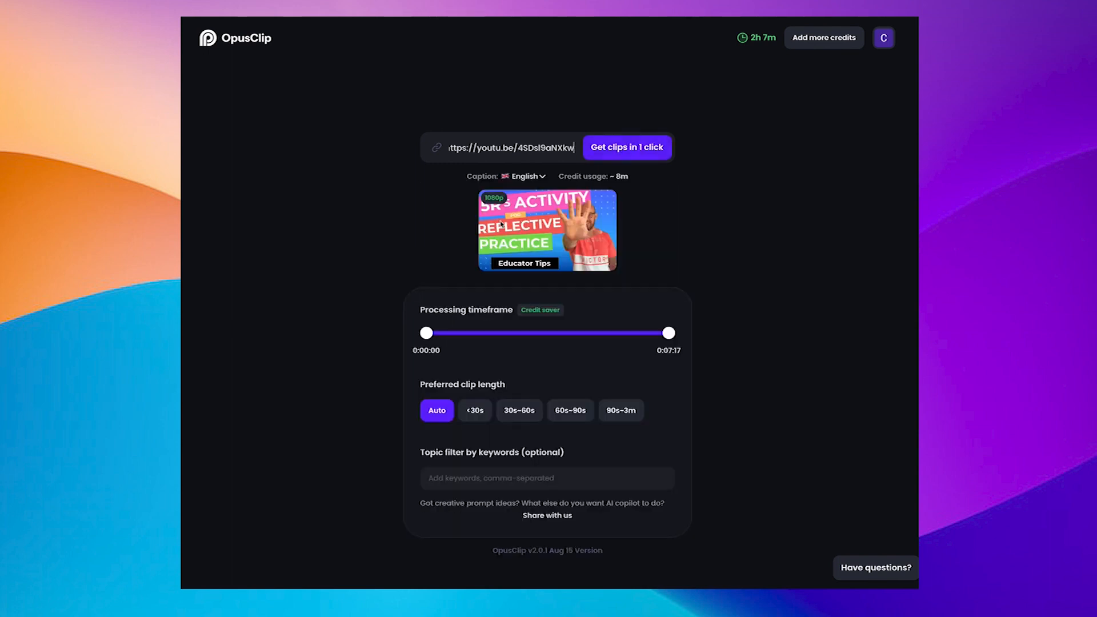
{"action": "mouse_move", "coordinate": [514, 213]}
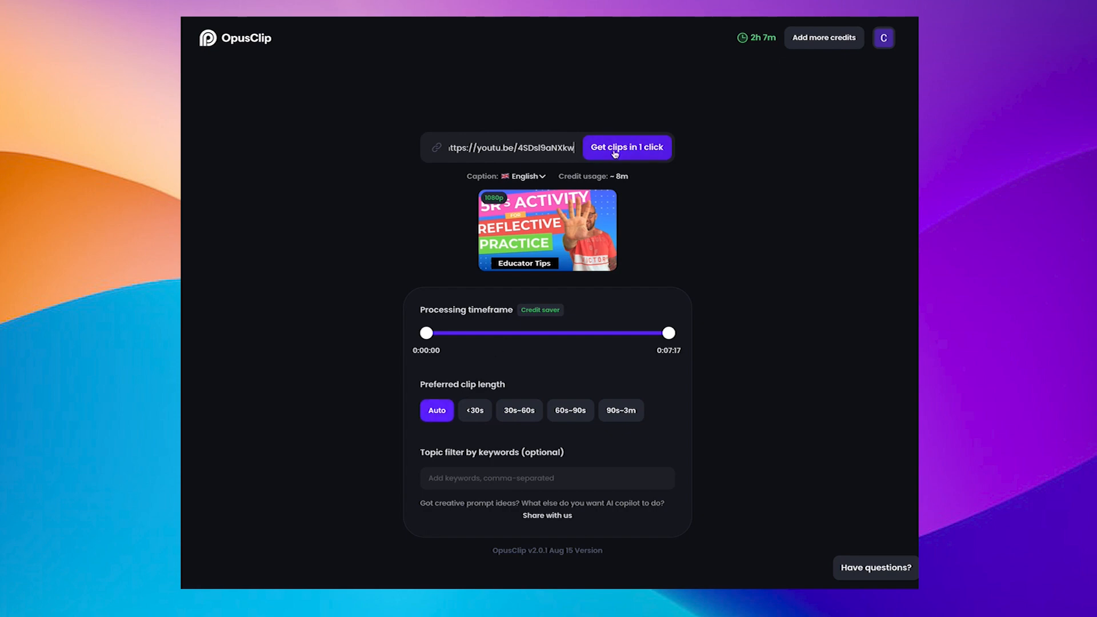
{"action": "left_click", "coordinate": [626, 148]}
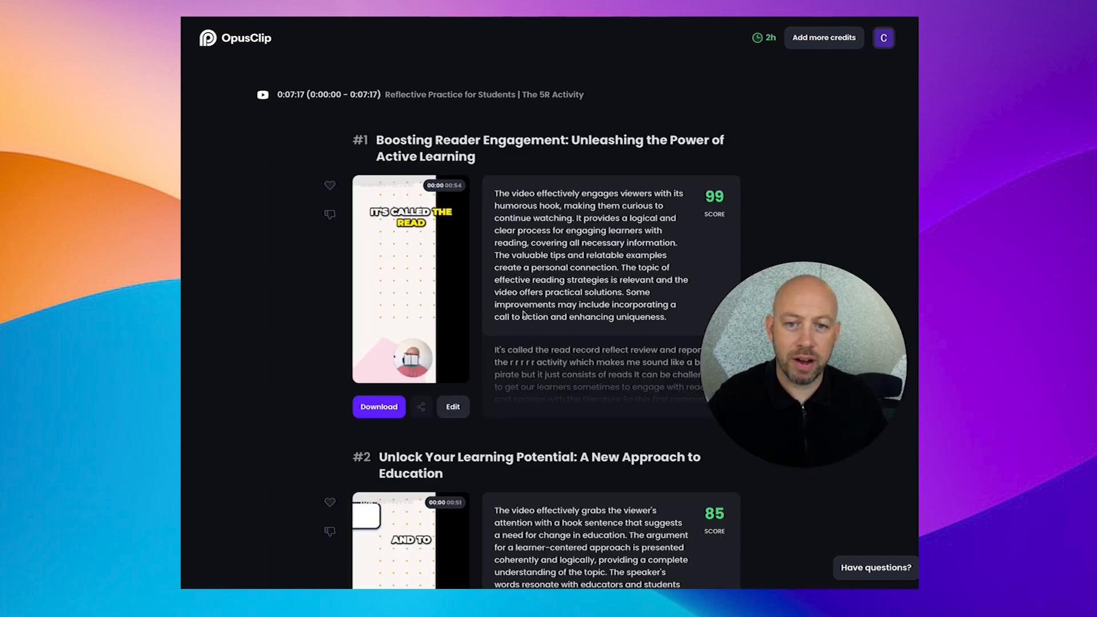
Step: Scroll the results to clip #2 'Unlock Your Learning Potential' (score 85) and preview it
{"action": "scroll", "scroll_direction": "down", "scroll_amount": 3}
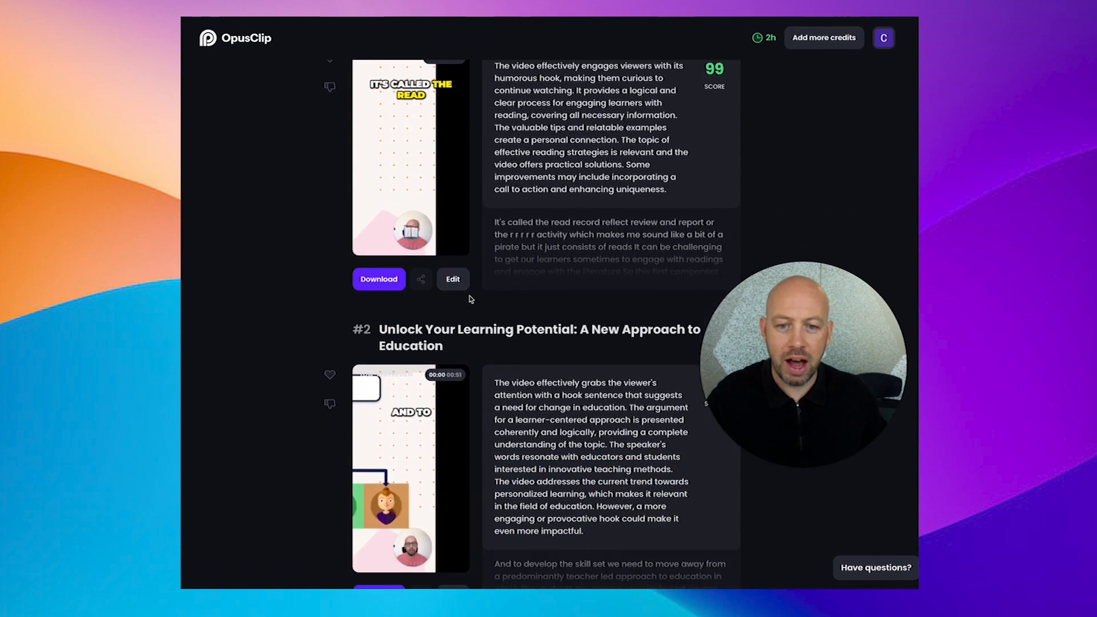
{"action": "scroll", "scroll_direction": "down", "scroll_amount": 3}
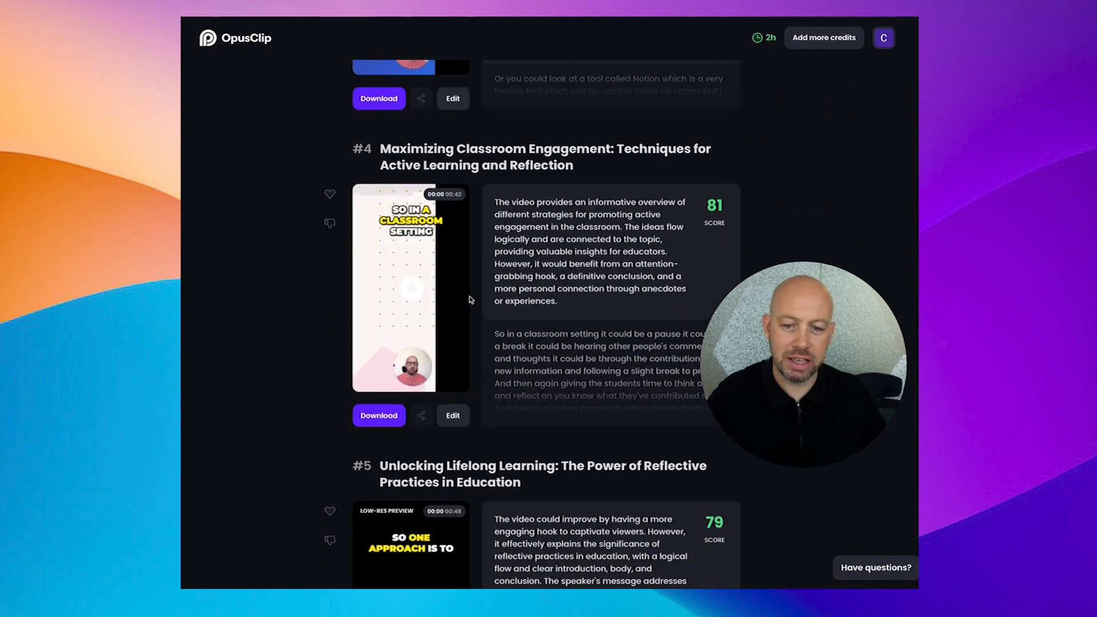
{"action": "scroll", "scroll_direction": "down", "scroll_amount": 3}
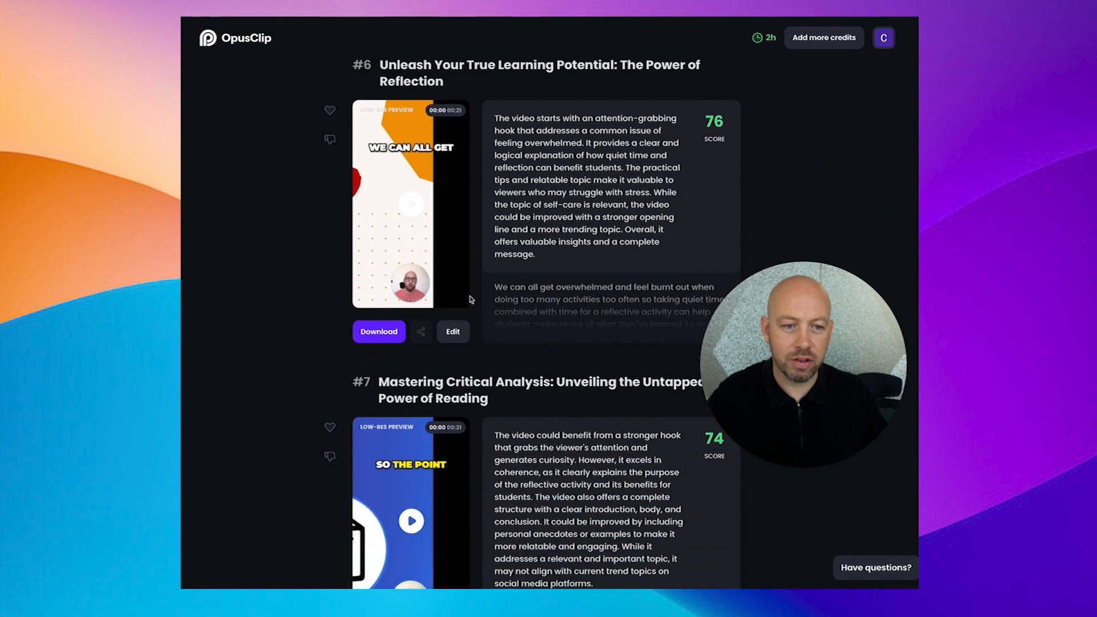
{"action": "scroll", "scroll_direction": "up", "scroll_amount": 3}
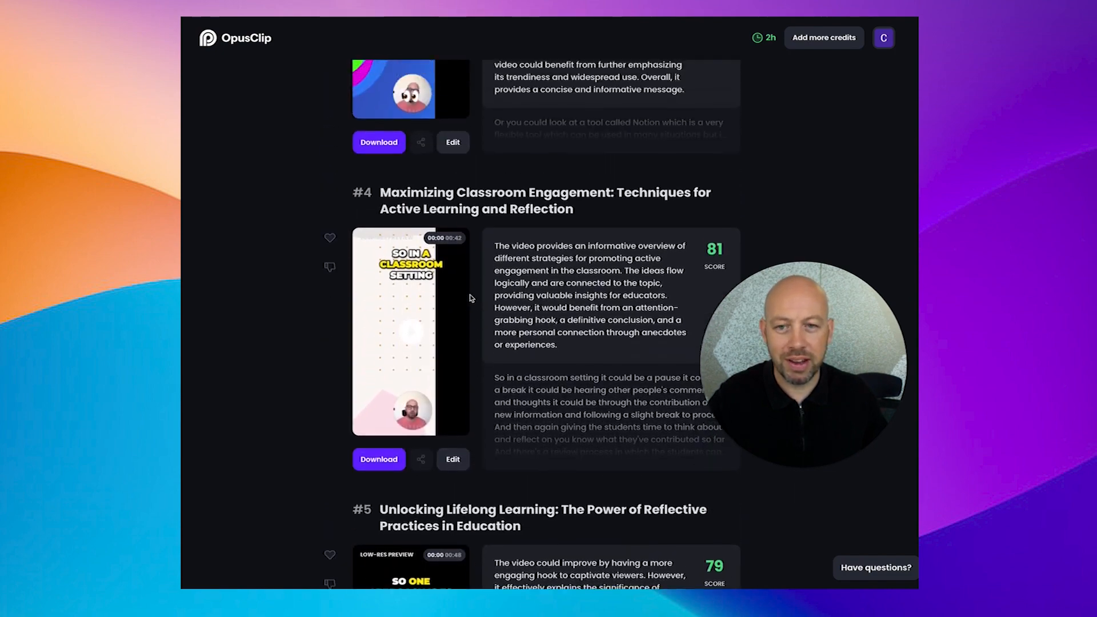
{"action": "scroll", "scroll_direction": "up", "scroll_amount": 3}
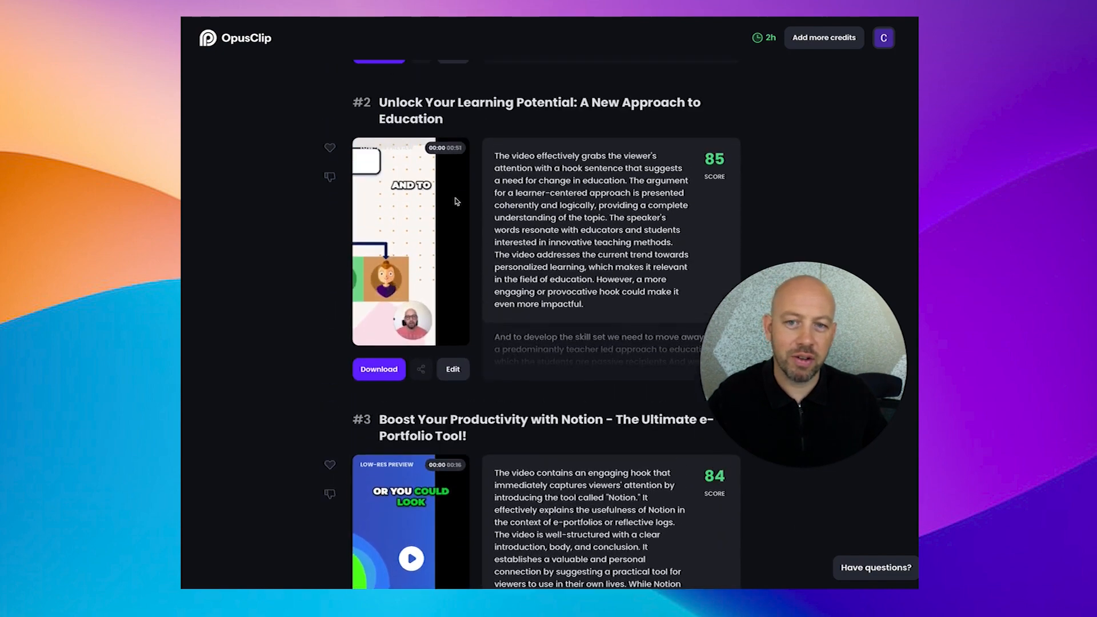
{"action": "scroll", "scroll_direction": "up", "scroll_amount": 3}
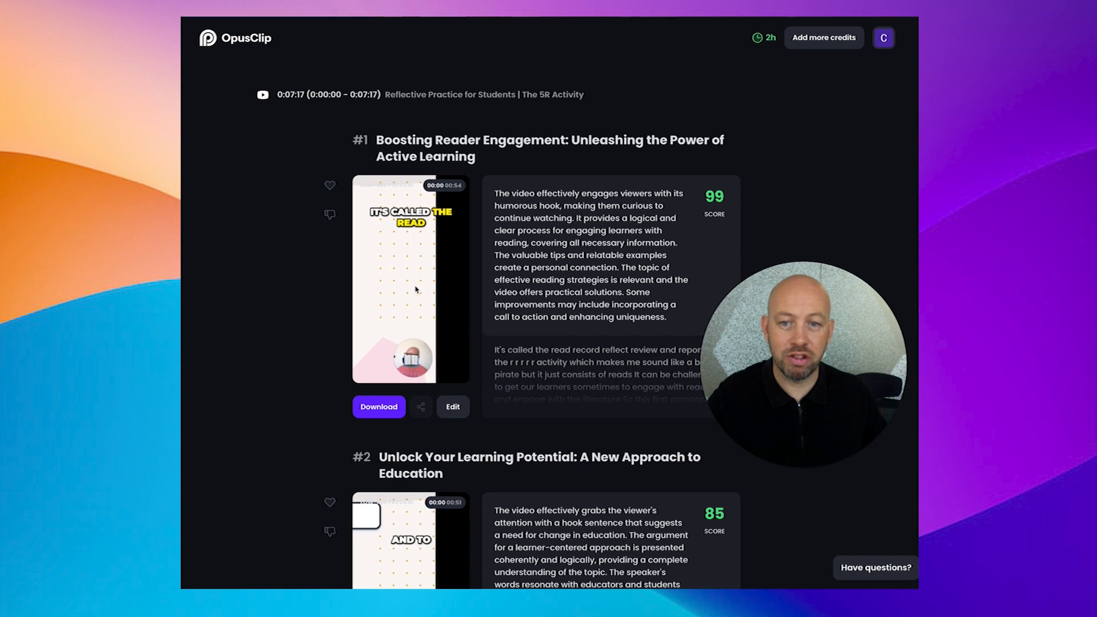
{"action": "scroll", "scroll_direction": "down", "scroll_amount": 3}
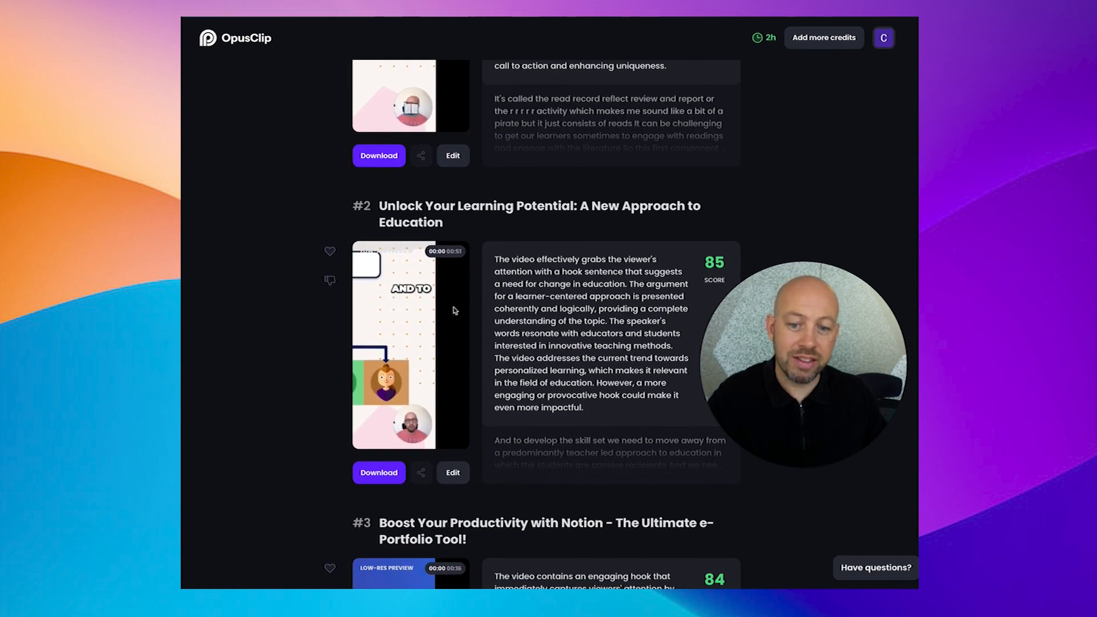
{"action": "scroll", "scroll_direction": "down", "scroll_amount": 3}
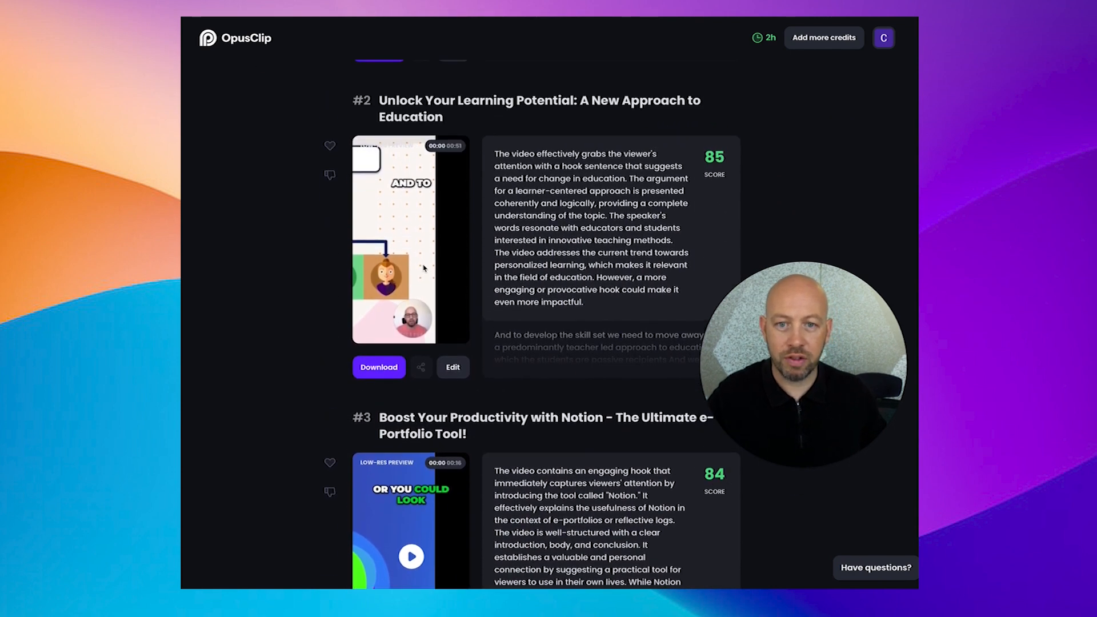
{"action": "scroll", "scroll_direction": "down", "scroll_amount": 3}
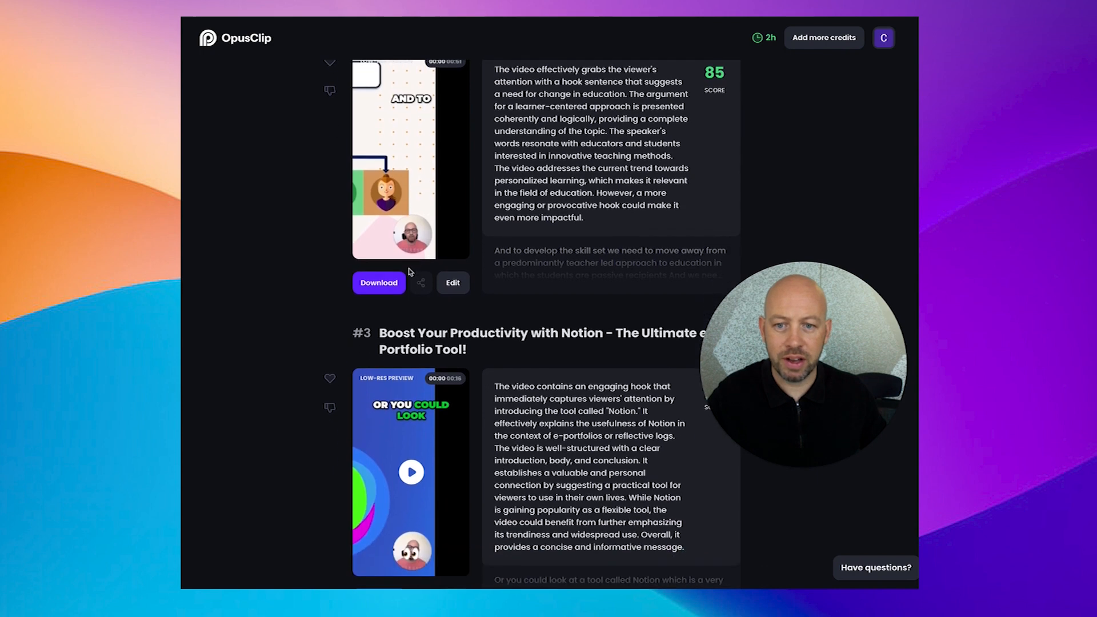
{"action": "scroll", "scroll_direction": "up", "scroll_amount": 3}
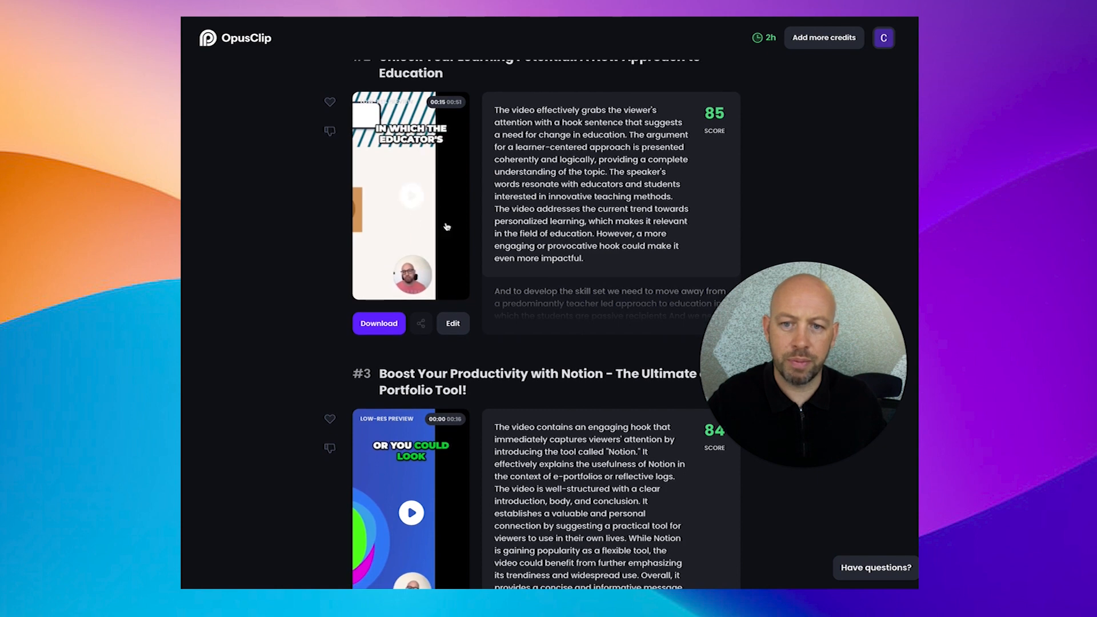
Step: Edit clip #2 so the whole Teacher-led Education slide fits the frame, then Save & Compile
{"action": "left_click", "coordinate": [453, 323]}
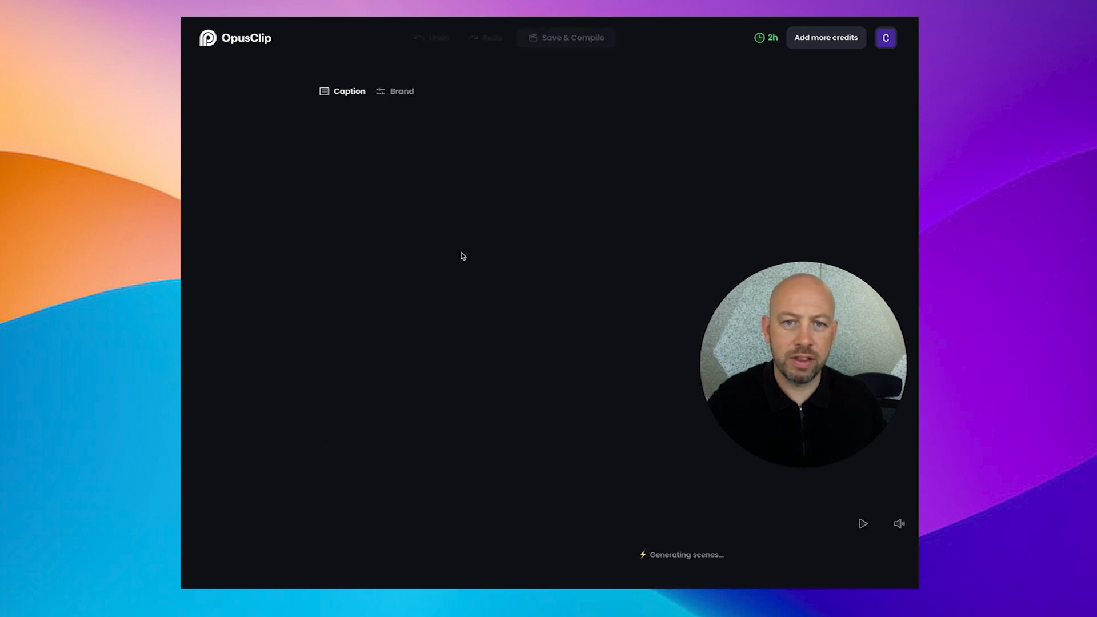
{"action": "left_click", "coordinate": [350, 92]}
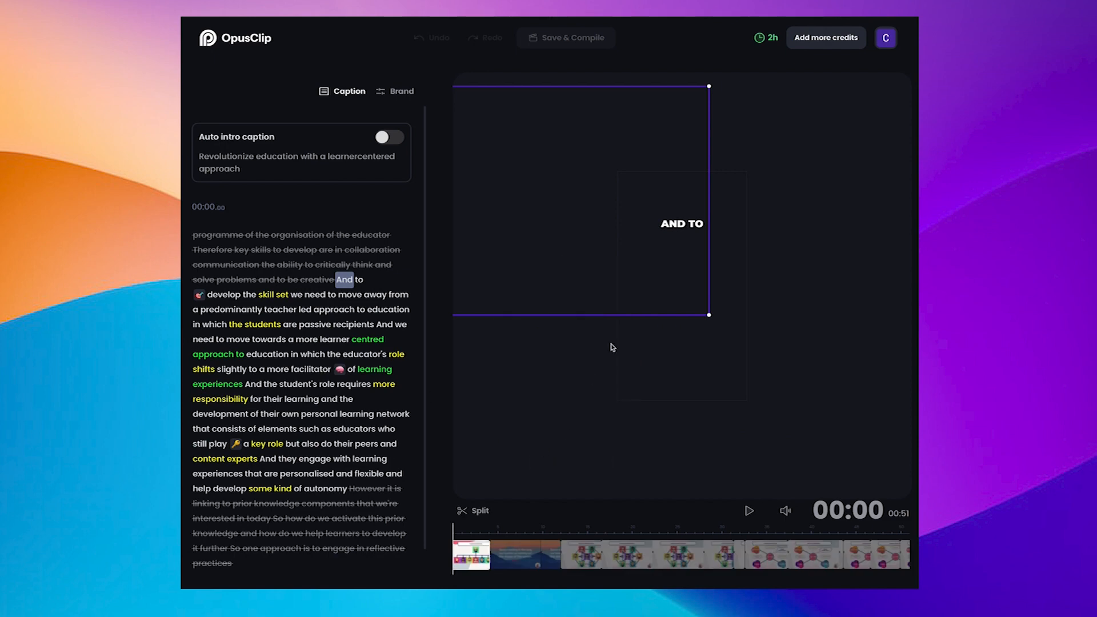
{"action": "mouse_move", "coordinate": [603, 201]}
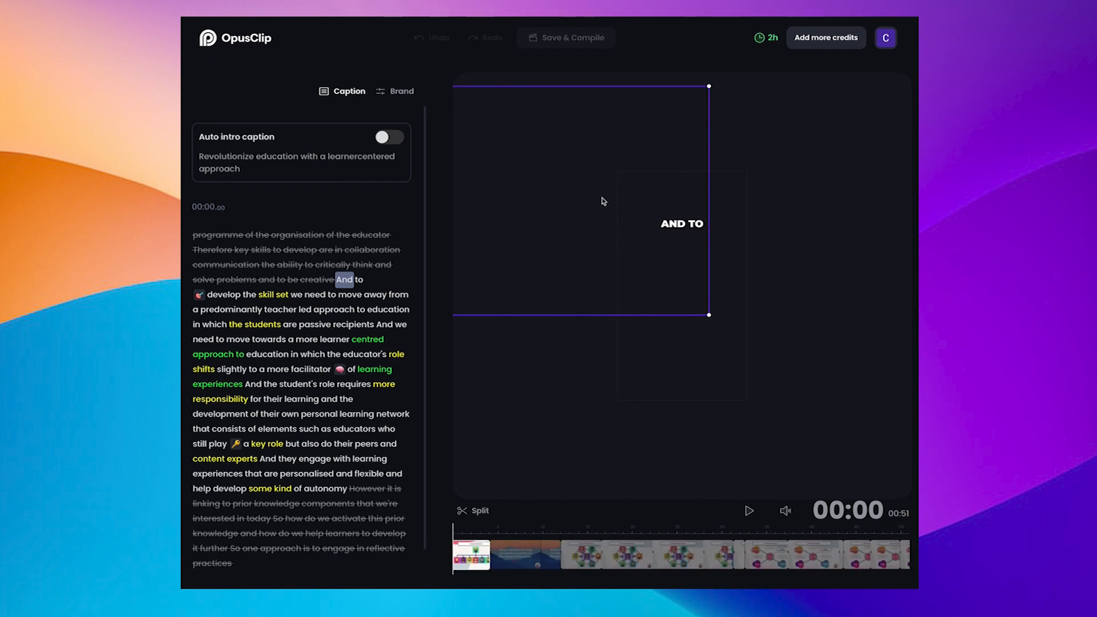
{"action": "mouse_move", "coordinate": [616, 223]}
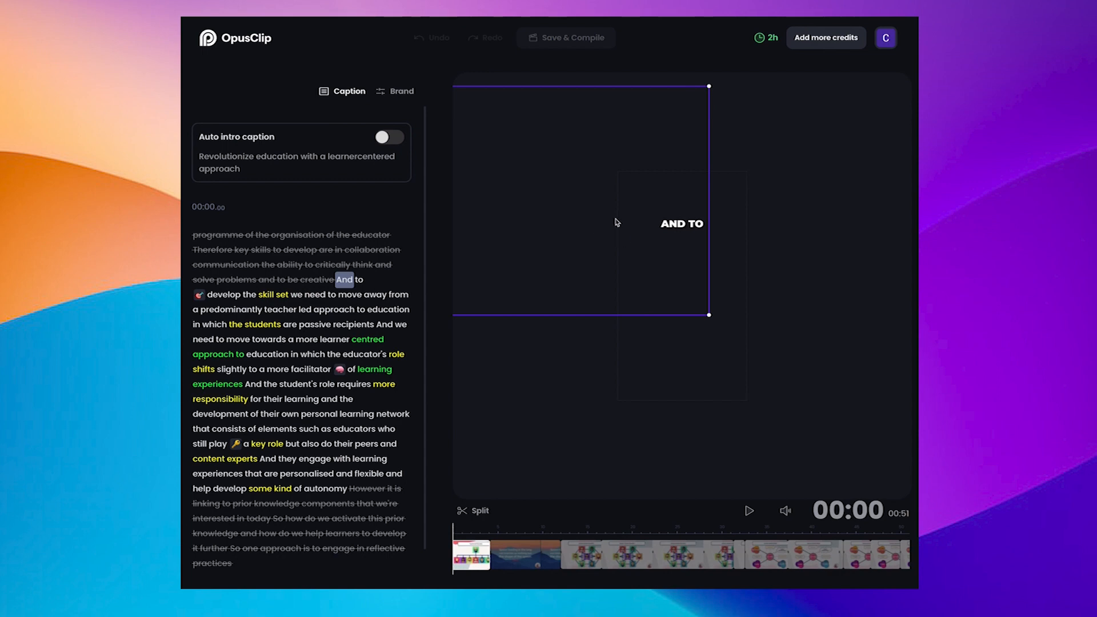
{"action": "mouse_move", "coordinate": [627, 245]}
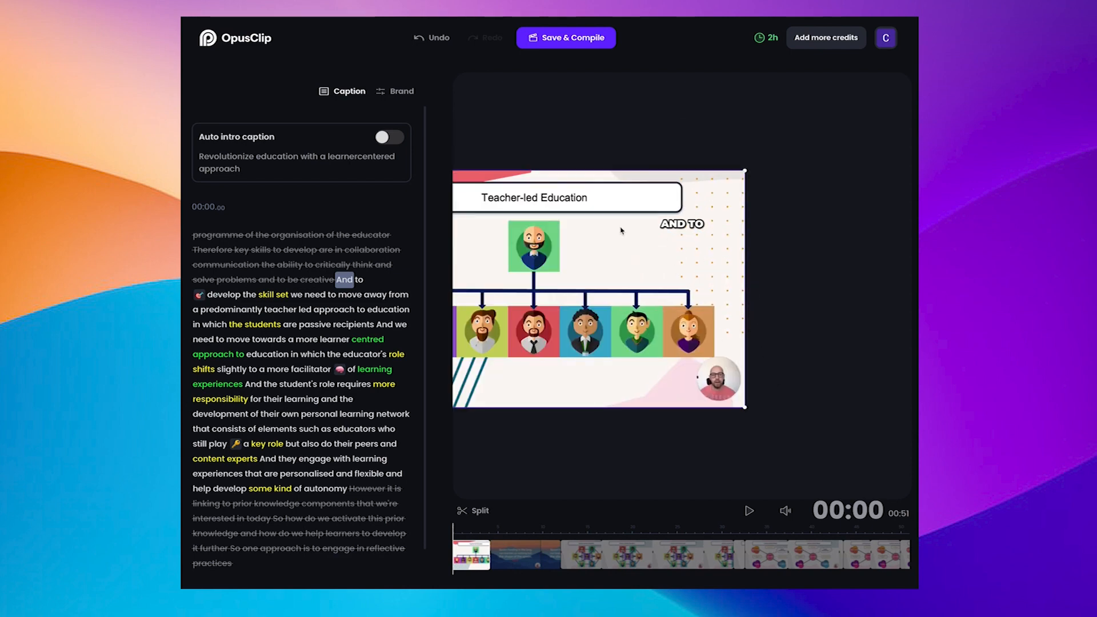
{"action": "mouse_move", "coordinate": [640, 412]}
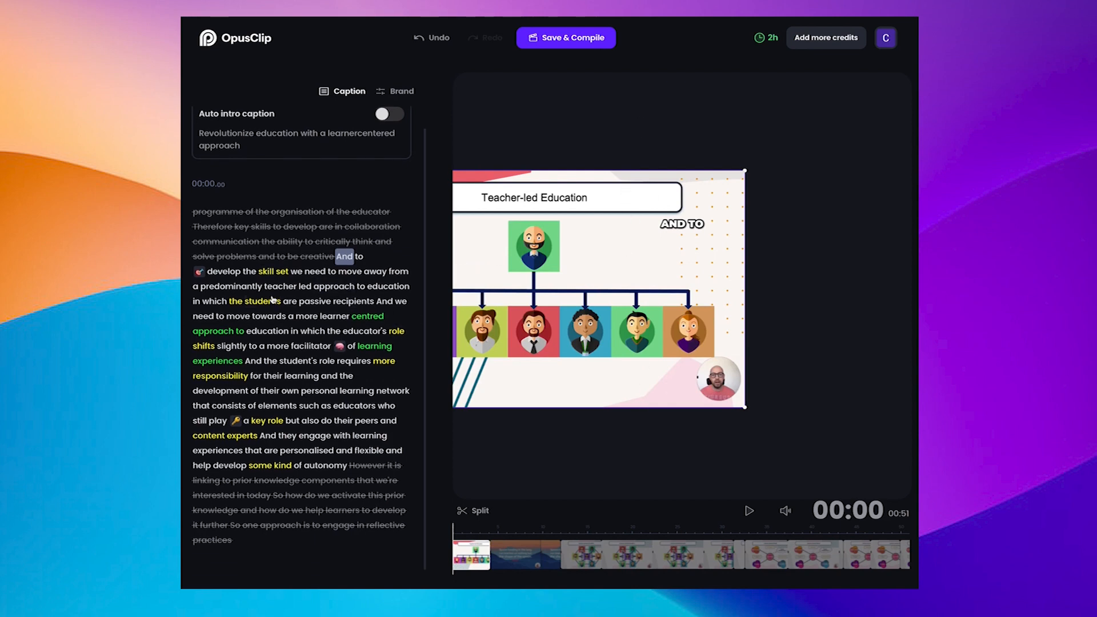
{"action": "left_click", "coordinate": [566, 37]}
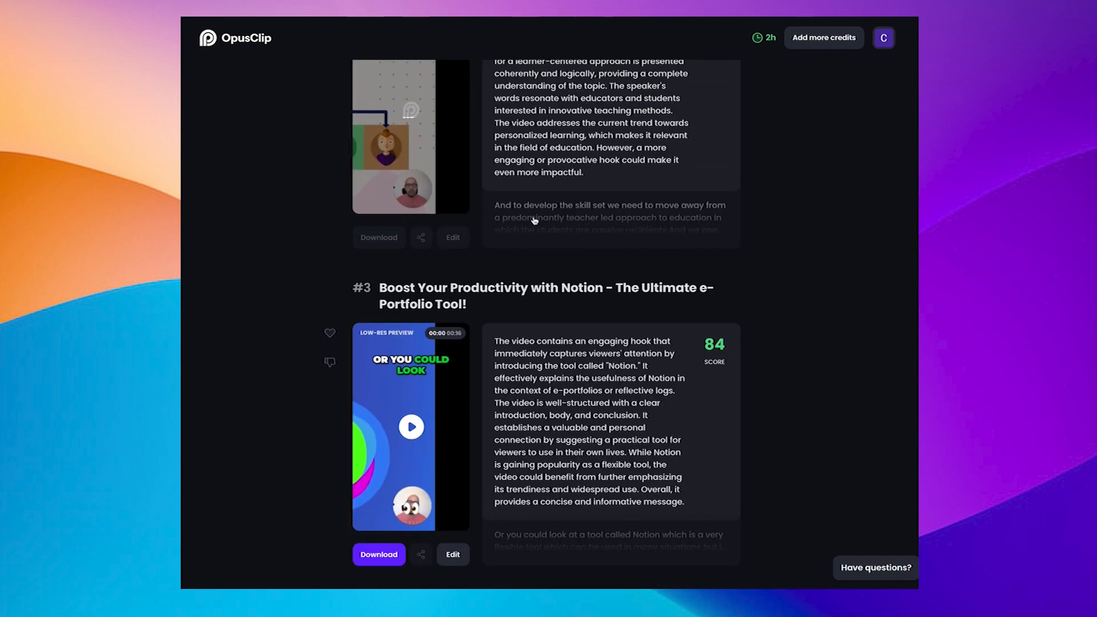
Step: After clip #2 recompiles, return to the OpusClip dashboard listing three past projects
{"action": "scroll", "scroll_direction": "up", "scroll_amount": 3}
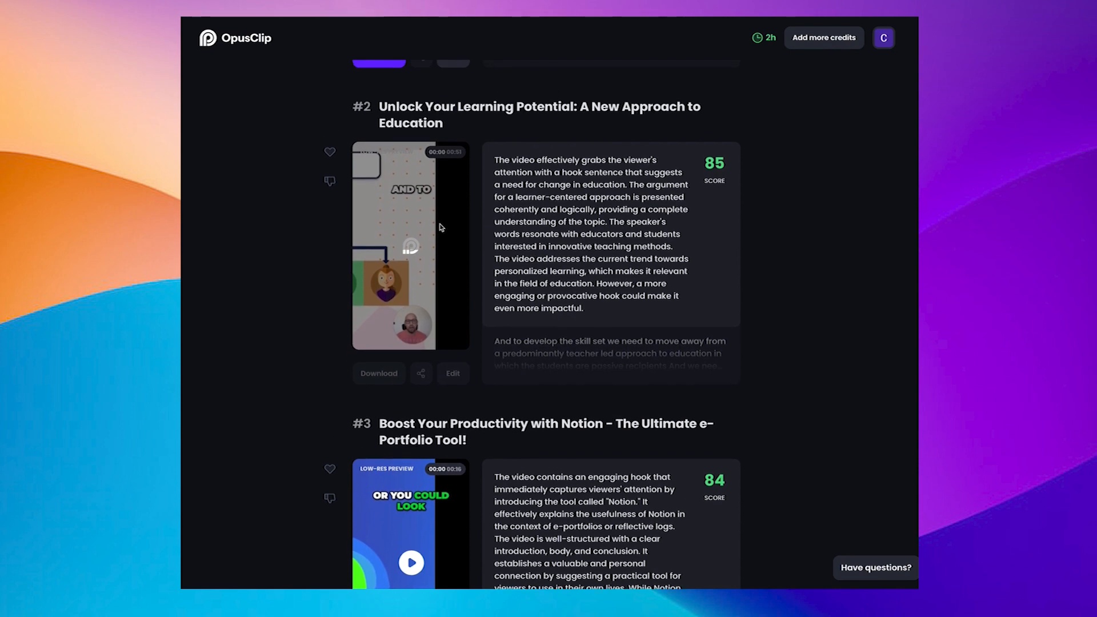
{"action": "mouse_move", "coordinate": [232, 298]}
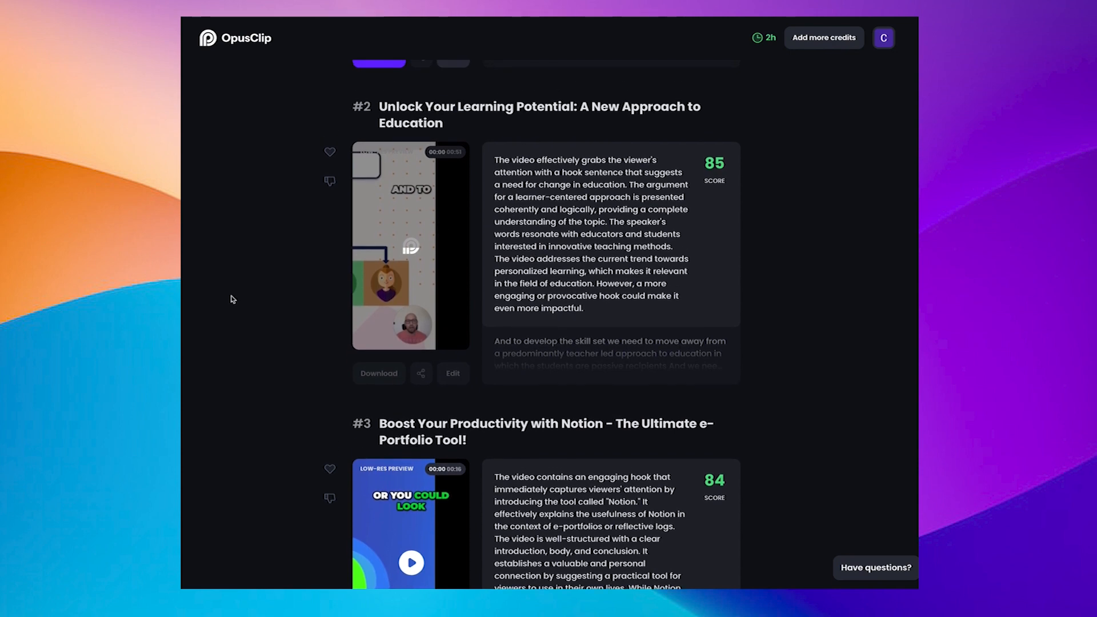
{"action": "mouse_move", "coordinate": [432, 316]}
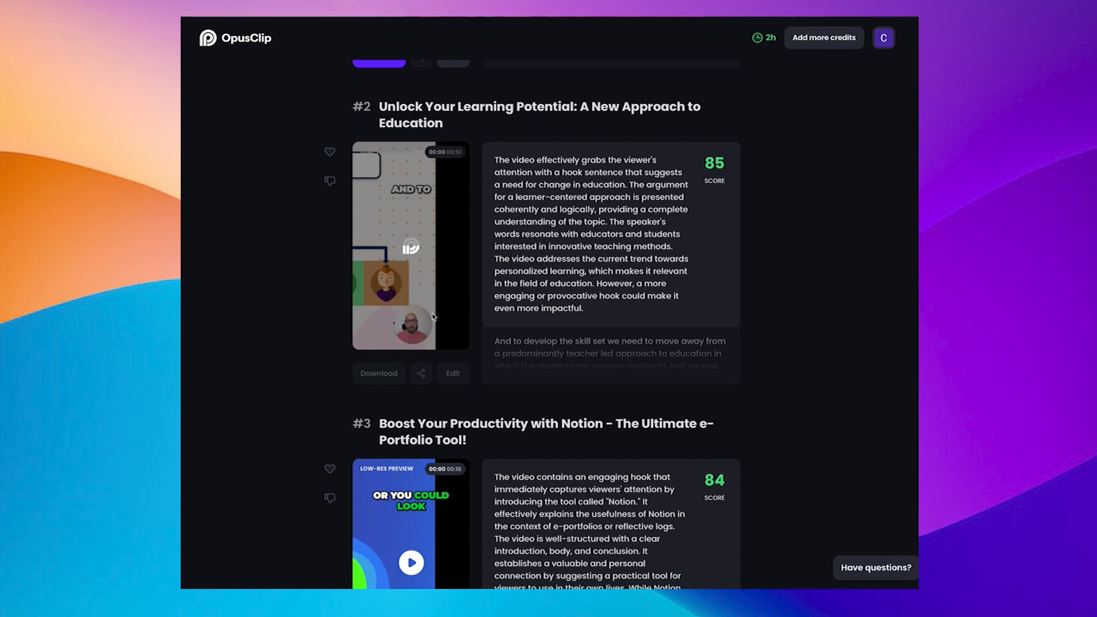
{"action": "mouse_move", "coordinate": [434, 279]}
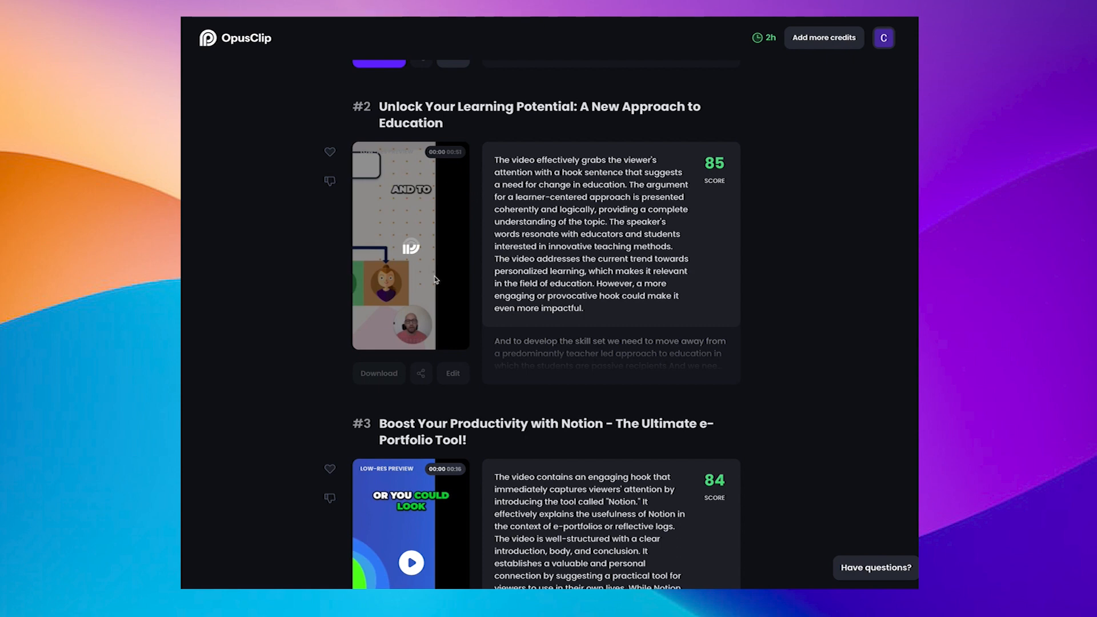
{"action": "scroll", "scroll_direction": "up", "scroll_amount": 3}
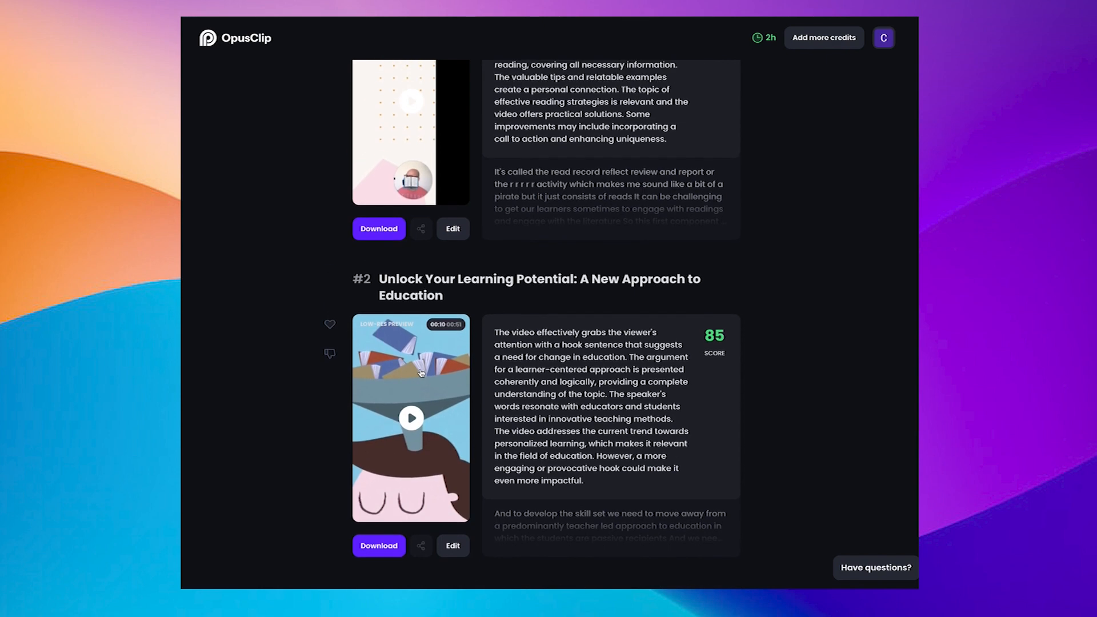
{"action": "scroll", "scroll_direction": "up", "scroll_amount": 3}
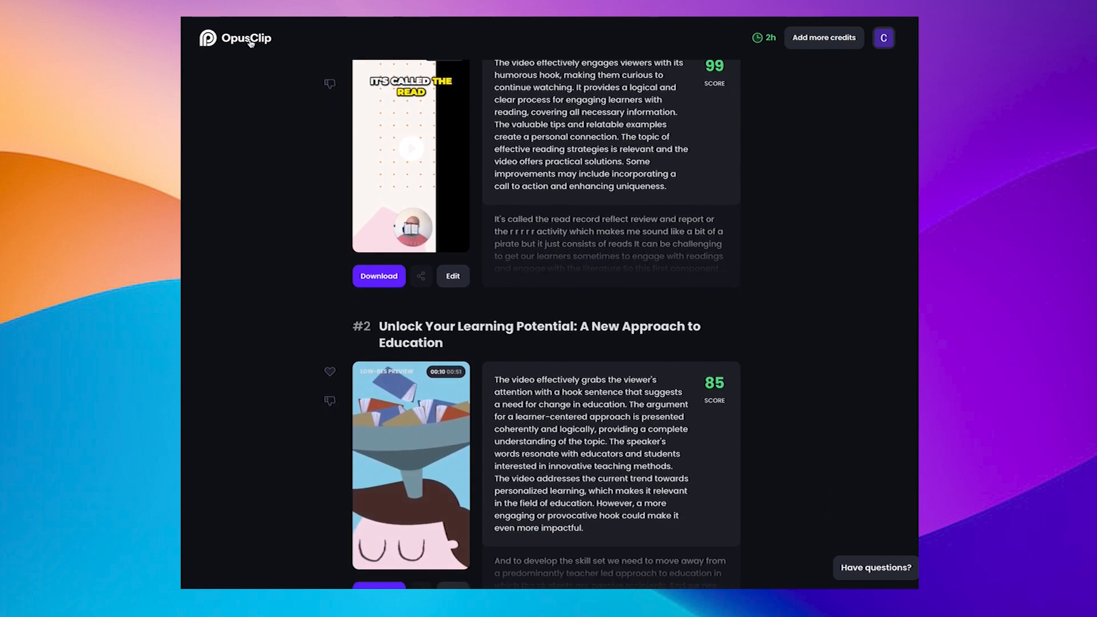
{"action": "left_click", "coordinate": [235, 38]}
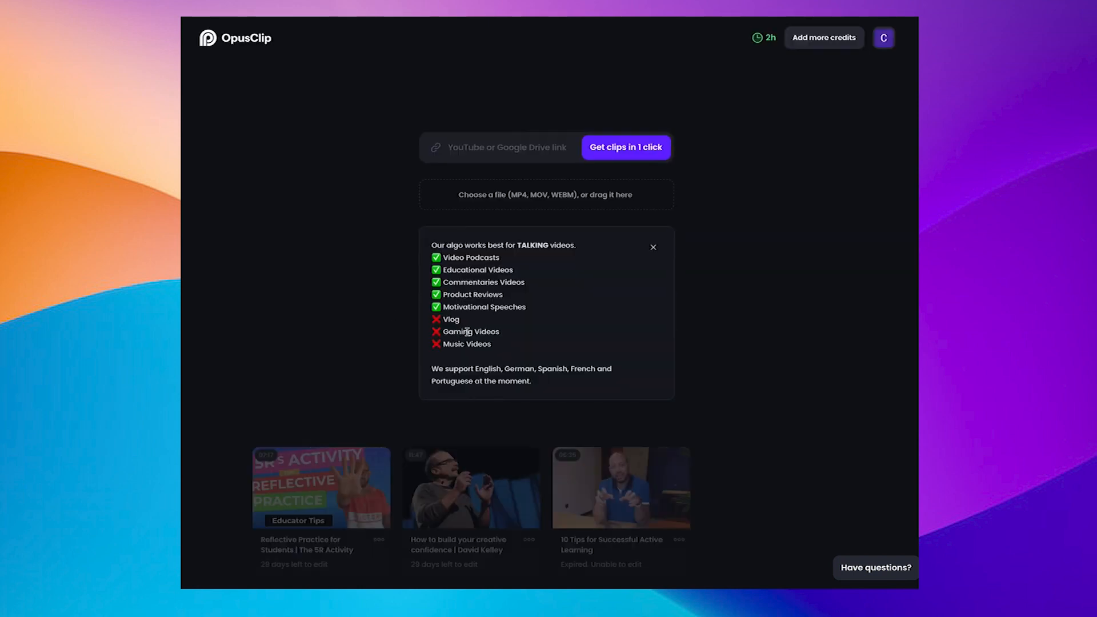
Step: Reopen the '10 Tips for Successful Active Learning' project and play clip #1 (score 99)
{"action": "scroll", "scroll_direction": "up", "scroll_amount": 3}
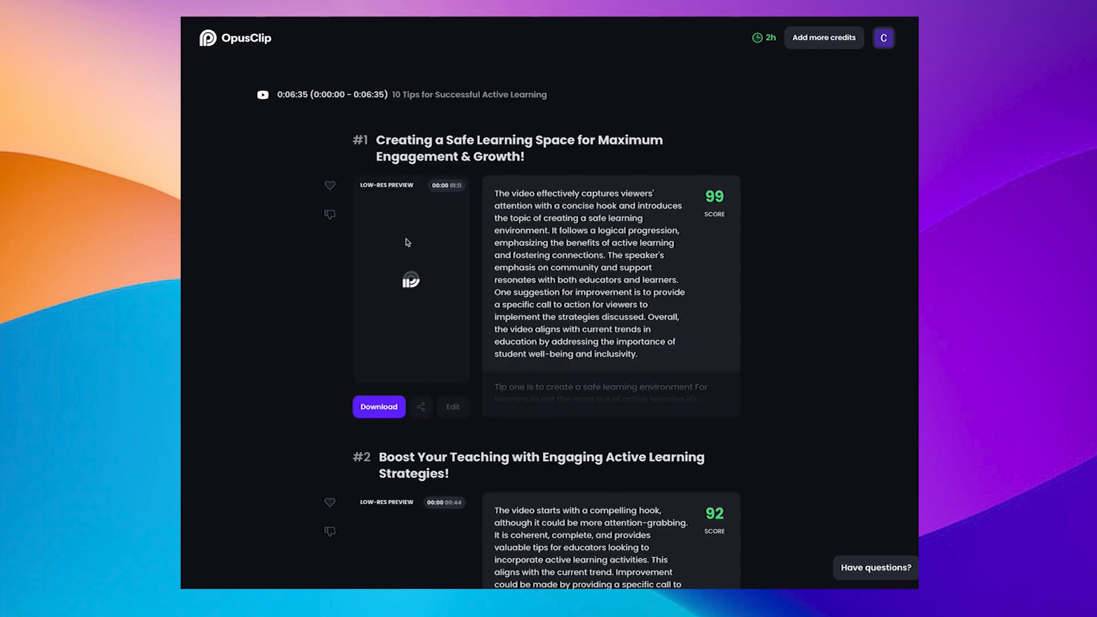
{"action": "scroll", "scroll_direction": "down", "scroll_amount": 3}
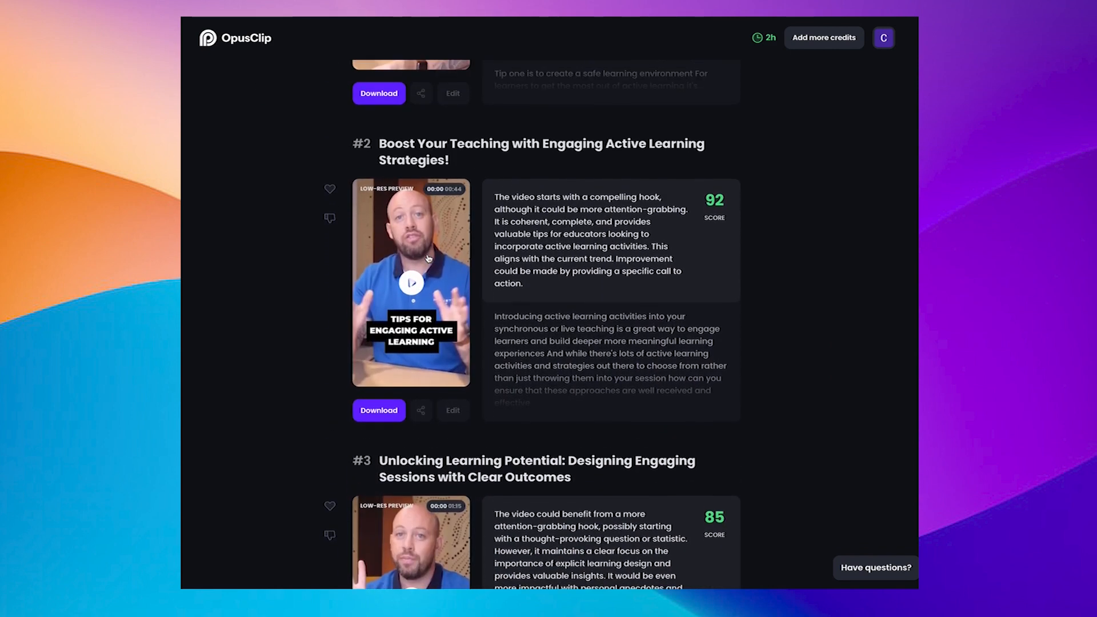
{"action": "scroll", "scroll_direction": "up", "scroll_amount": 3}
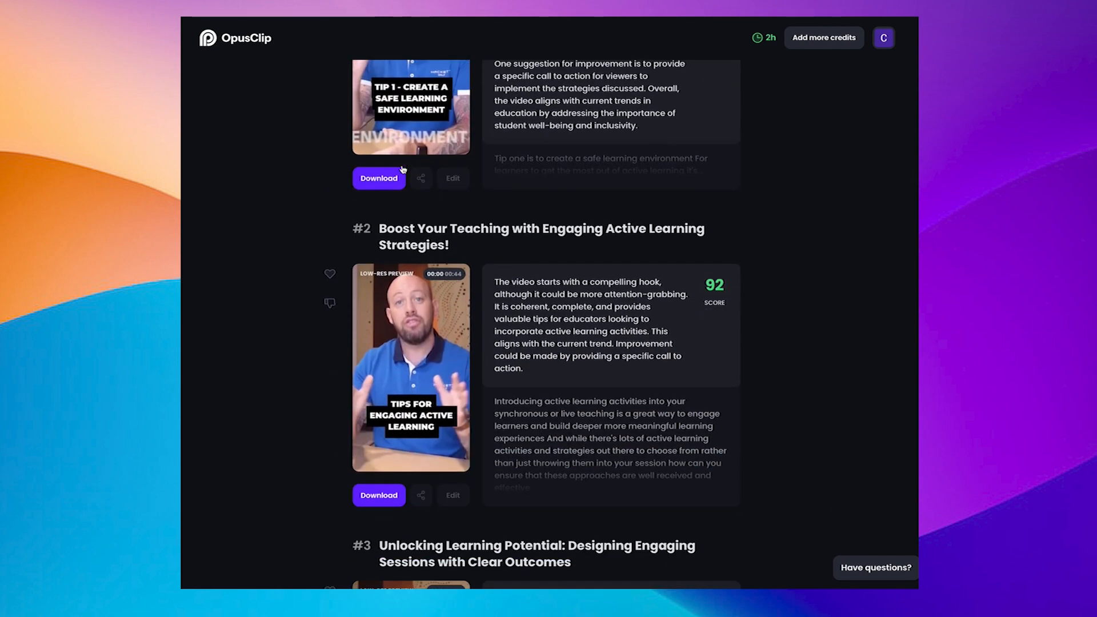
{"action": "scroll", "scroll_direction": "up", "scroll_amount": 3}
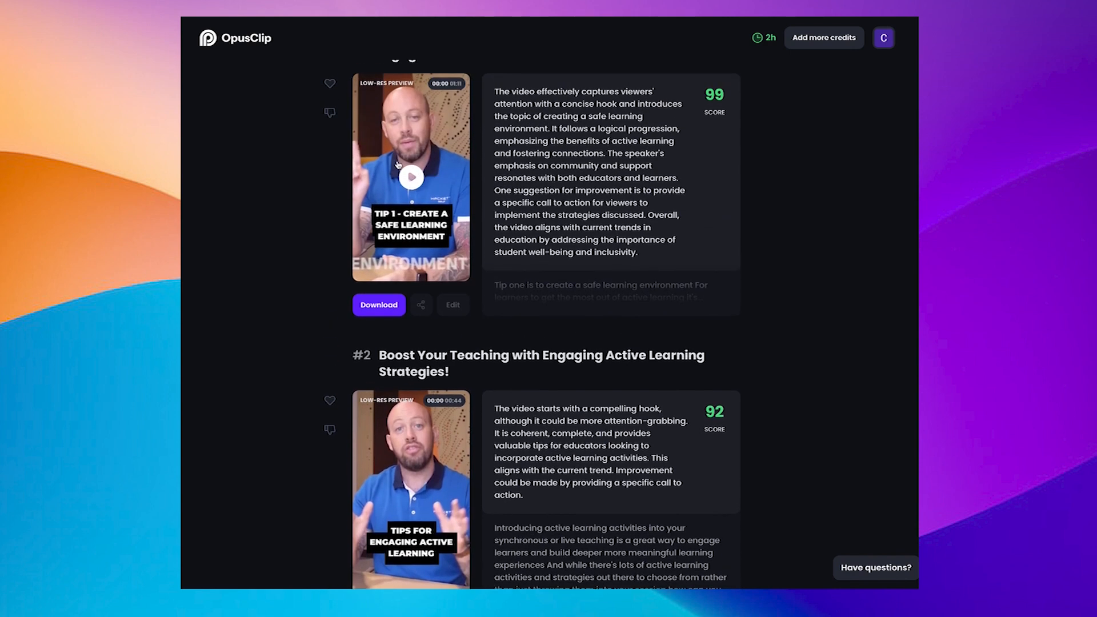
{"action": "scroll", "scroll_direction": "up", "scroll_amount": 3}
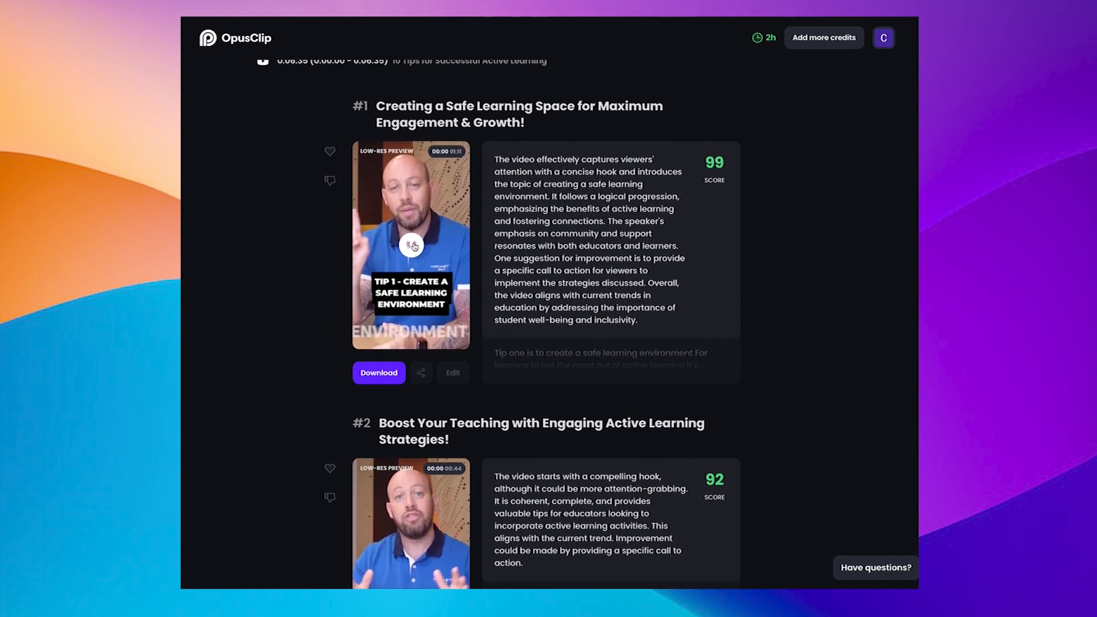
{"action": "left_click", "coordinate": [411, 246]}
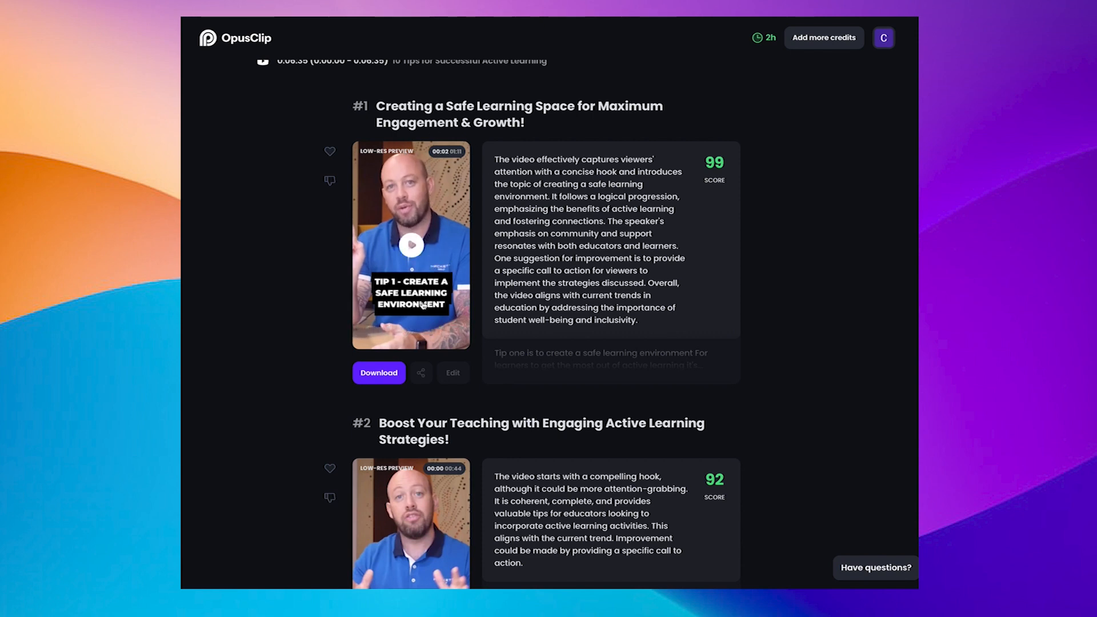
{"action": "mouse_move", "coordinate": [379, 373]}
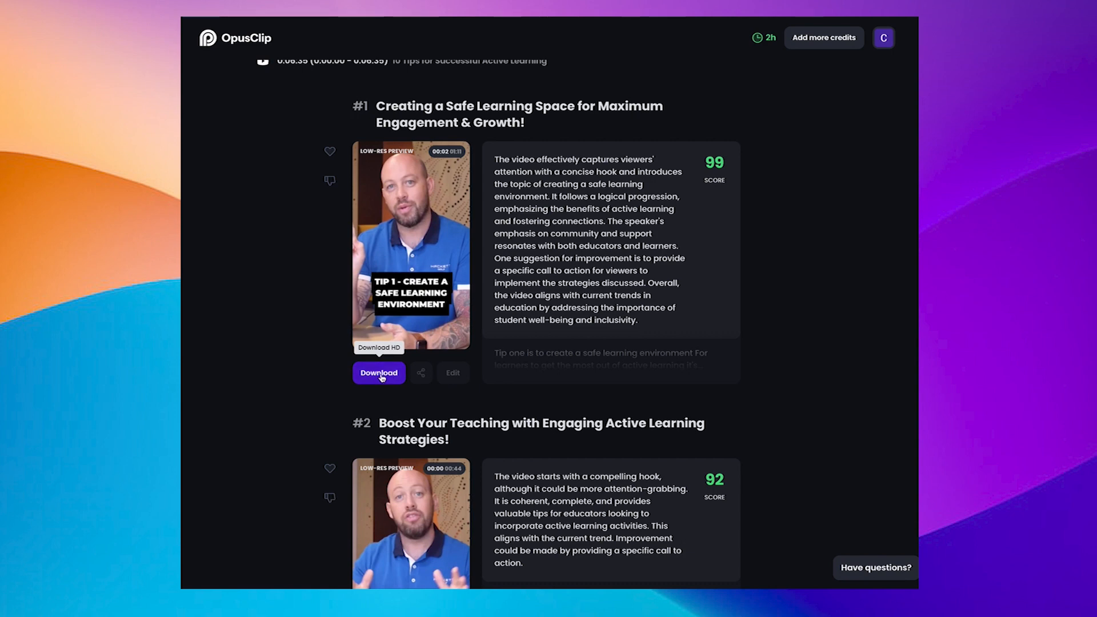
Step: Download clip #1 'Creating a Safe Learning Space' in HD and play it in the video player
{"action": "left_click", "coordinate": [410, 244]}
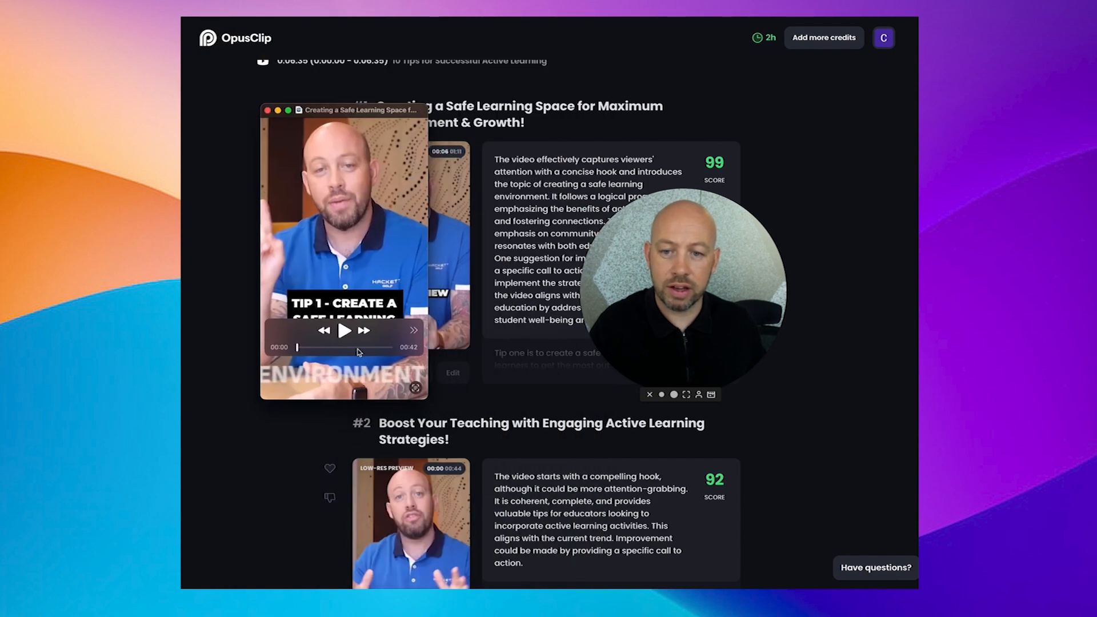
{"action": "left_click", "coordinate": [344, 330]}
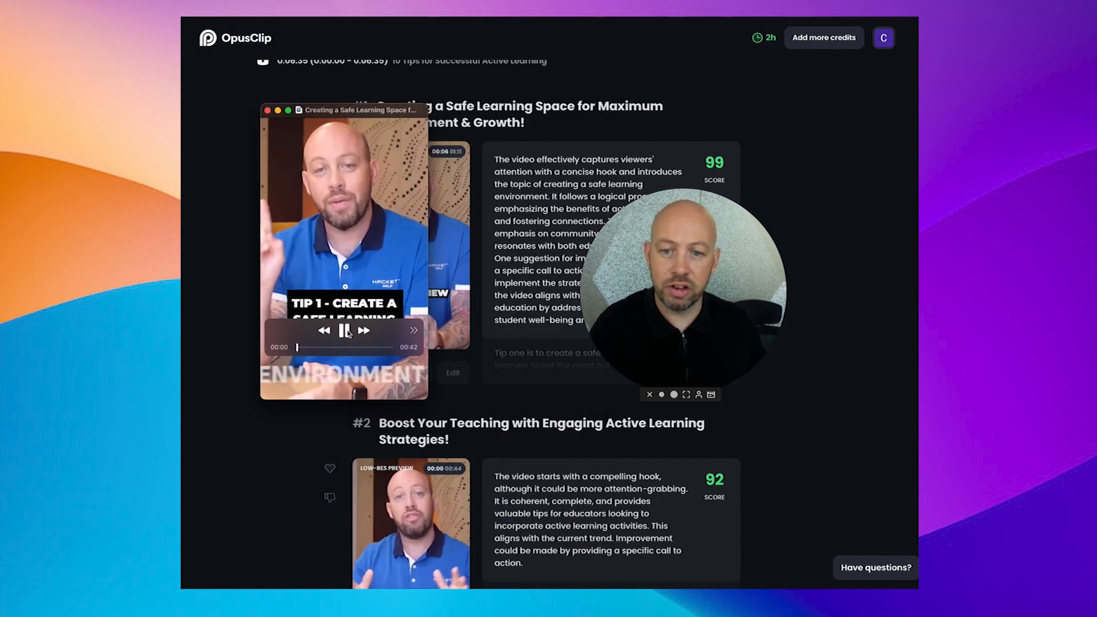